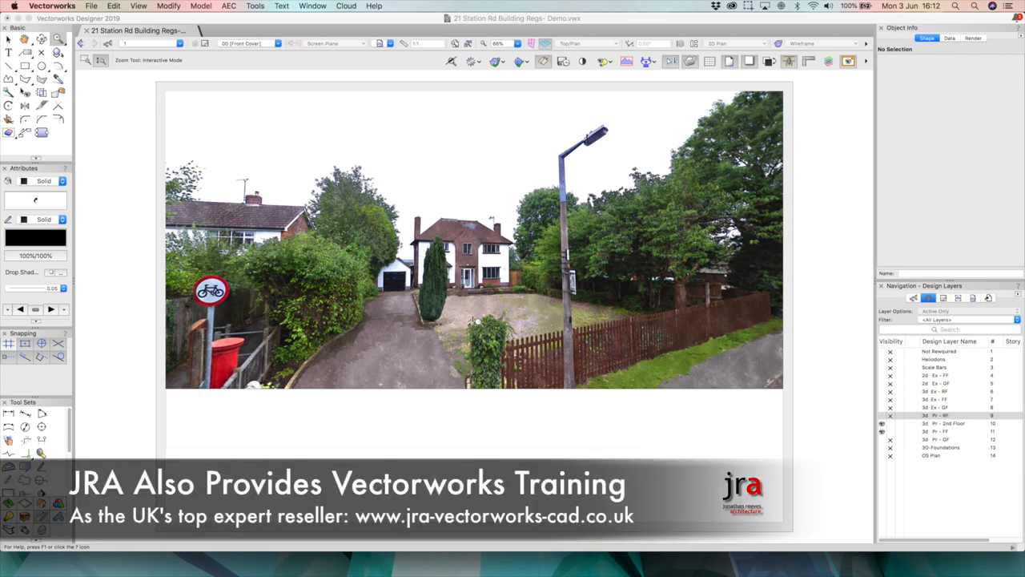
{"action": "mouse_move", "coordinate": [472, 306]}
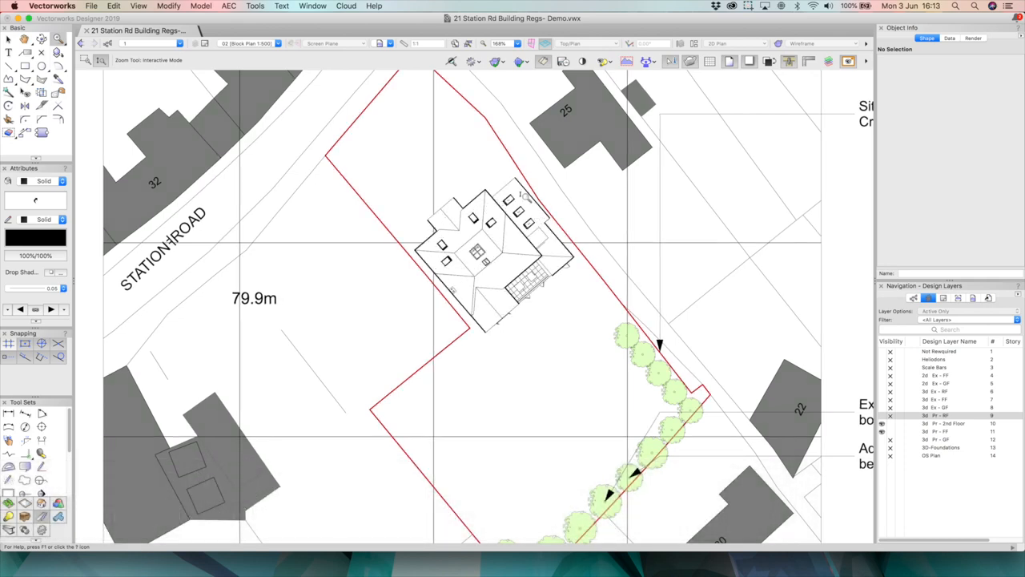
{"action": "mouse_move", "coordinate": [544, 232]}
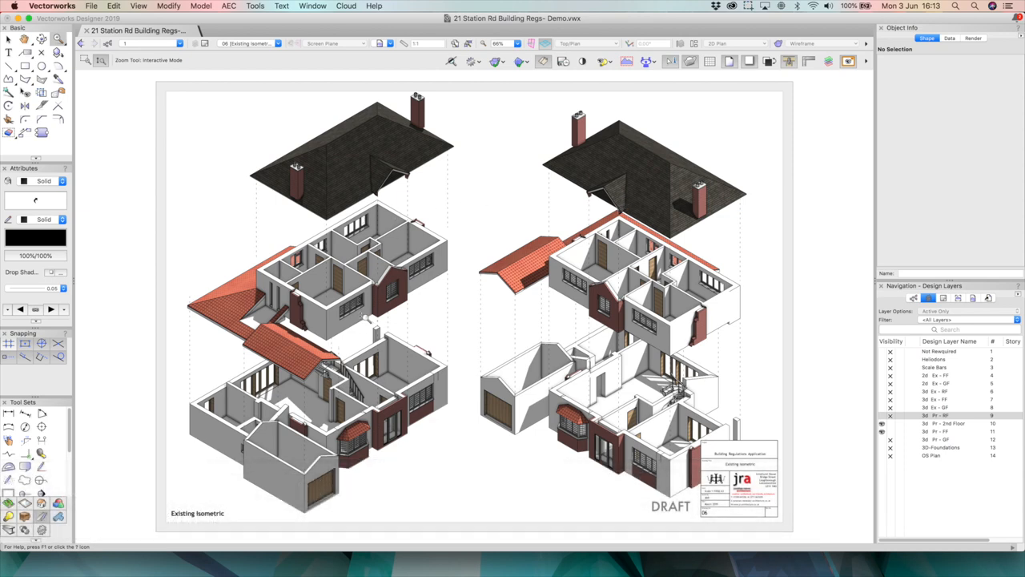
Scroll the sheet list toward the Existing Isometric sheet layer
{"action": "scroll", "scroll_direction": "down", "scroll_amount": 3}
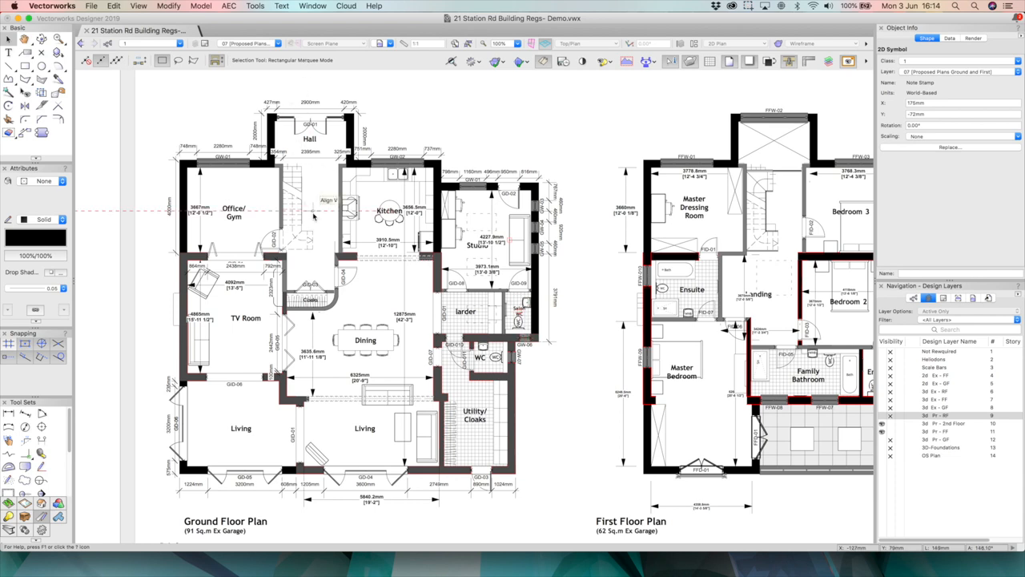
{"action": "mouse_move", "coordinate": [296, 330]}
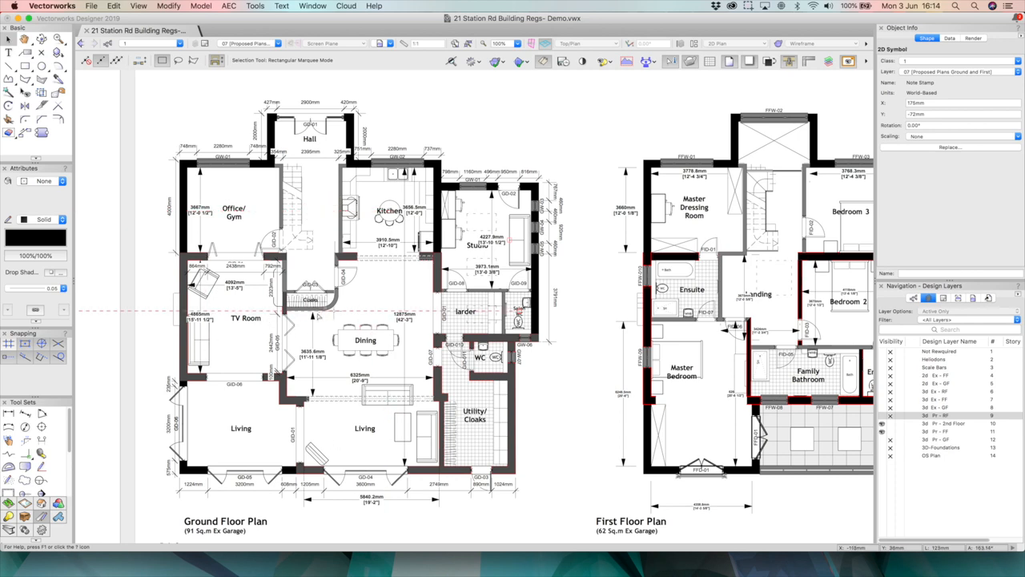
{"action": "mouse_move", "coordinate": [365, 426]}
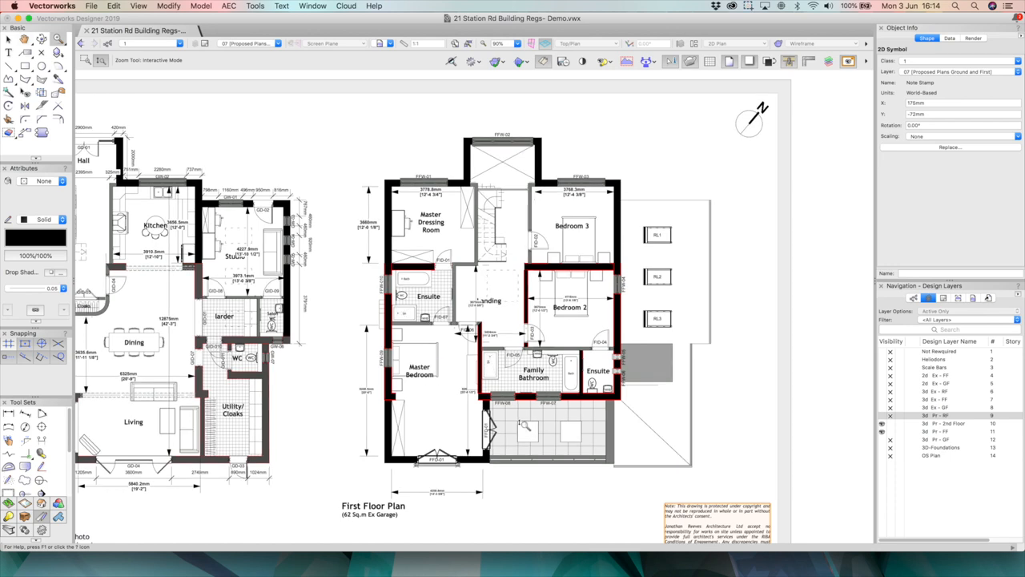
{"action": "mouse_move", "coordinate": [512, 487]}
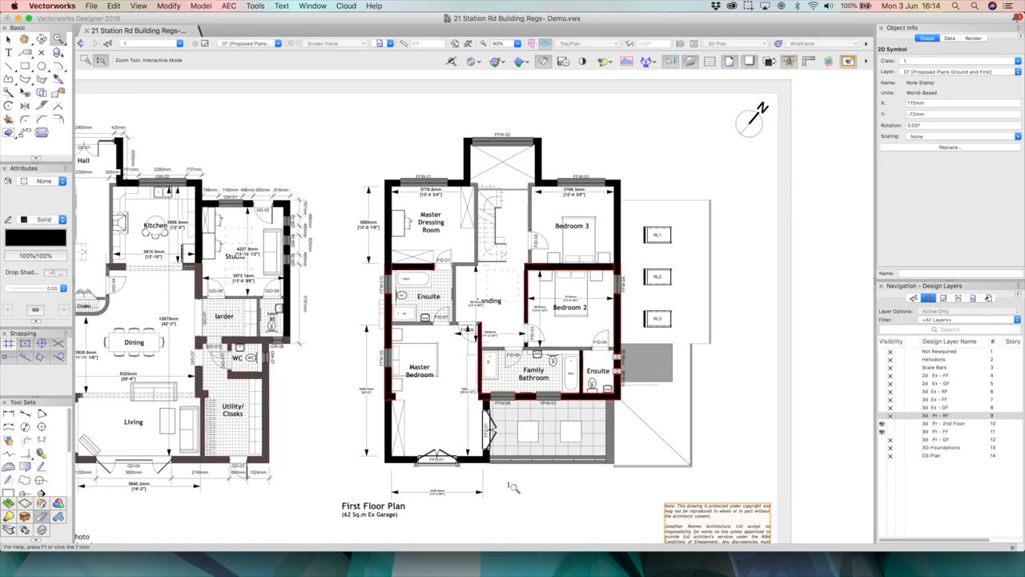
{"action": "mouse_move", "coordinate": [527, 477]}
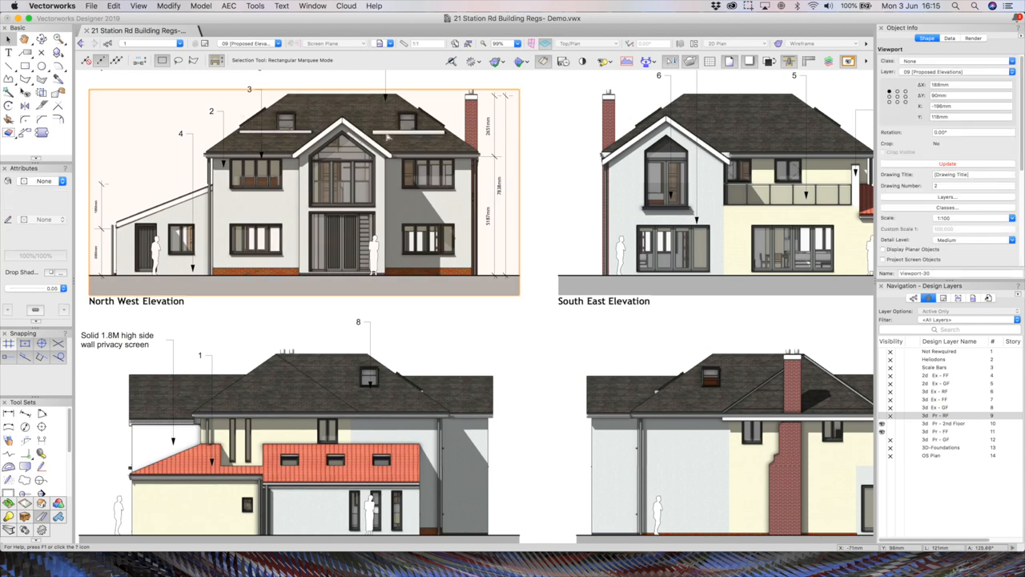
{"action": "mouse_move", "coordinate": [401, 135]}
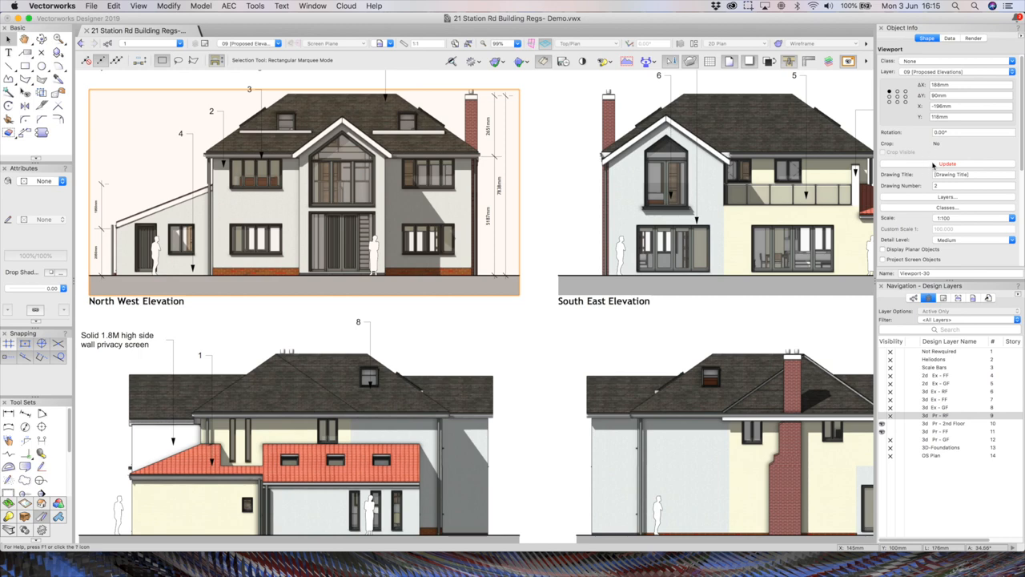
Update the selected North West elevation viewport from the Object Info palette
{"action": "left_click", "coordinate": [948, 164]}
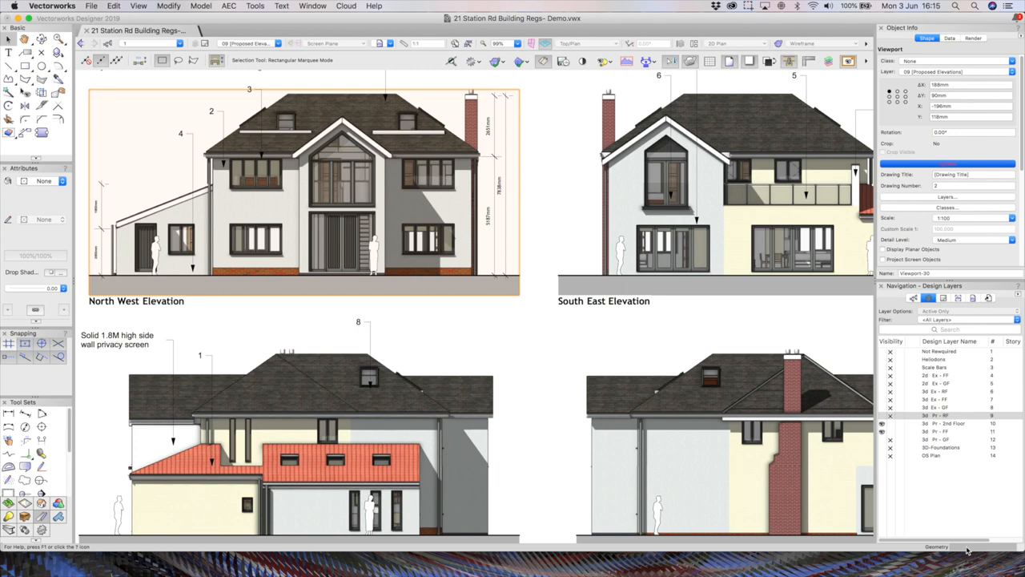
{"action": "mouse_move", "coordinate": [410, 213]}
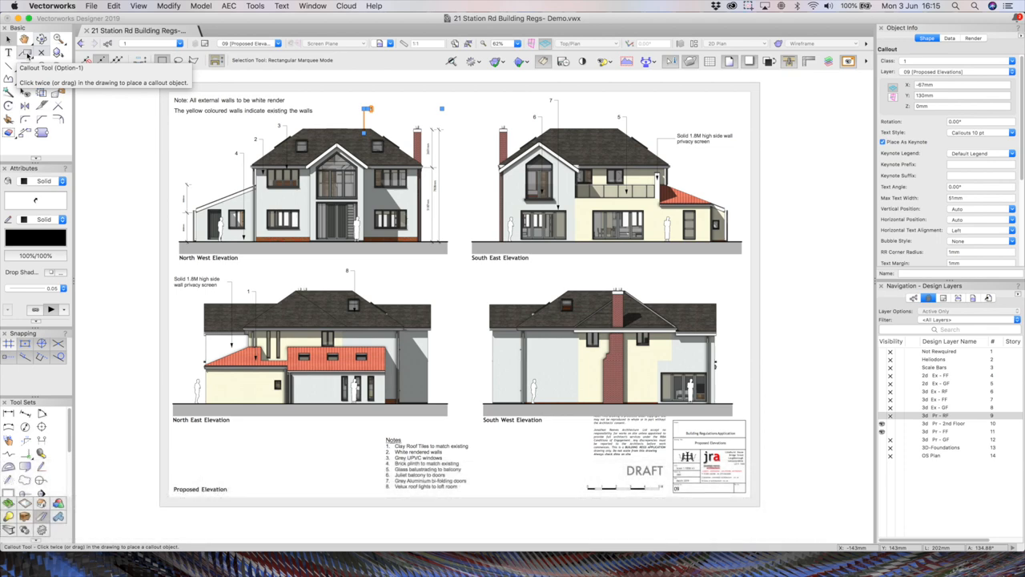
{"action": "mouse_move", "coordinate": [384, 111]}
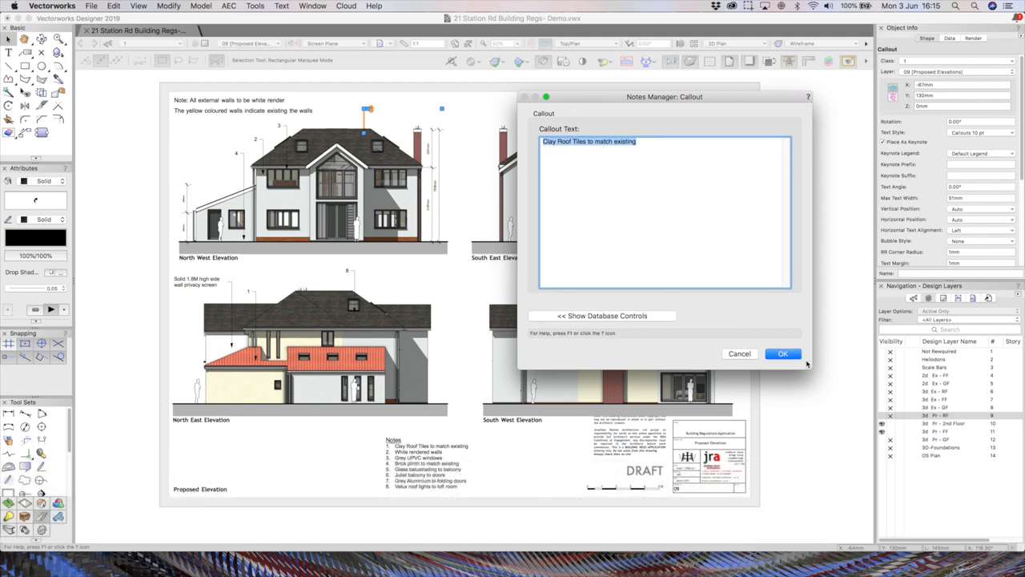
{"action": "left_click", "coordinate": [782, 354]}
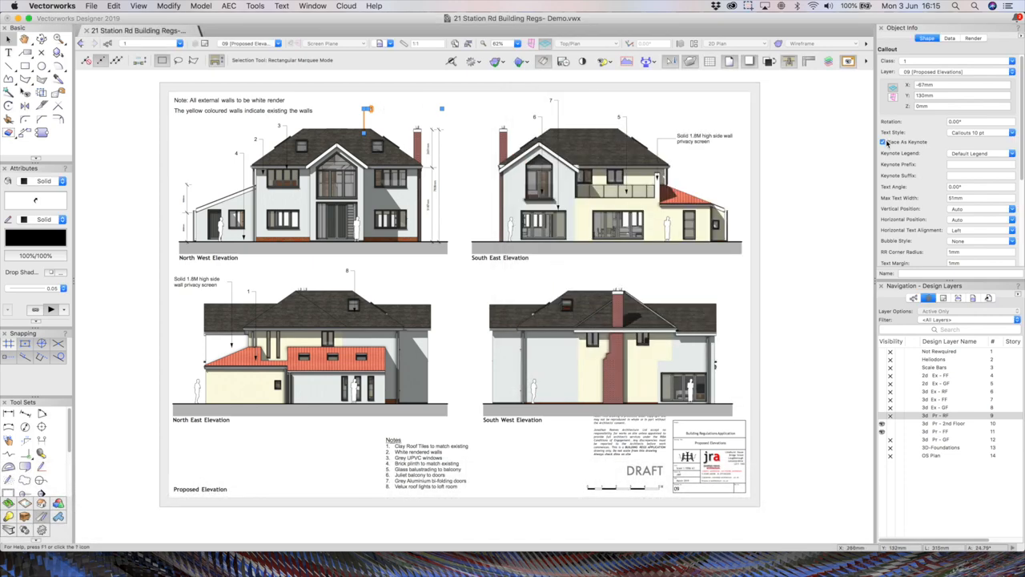
{"action": "left_click", "coordinate": [884, 141]}
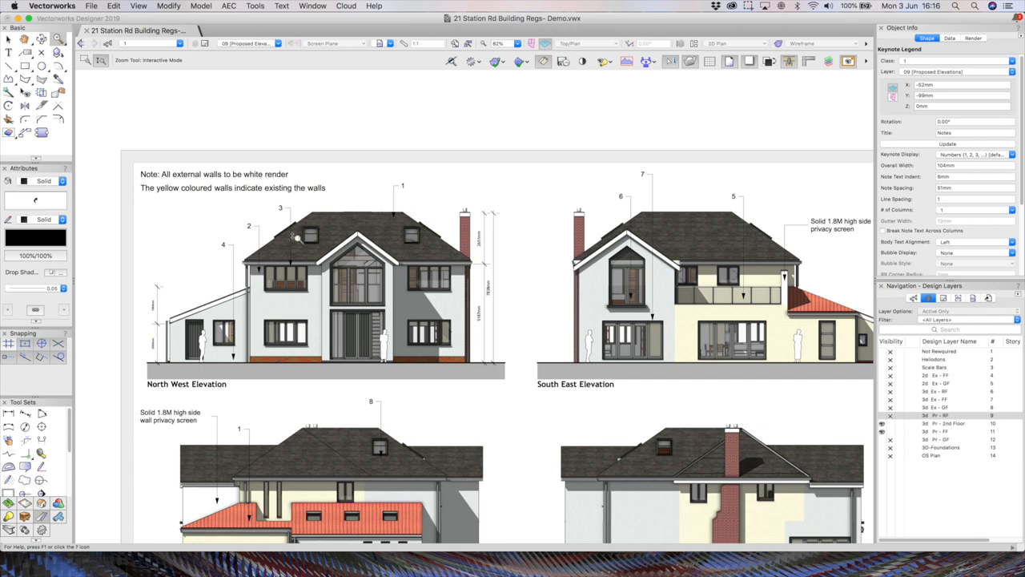
{"action": "mouse_move", "coordinate": [336, 301]}
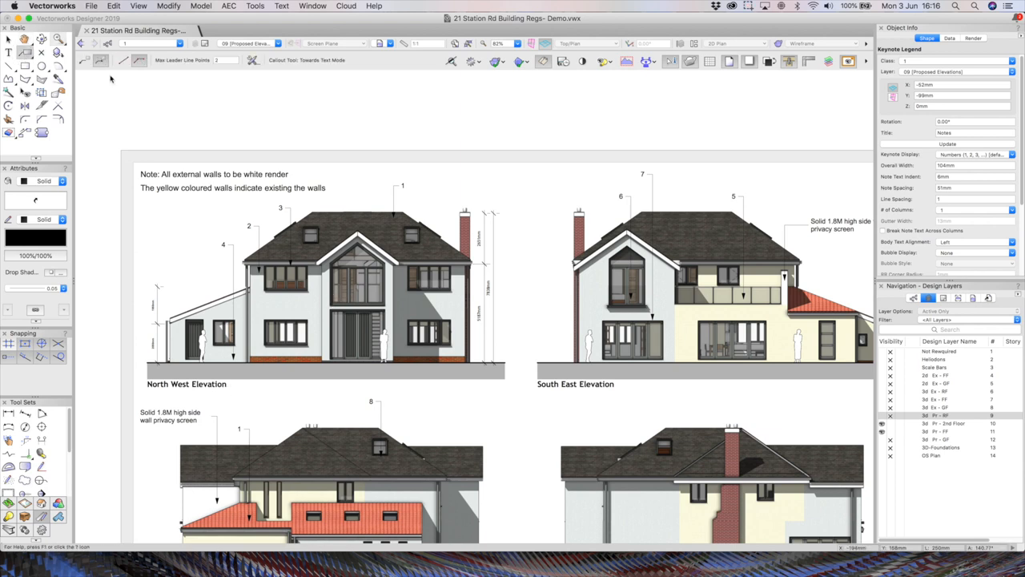
{"action": "left_click", "coordinate": [173, 414]}
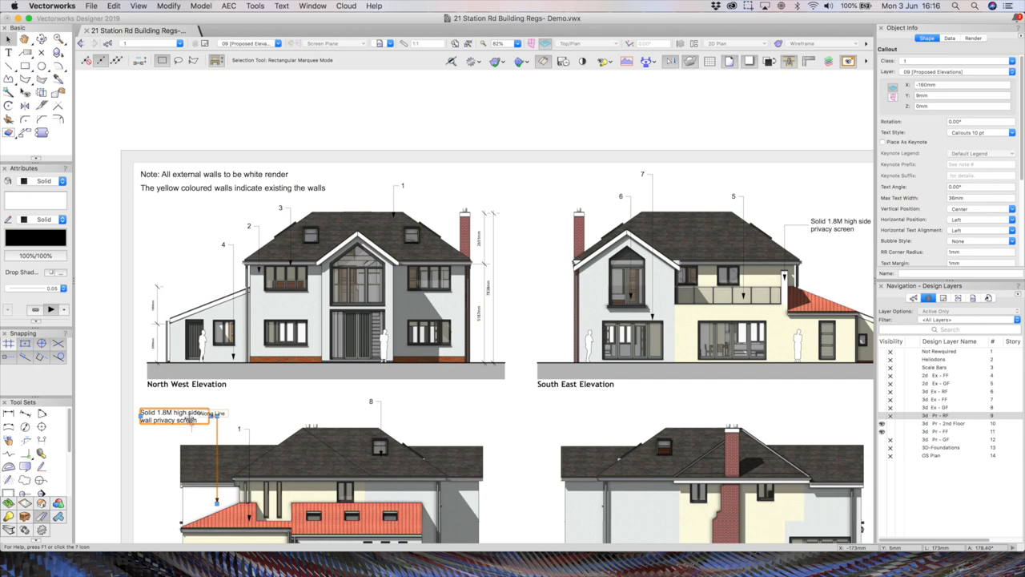
{"action": "double_click", "coordinate": [173, 417]}
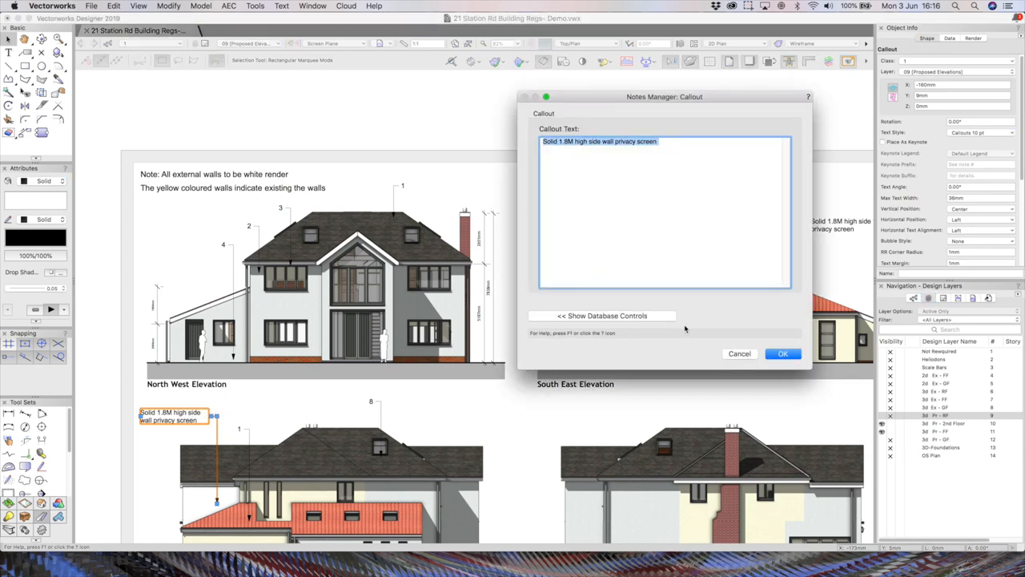
{"action": "left_click", "coordinate": [603, 314]}
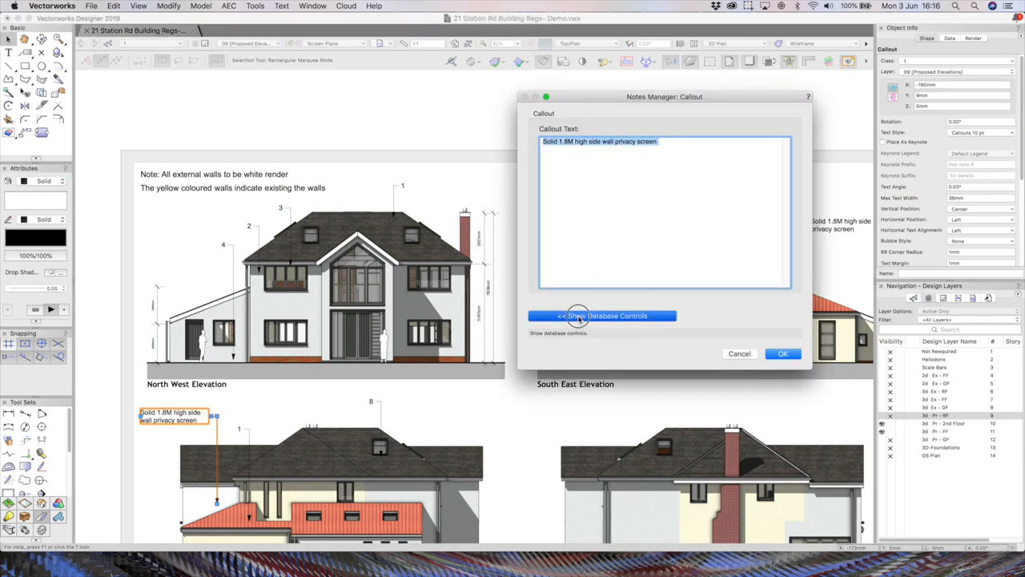
{"action": "left_click", "coordinate": [602, 314]}
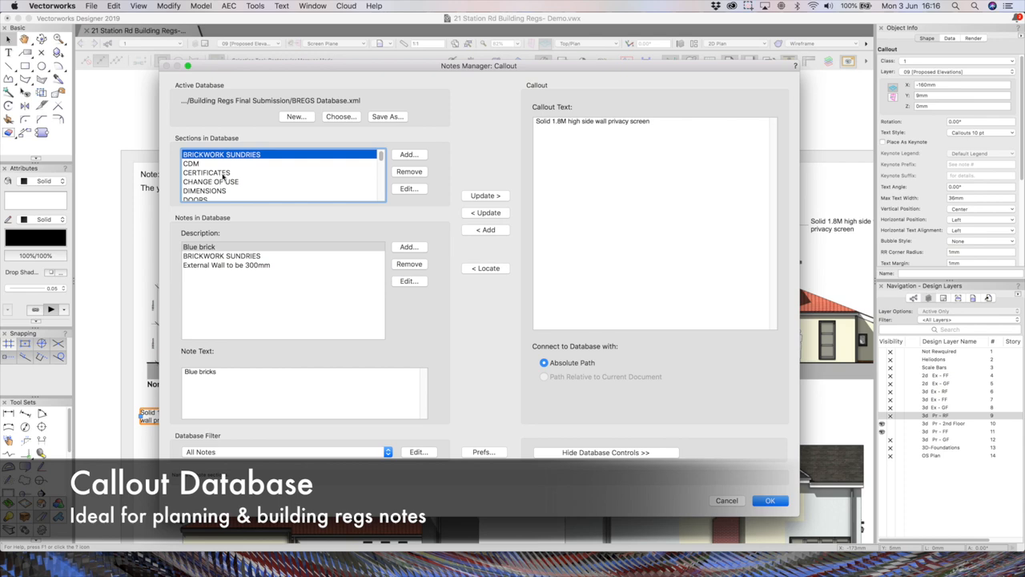
{"action": "left_click", "coordinate": [205, 173]}
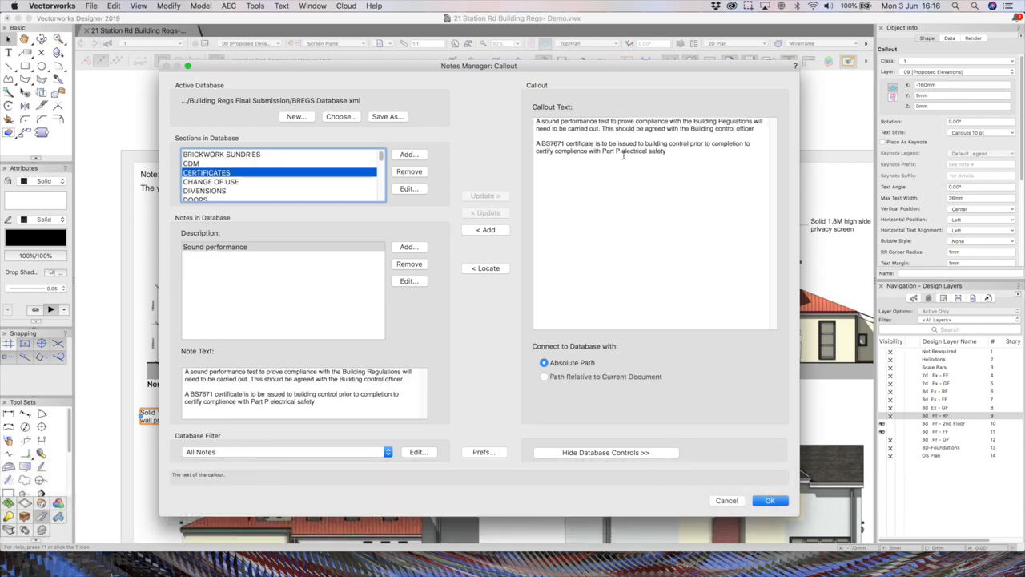
{"action": "left_click", "coordinate": [211, 181]}
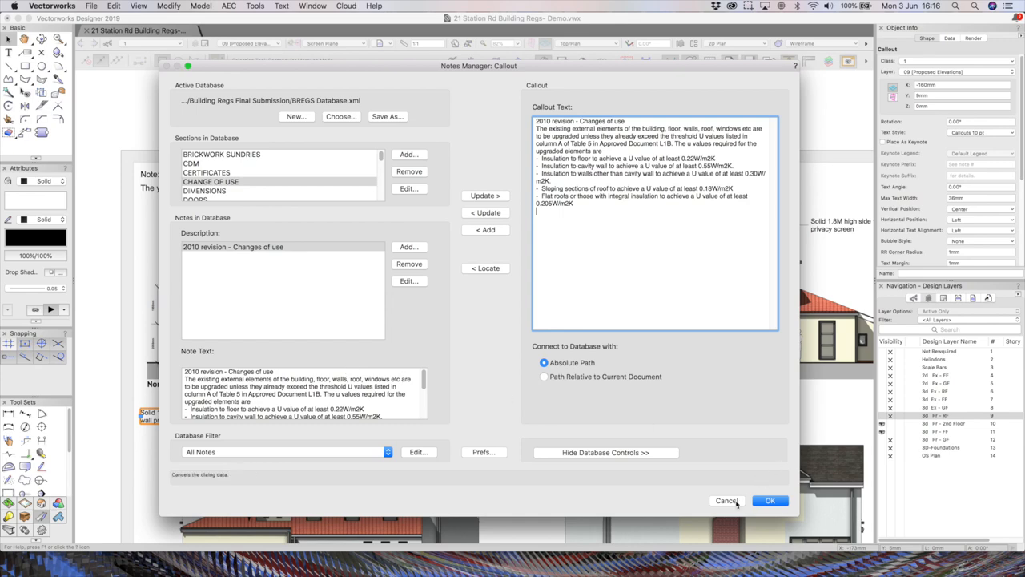
{"action": "left_click", "coordinate": [769, 499]}
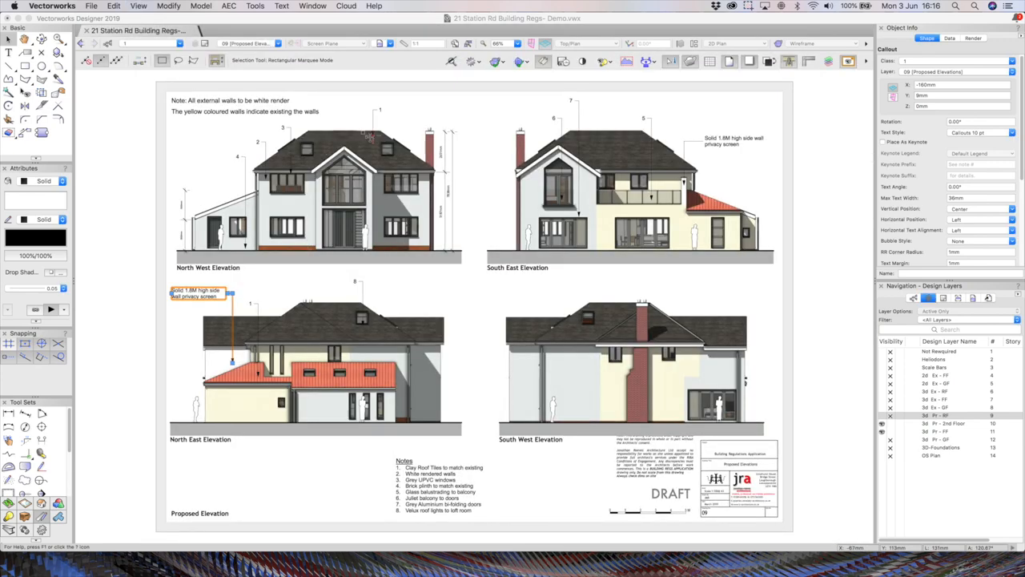
{"action": "left_click", "coordinate": [125, 173]}
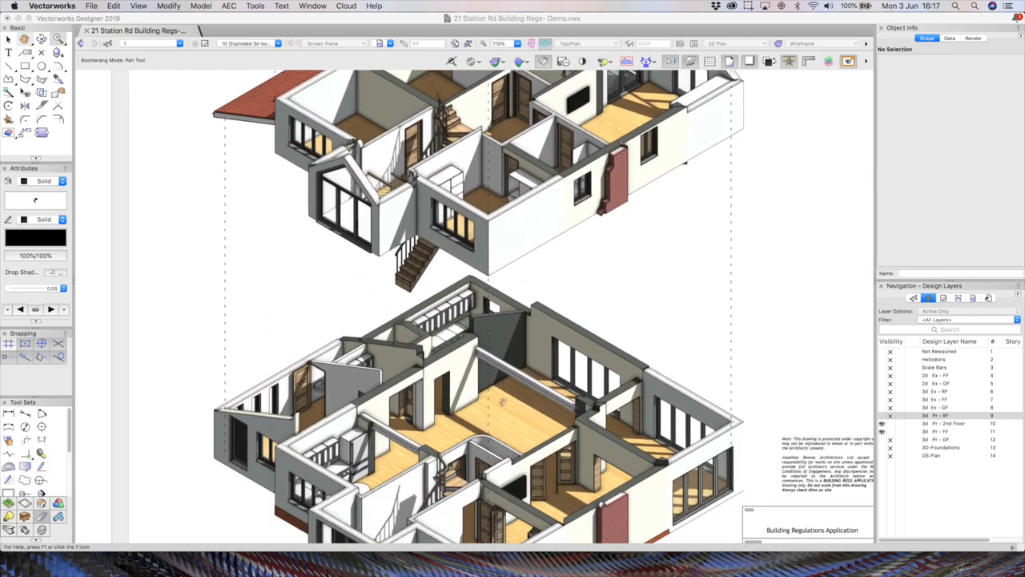
Scroll down the Proposed Elevation & 3D sheet toward its title block
{"action": "scroll", "scroll_direction": "down", "scroll_amount": 3}
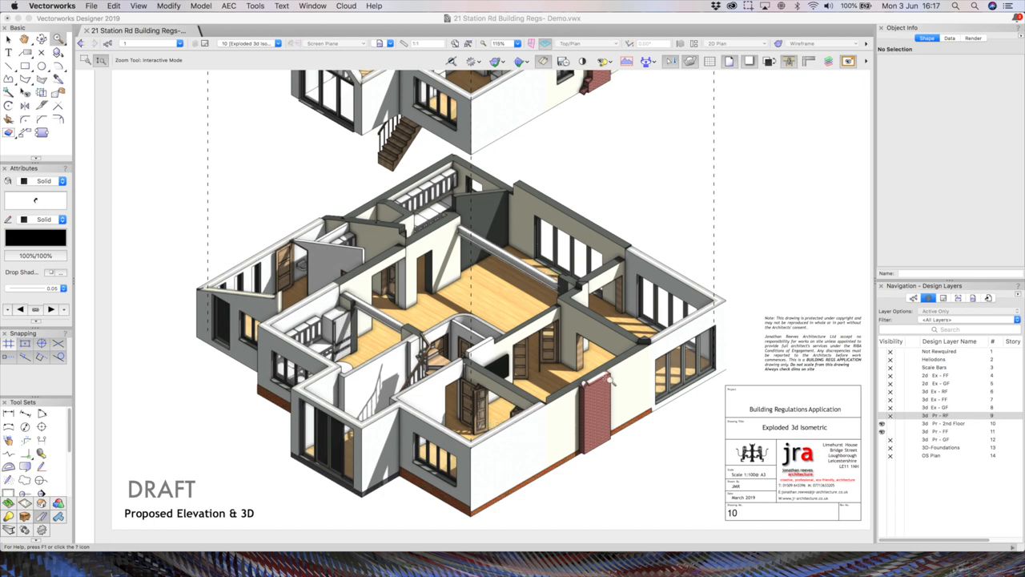
{"action": "mouse_move", "coordinate": [248, 458]}
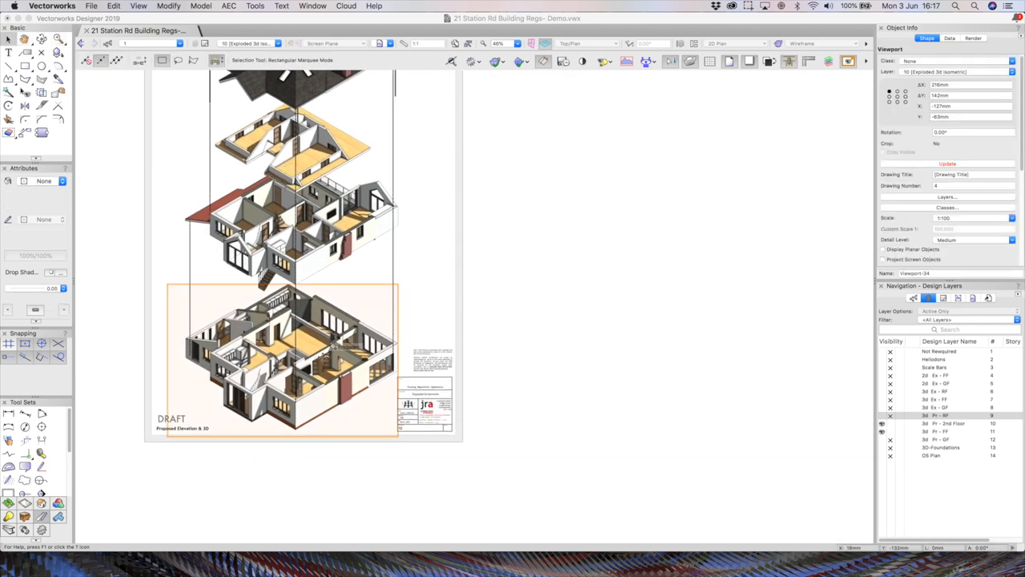
Duplicate the exploded isometric viewport upward and change which floor layers the copy shows
{"action": "left_click_drag", "start_coordinate": [281, 360], "coordinate": [429, 352]}
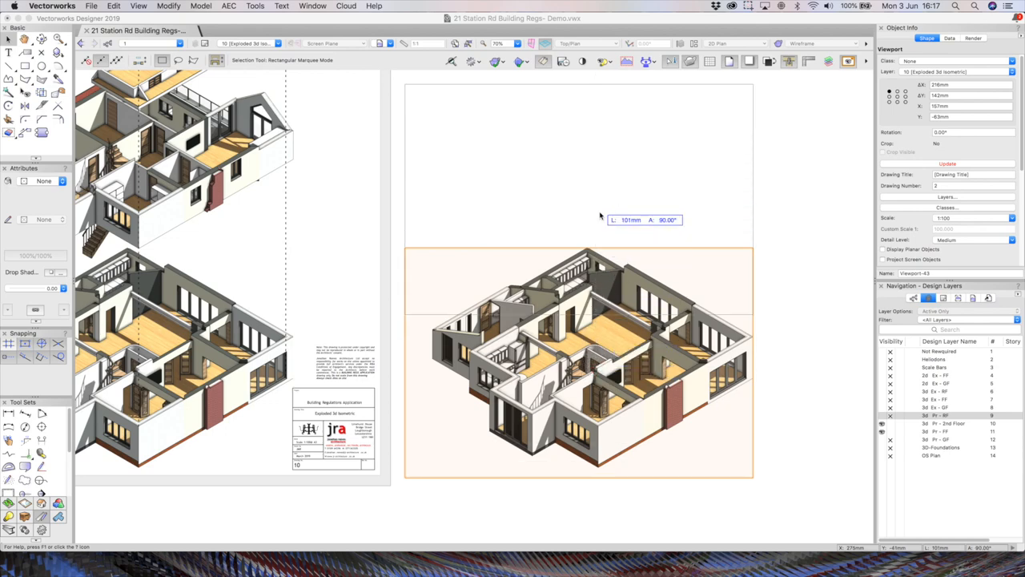
{"action": "left_click_drag", "start_coordinate": [578, 360], "coordinate": [578, 200]}
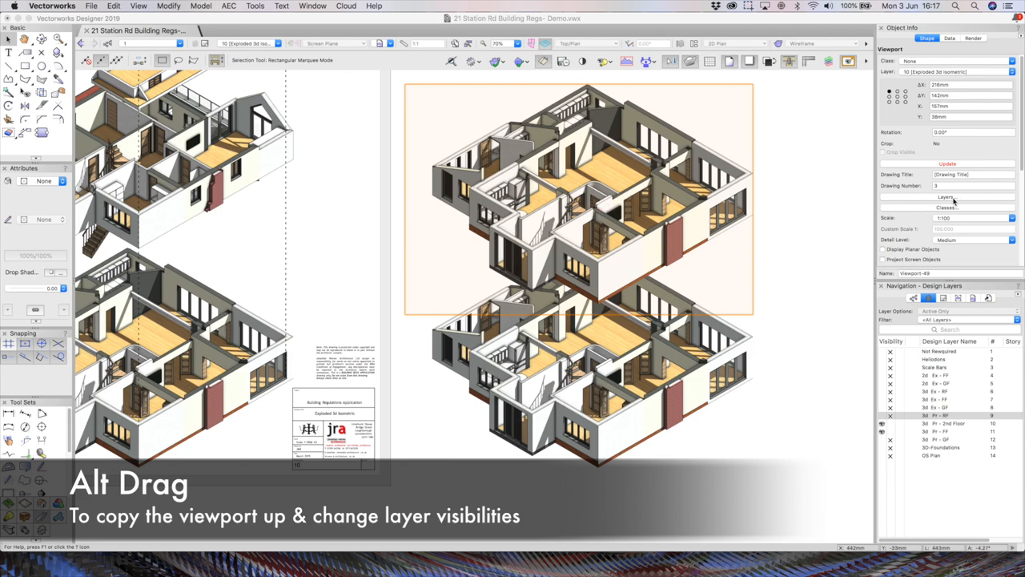
{"action": "left_click", "coordinate": [948, 197]}
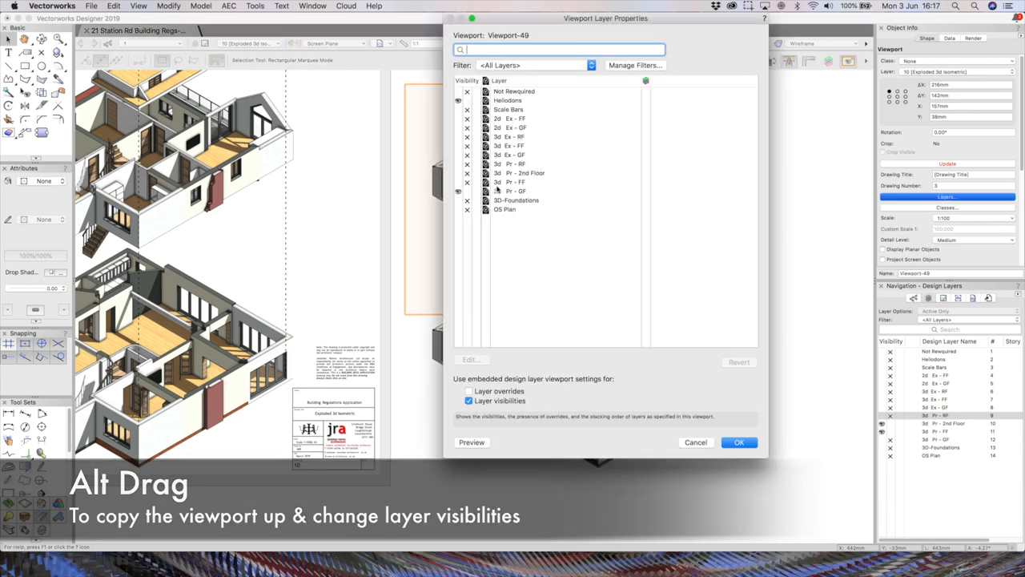
{"action": "left_click", "coordinate": [512, 183]}
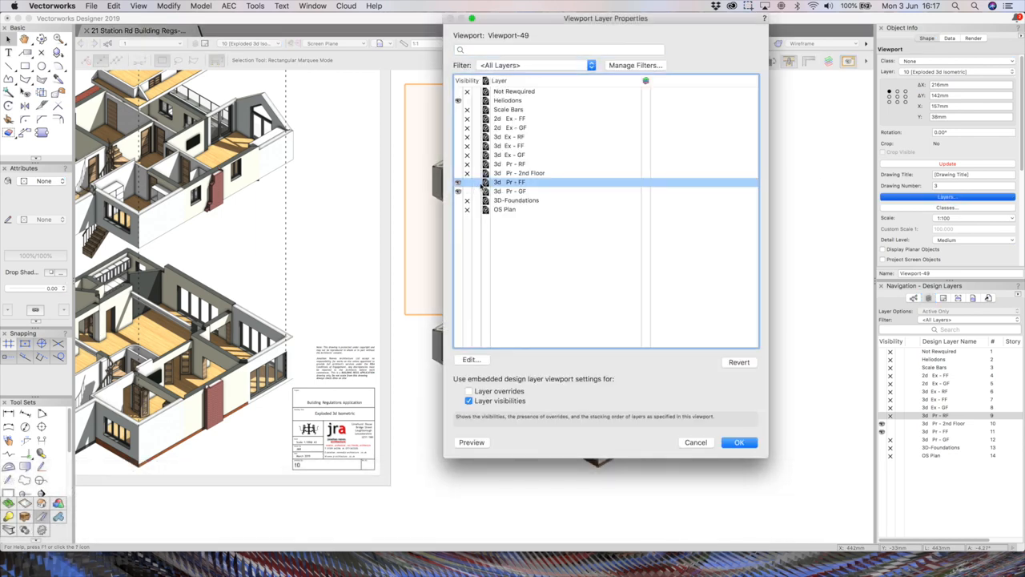
{"action": "left_click", "coordinate": [513, 191]}
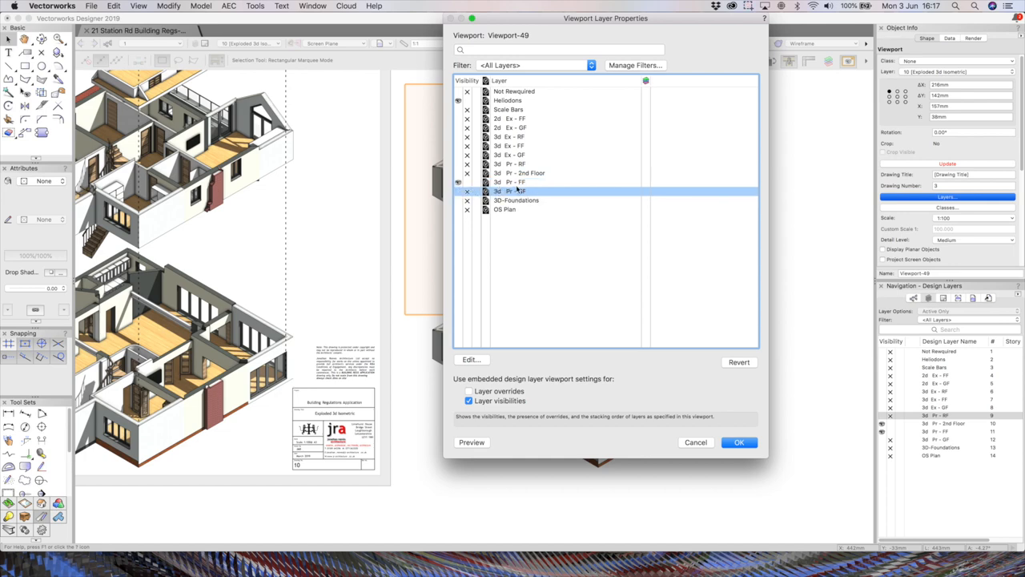
{"action": "left_click", "coordinate": [736, 442]}
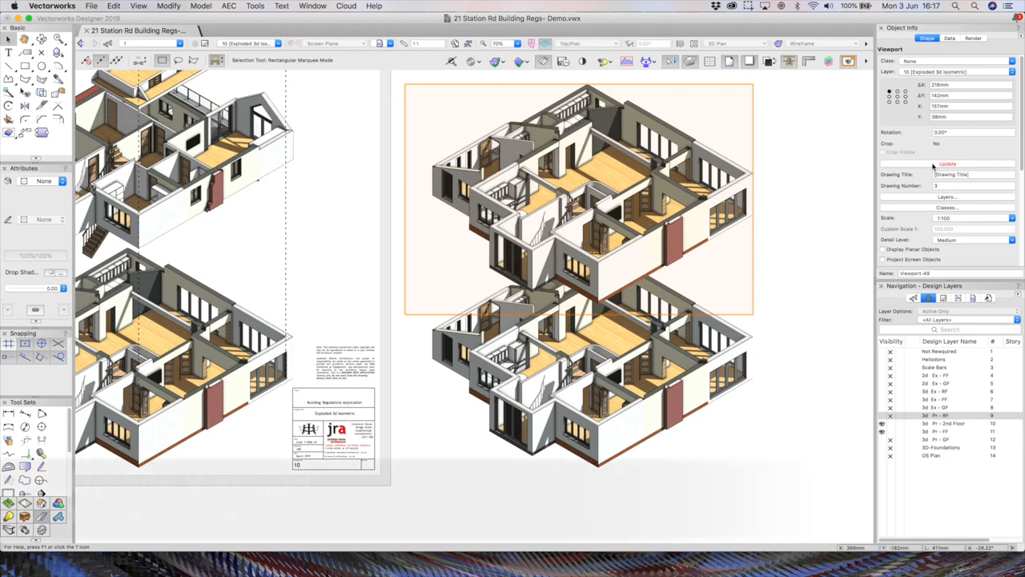
Update the copy and set the layer visibility of the next viewport copy
{"action": "left_click", "coordinate": [948, 164]}
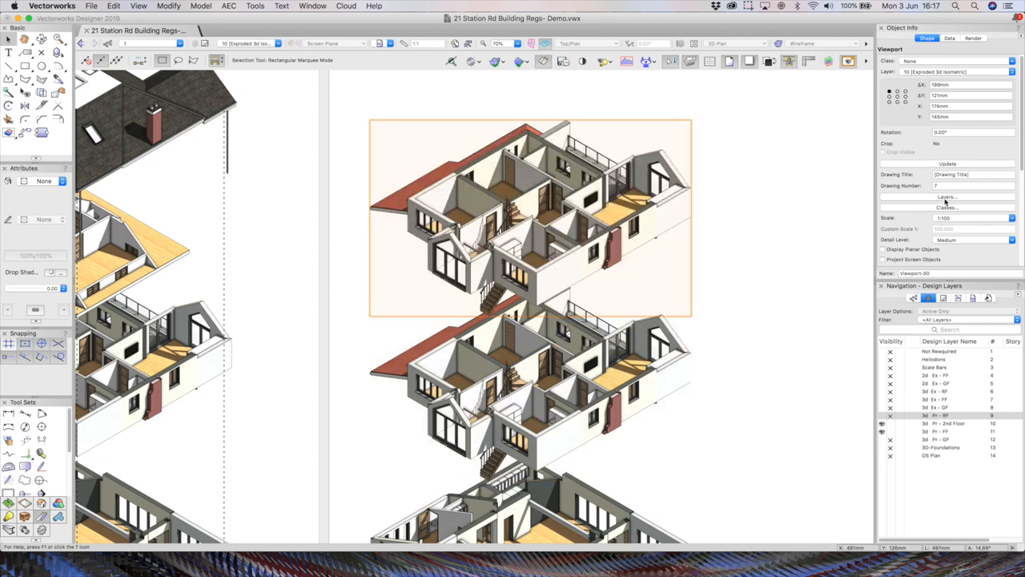
{"action": "left_click", "coordinate": [946, 197]}
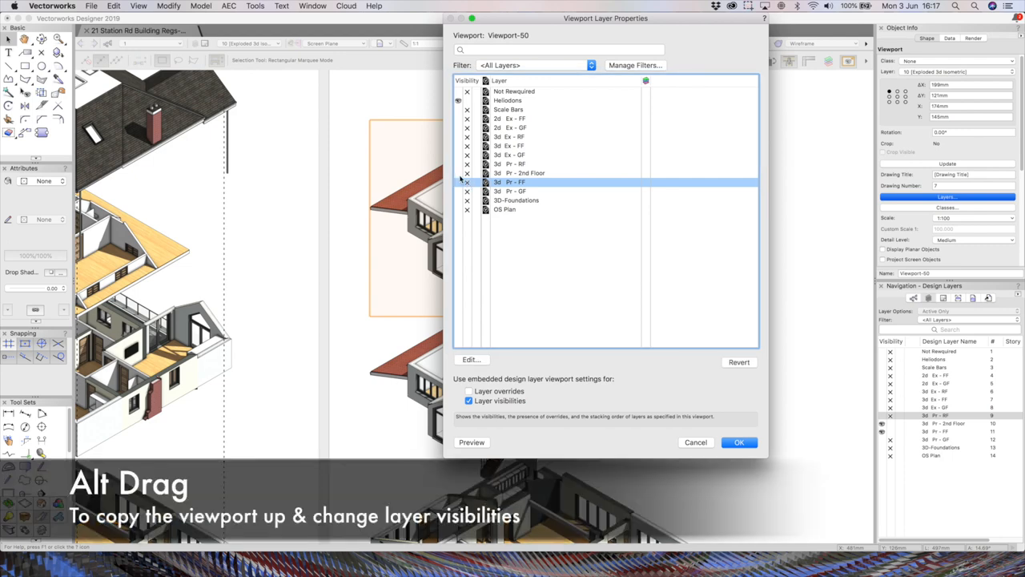
{"action": "left_click", "coordinate": [738, 442]}
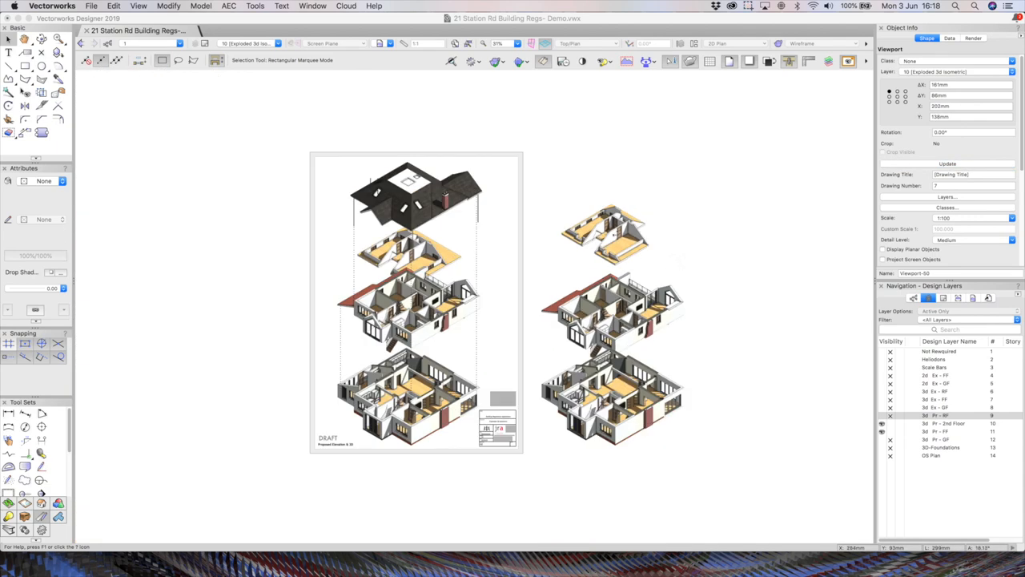
Set the topmost viewport copy to show the 3d Pr - RF roof layer
{"action": "left_click", "coordinate": [618, 183]}
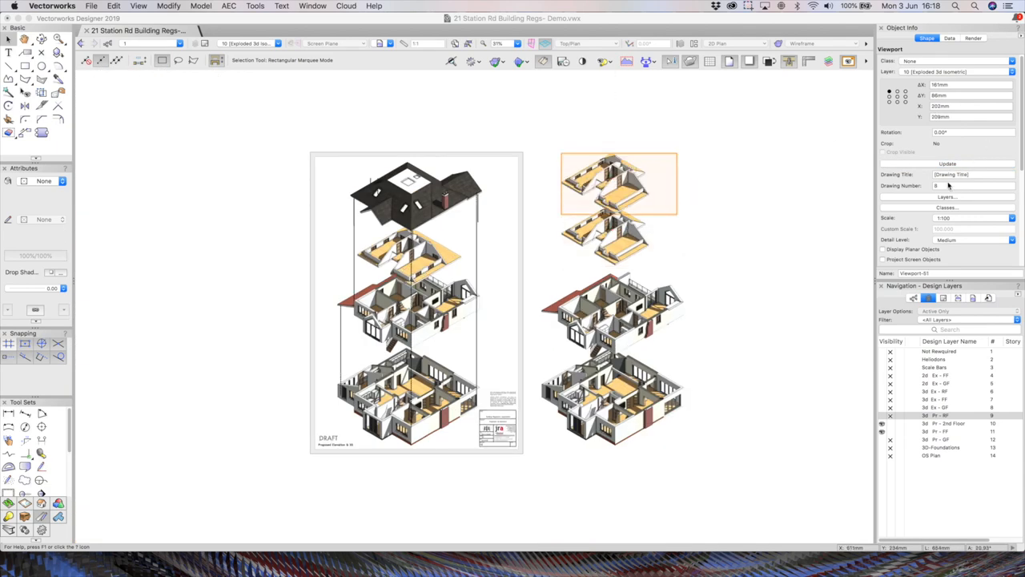
{"action": "left_click", "coordinate": [946, 196]}
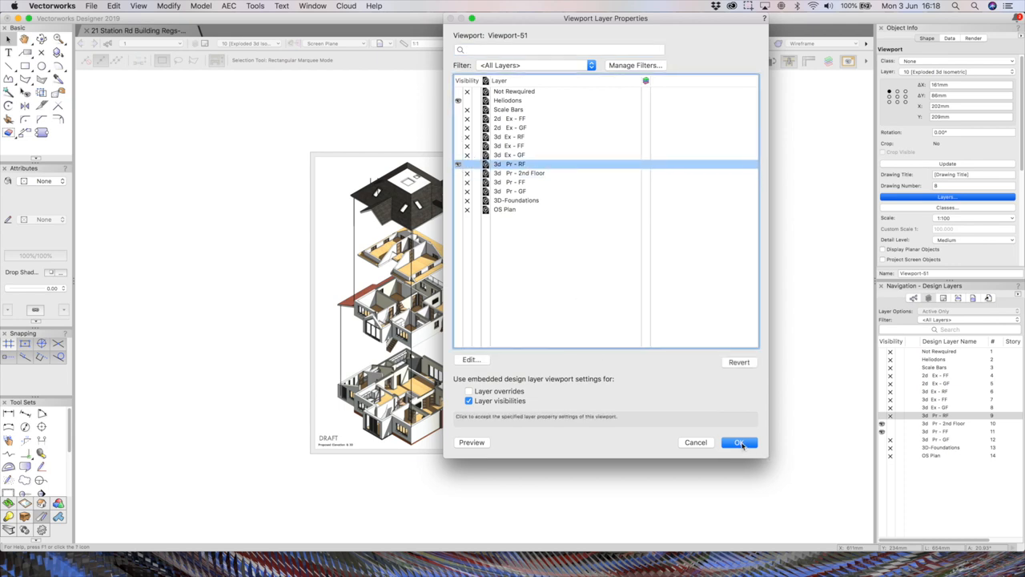
{"action": "left_click", "coordinate": [739, 442]}
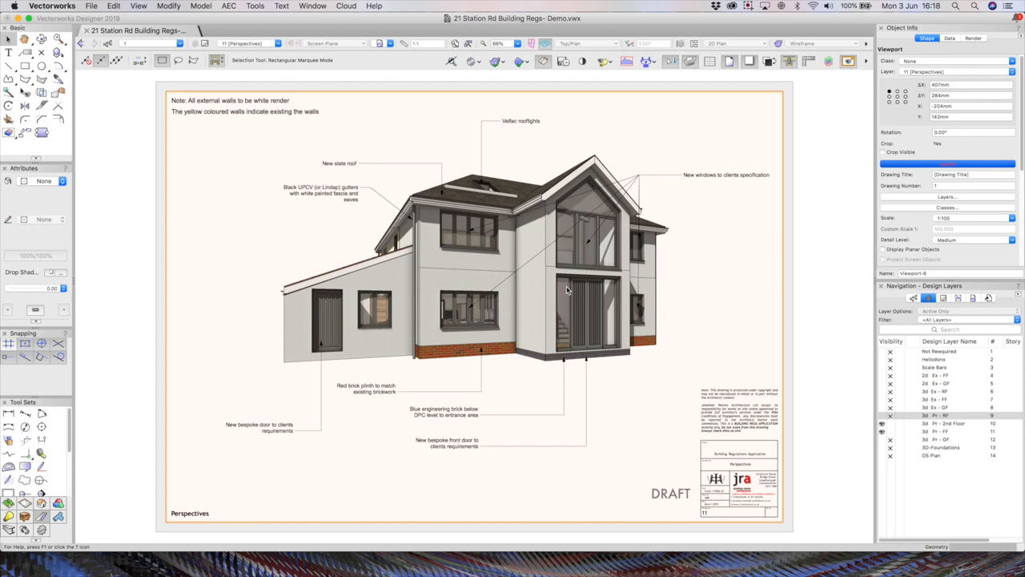
{"action": "mouse_move", "coordinate": [473, 227]}
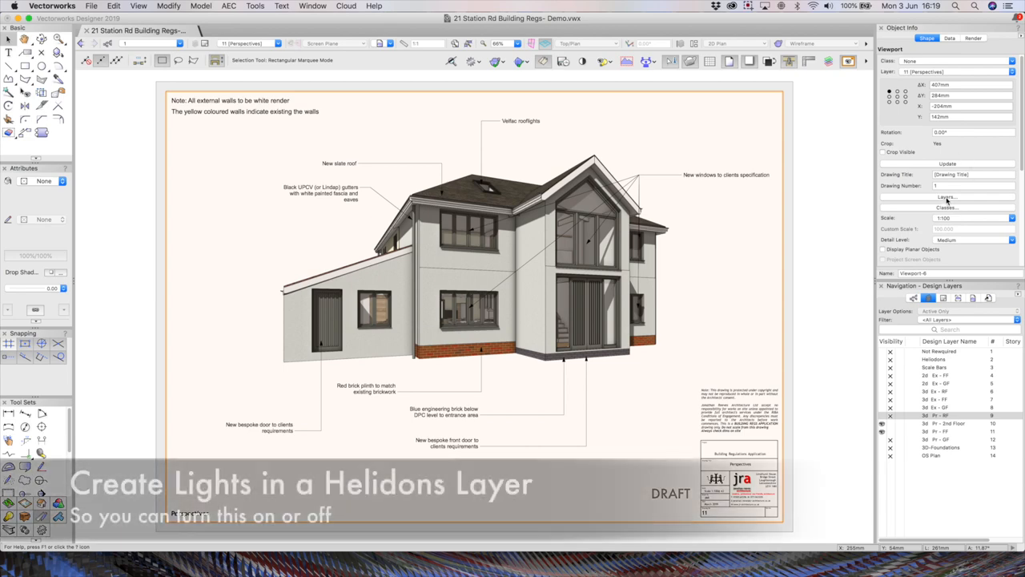
Show the Heliodon-Back class in the first perspective viewport's class visibility
{"action": "left_click", "coordinate": [948, 197]}
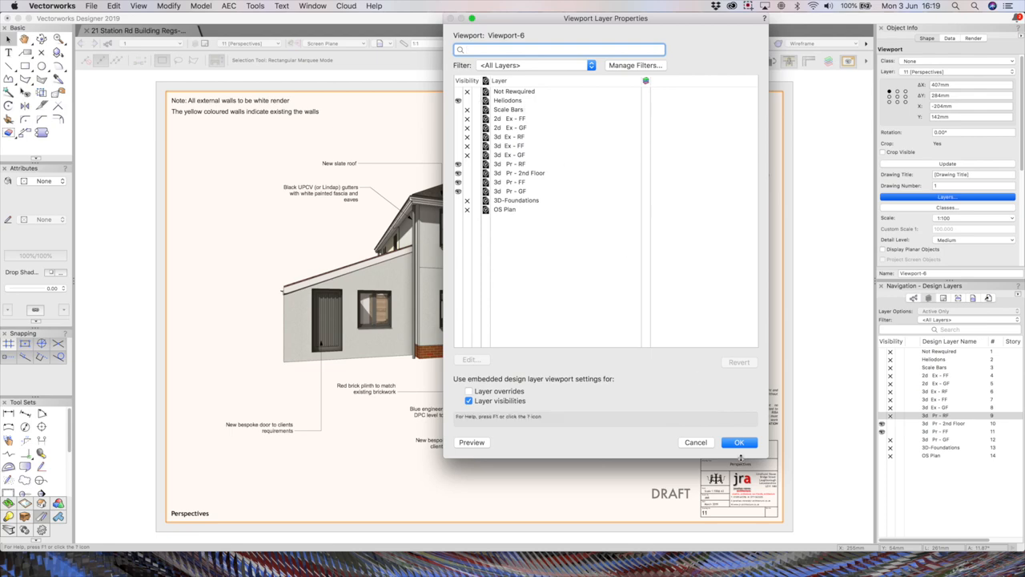
{"action": "left_click", "coordinate": [948, 208]}
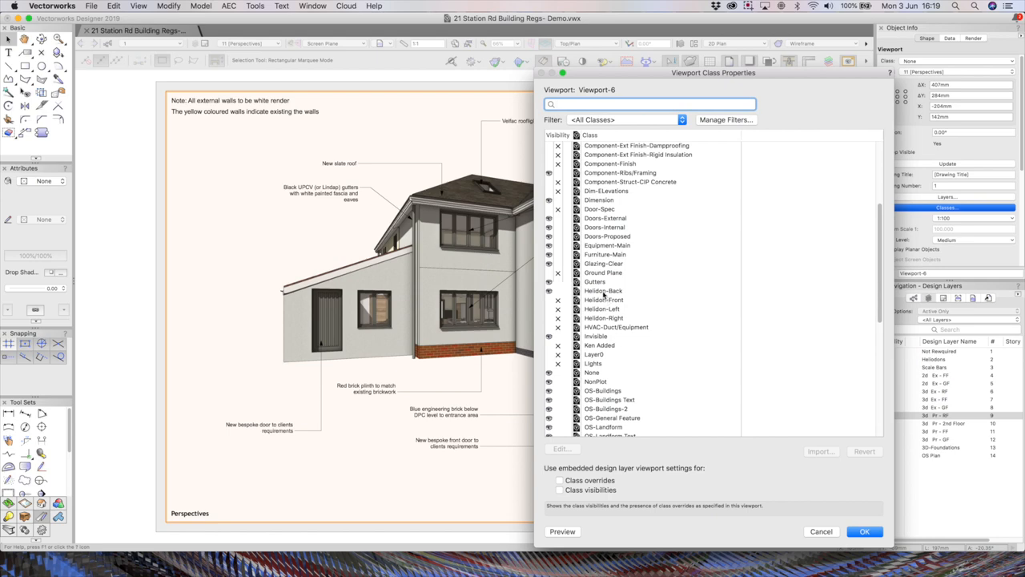
{"action": "left_click", "coordinate": [603, 290]}
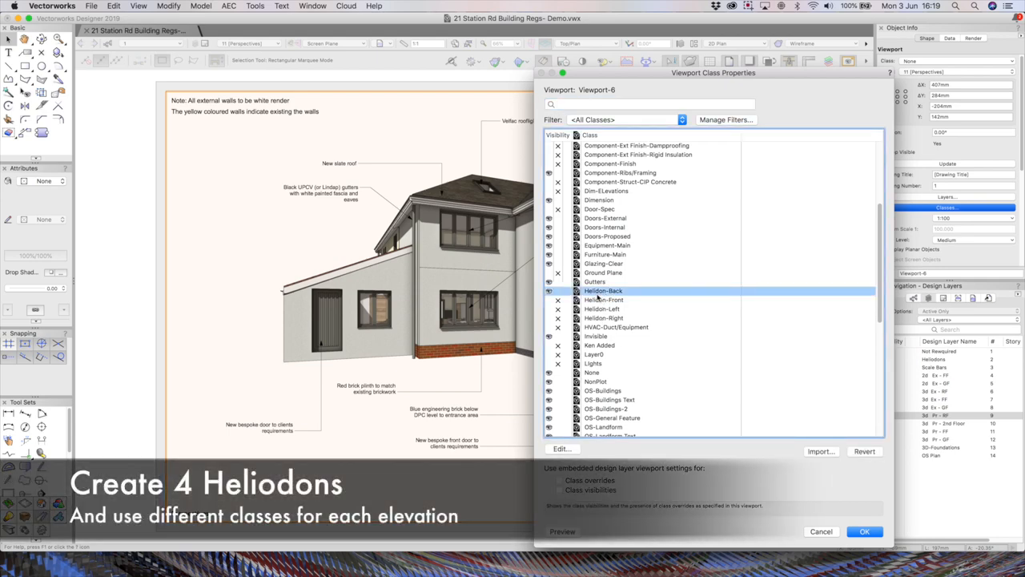
{"action": "left_click", "coordinate": [549, 291]}
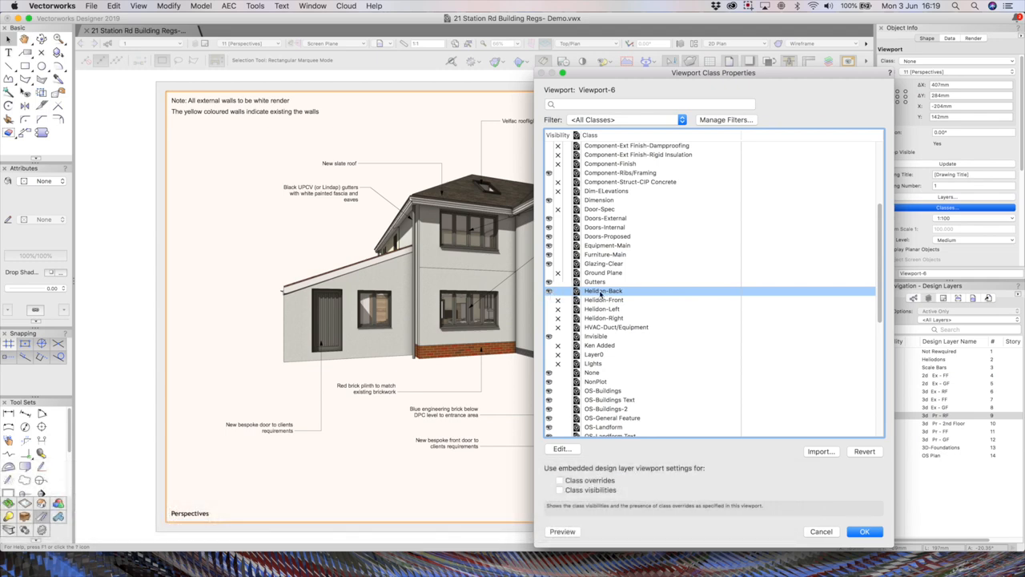
{"action": "left_click", "coordinate": [864, 532]}
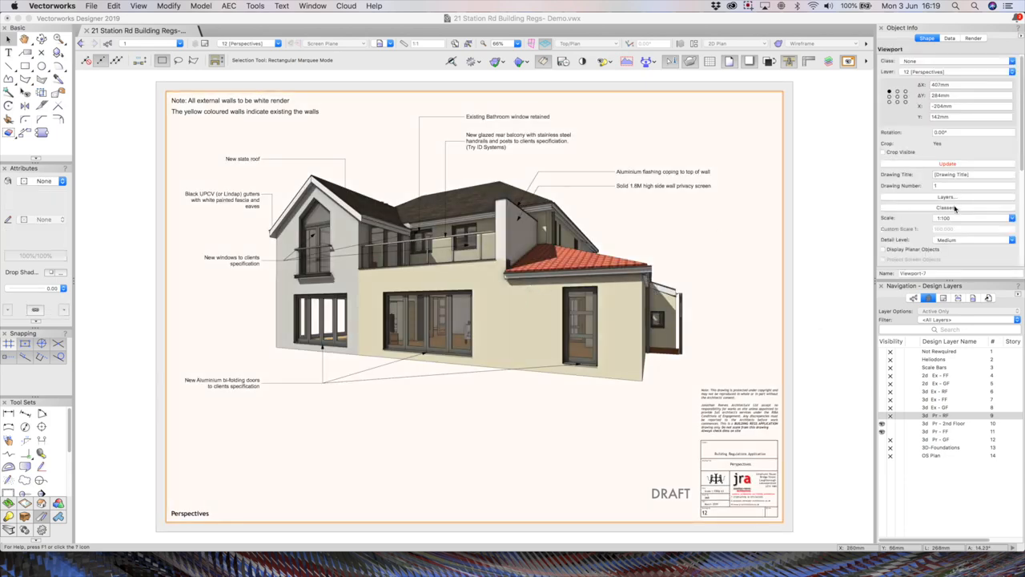
Change the Heliodon-Back class visibility for the second perspective viewport
{"action": "left_click", "coordinate": [946, 208]}
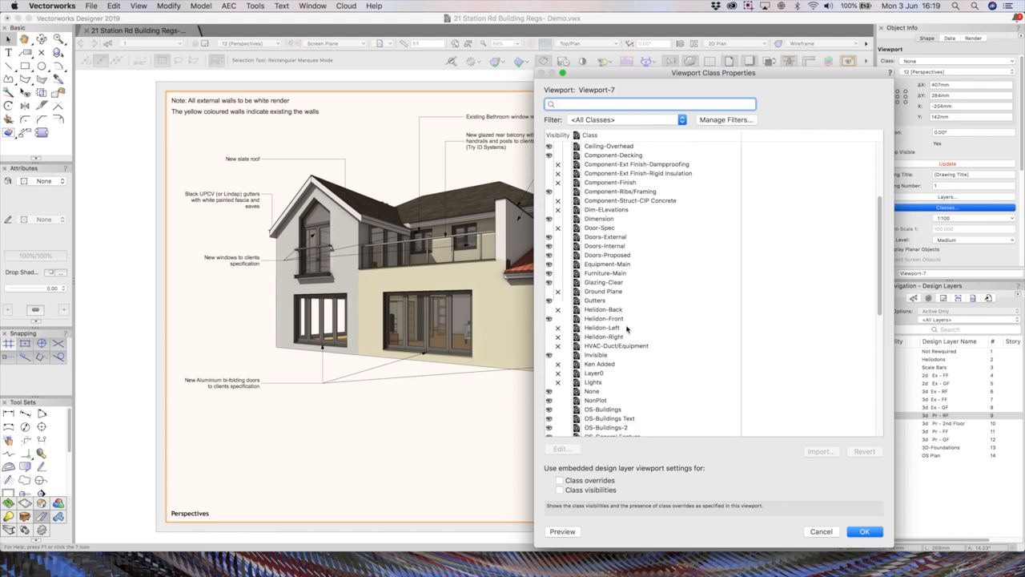
{"action": "left_click", "coordinate": [602, 309]}
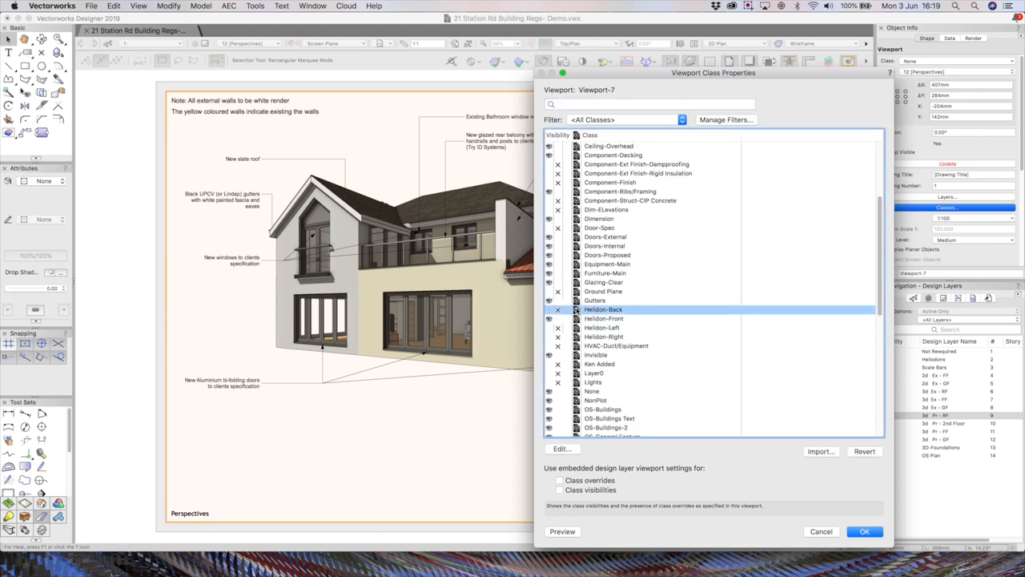
{"action": "left_click", "coordinate": [602, 317]}
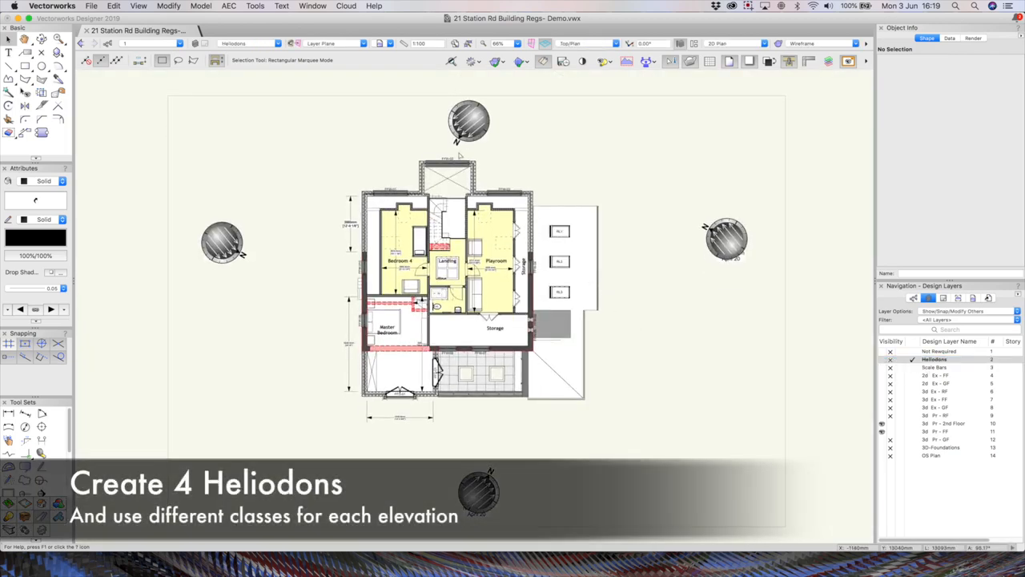
Select one heliodon around the plan to show its settings in Object Info
{"action": "left_click", "coordinate": [467, 122]}
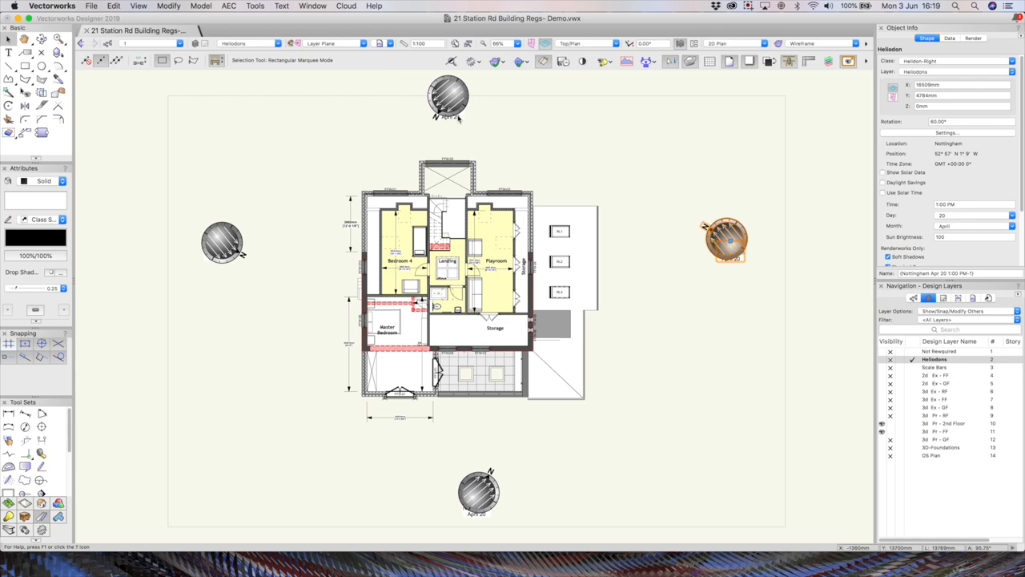
{"action": "mouse_move", "coordinate": [737, 438]}
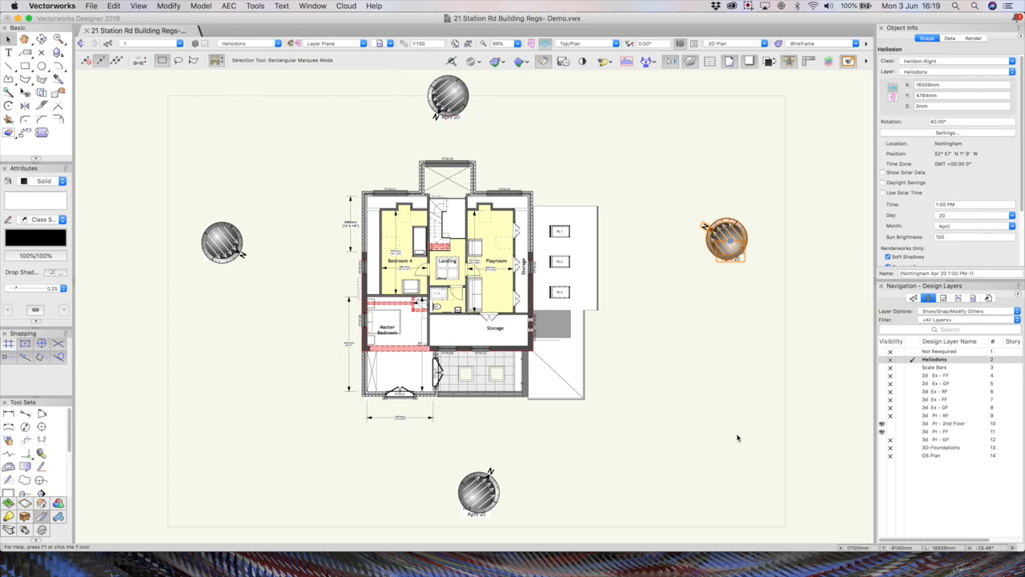
{"action": "mouse_move", "coordinate": [672, 192]}
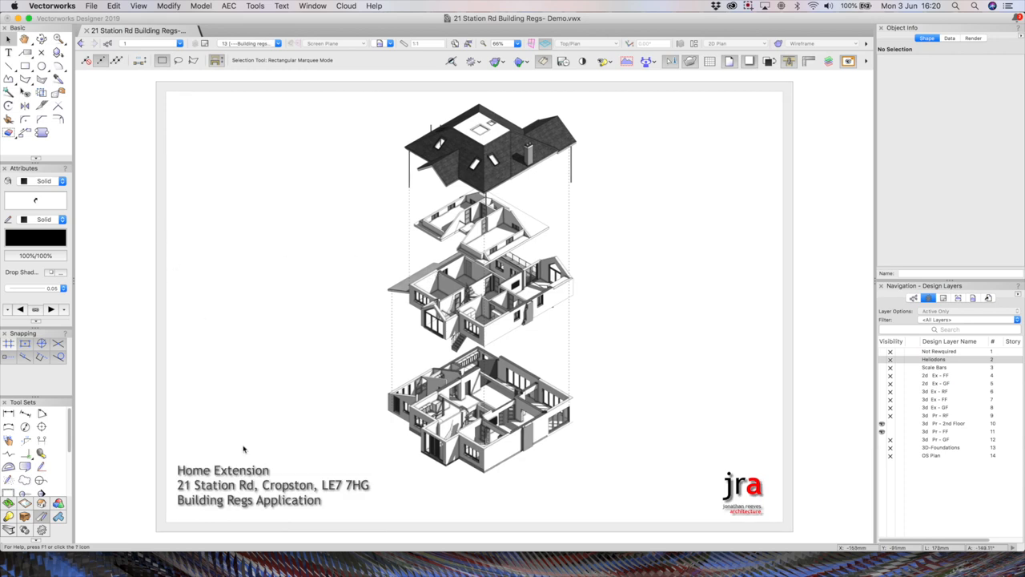
{"action": "mouse_move", "coordinate": [258, 430]}
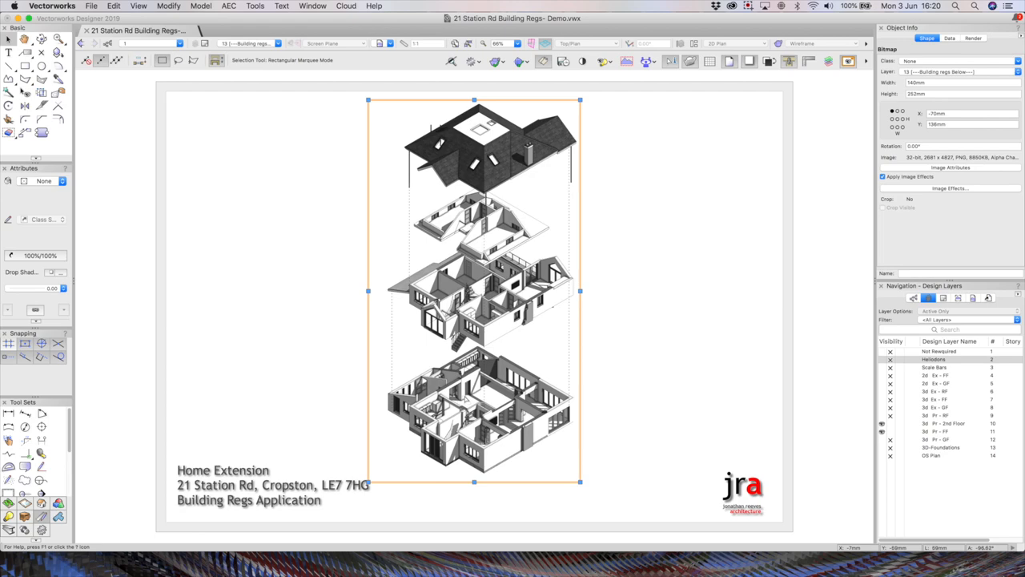
{"action": "mouse_move", "coordinate": [484, 413]}
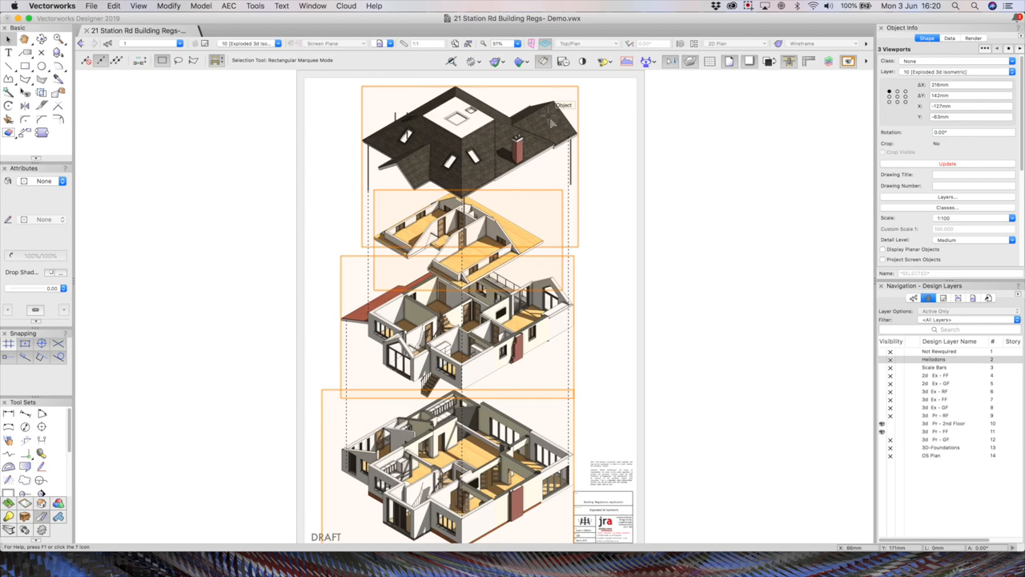
Paste the viewports as a bitmap, reposition it and finish its circular crop
{"action": "left_click", "coordinate": [114, 6]}
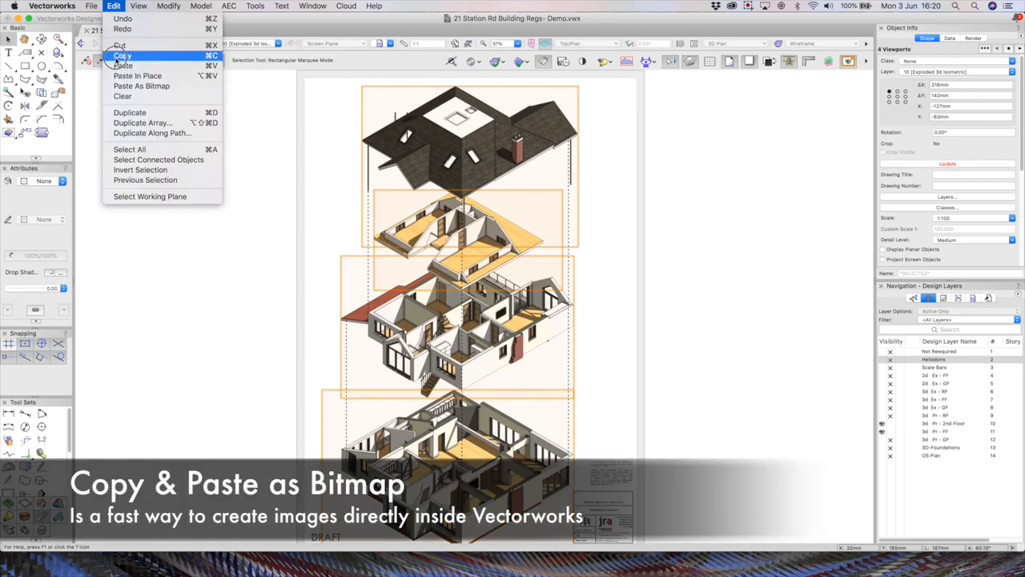
{"action": "mouse_move", "coordinate": [141, 86]}
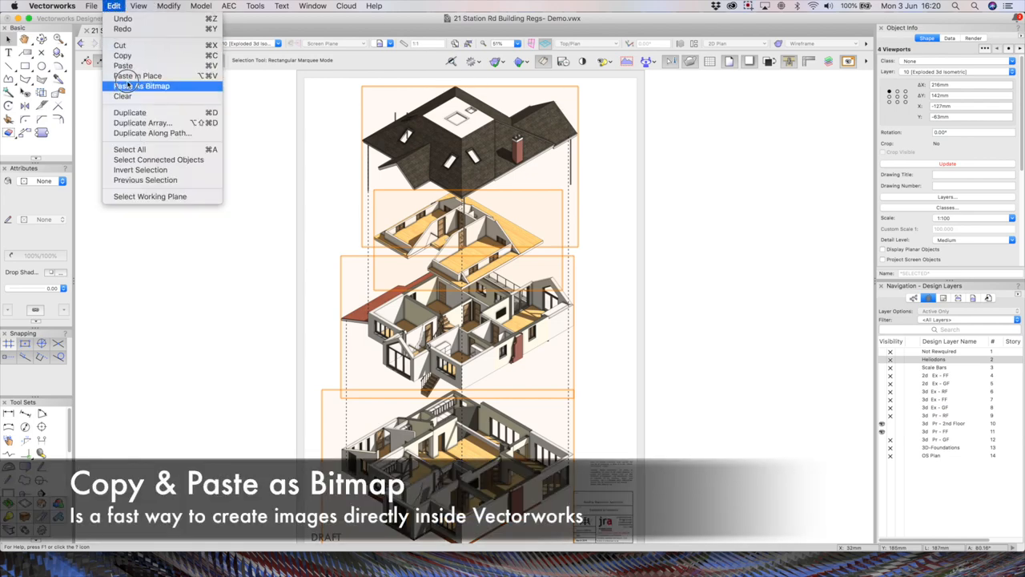
{"action": "mouse_move", "coordinate": [138, 75]}
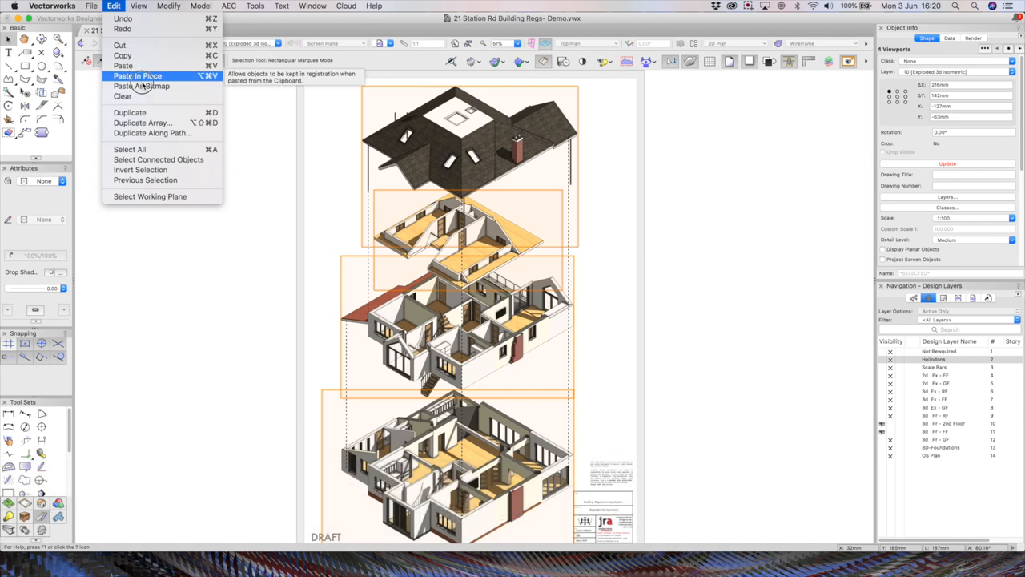
{"action": "mouse_move", "coordinate": [141, 86]}
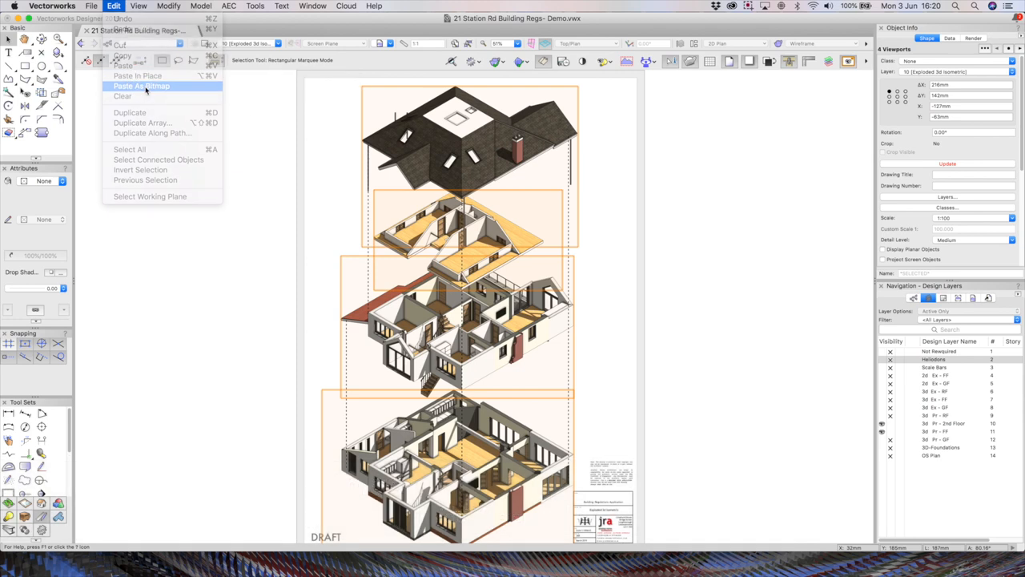
{"action": "left_click", "coordinate": [141, 87]}
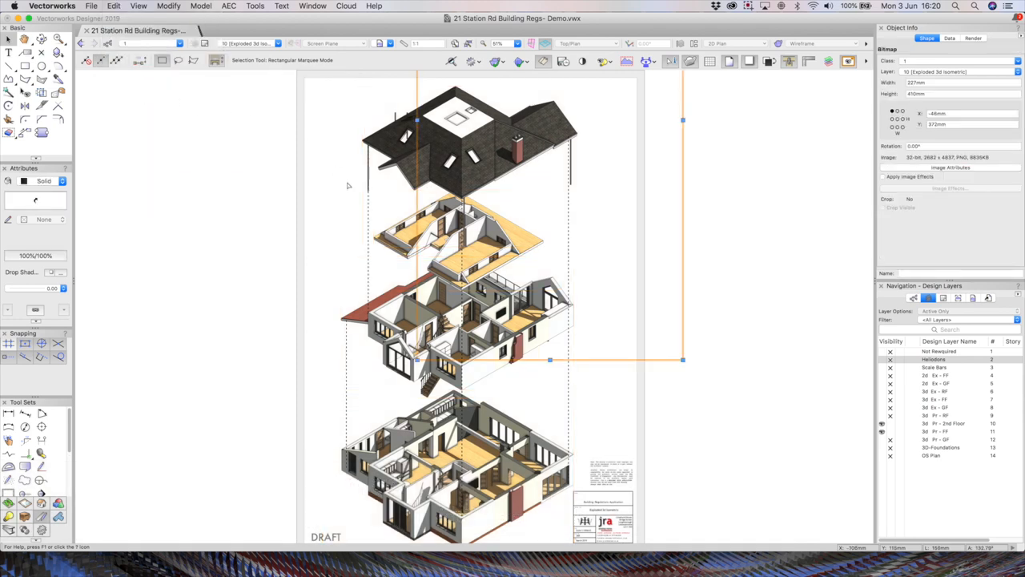
{"action": "left_click_drag", "start_coordinate": [682, 157], "coordinate": [852, 287]}
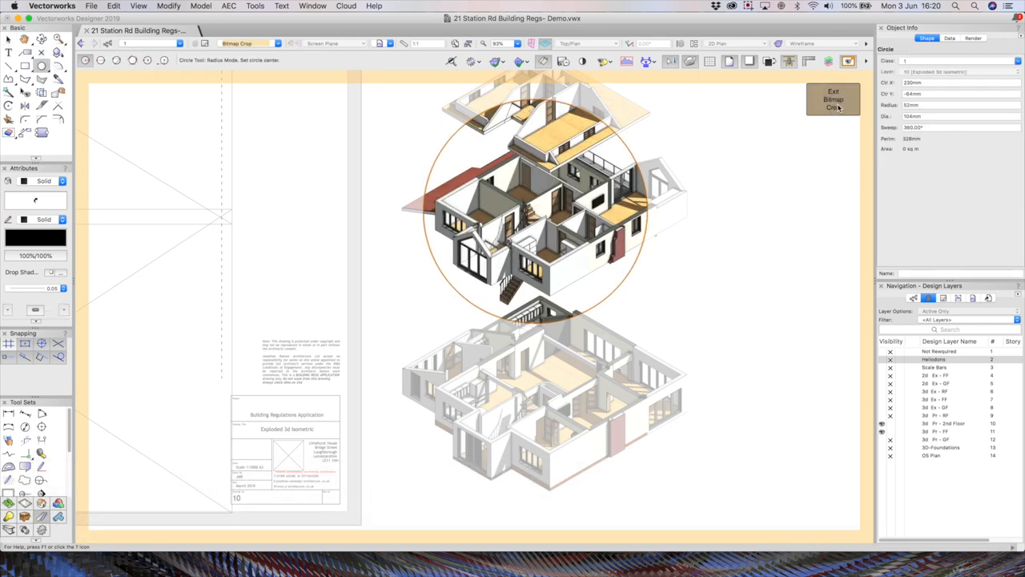
{"action": "left_click", "coordinate": [833, 99]}
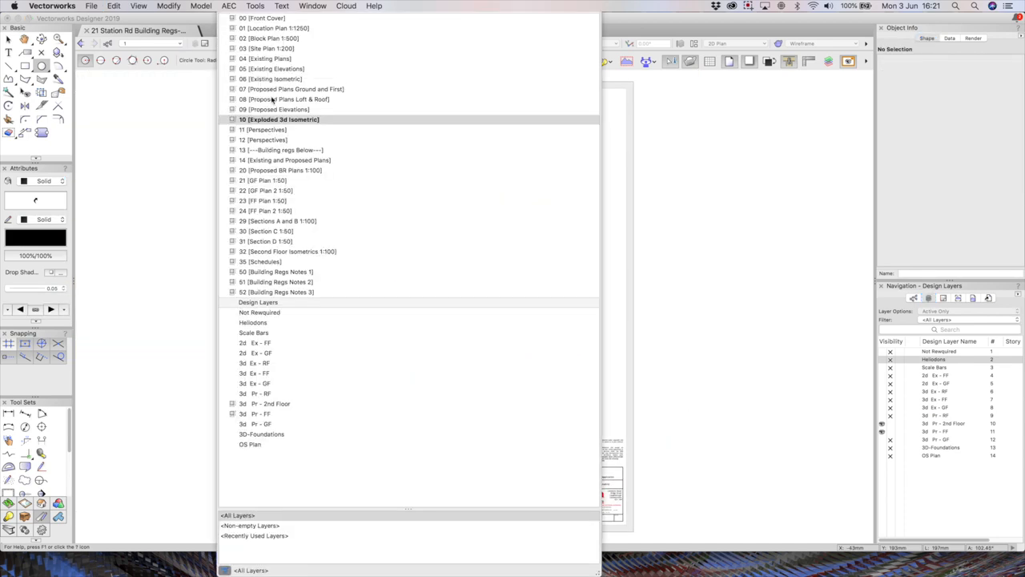
Switch to sheet 10 Exploded 3d isometric from the active layer dropdown
{"action": "left_click", "coordinate": [278, 119]}
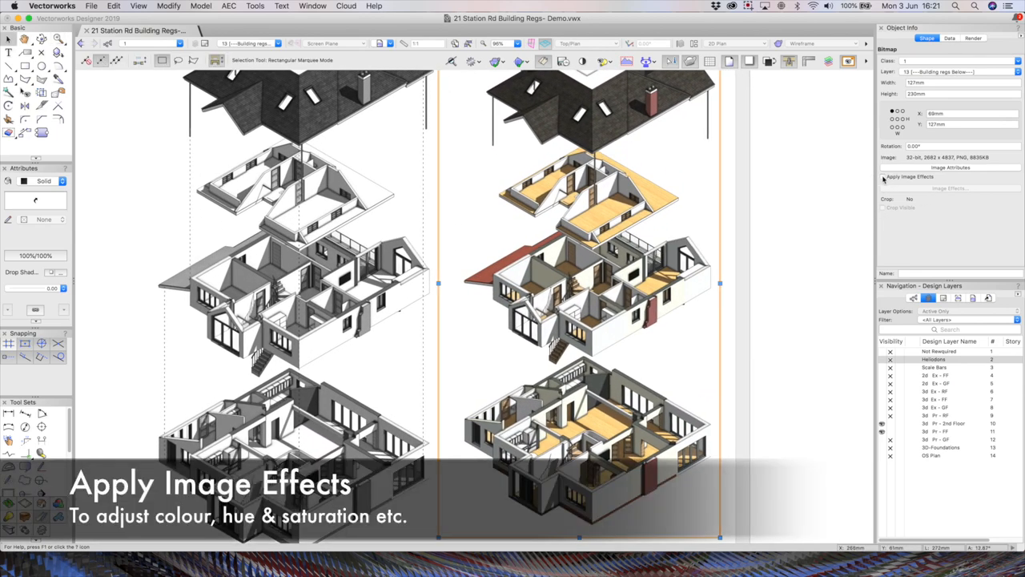
Enable image effects on the house image and apply desaturated sepia adjustments with preview
{"action": "left_click", "coordinate": [884, 176]}
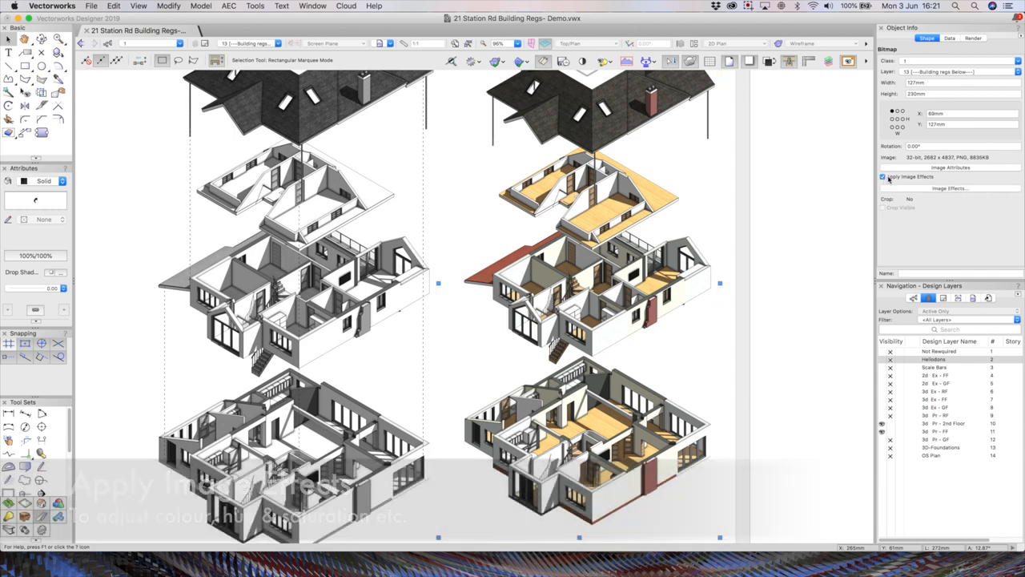
{"action": "left_click", "coordinate": [948, 189]}
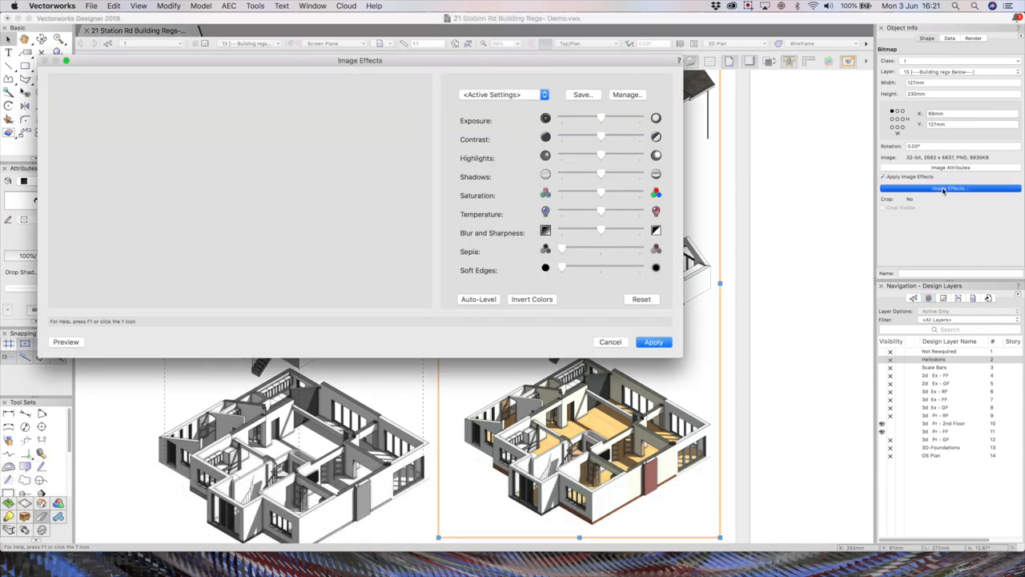
{"action": "left_click", "coordinate": [66, 341]}
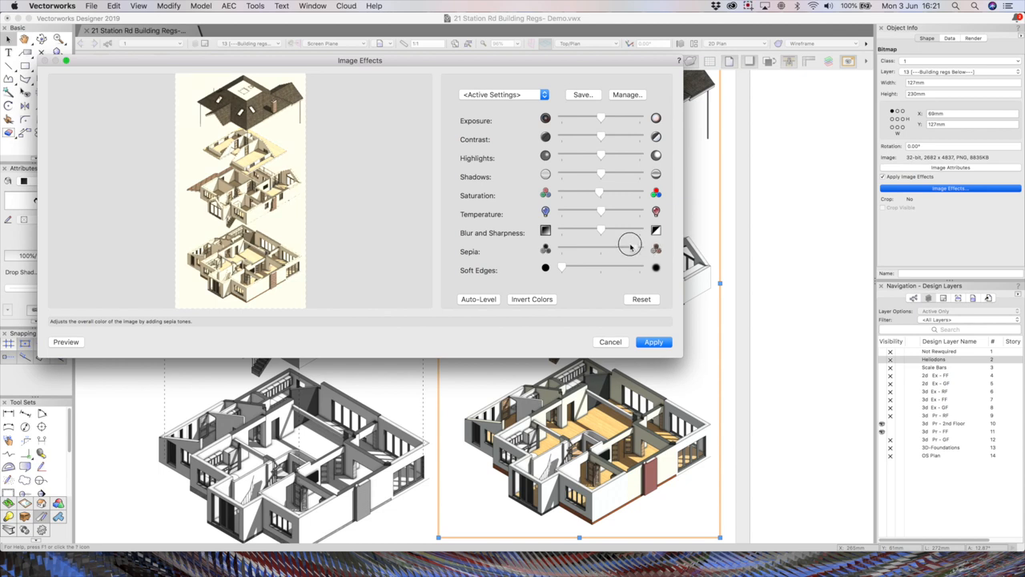
{"action": "mouse_move", "coordinate": [570, 266]}
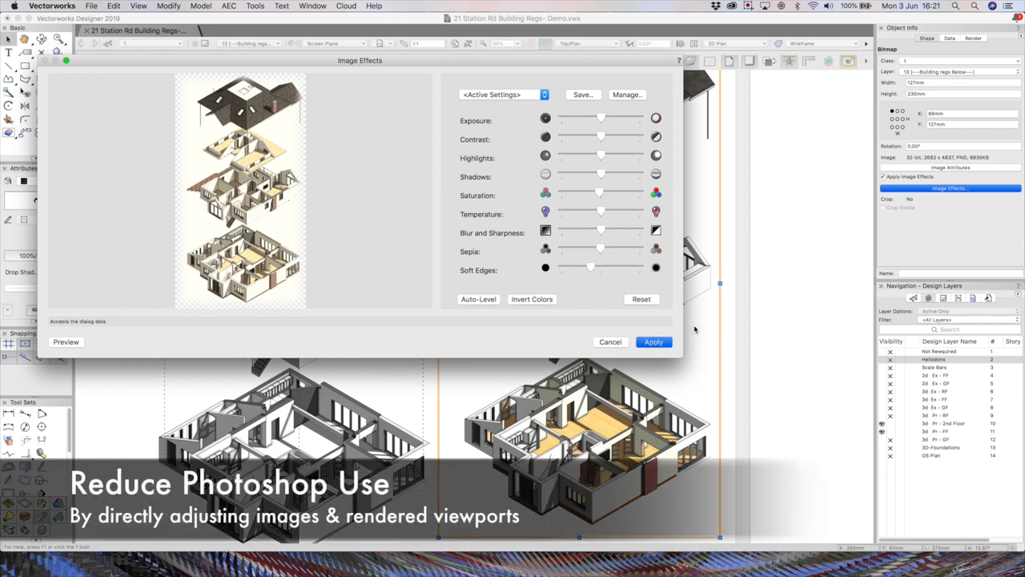
{"action": "left_click", "coordinate": [653, 343]}
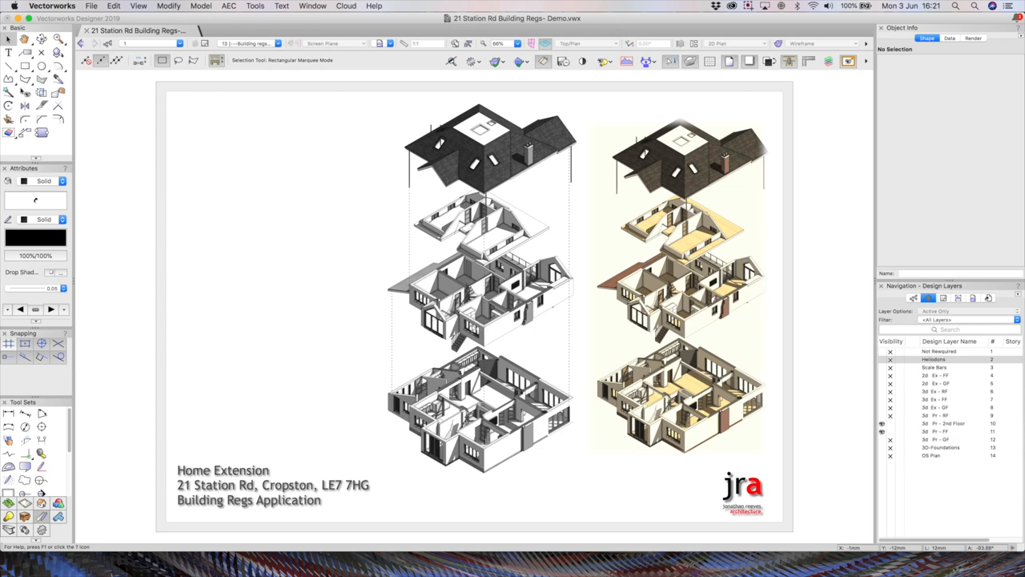
Switch to the DRAFT Proposed Plans sheet with the 1:100 ground and first floor plans
{"action": "left_click", "coordinate": [676, 288]}
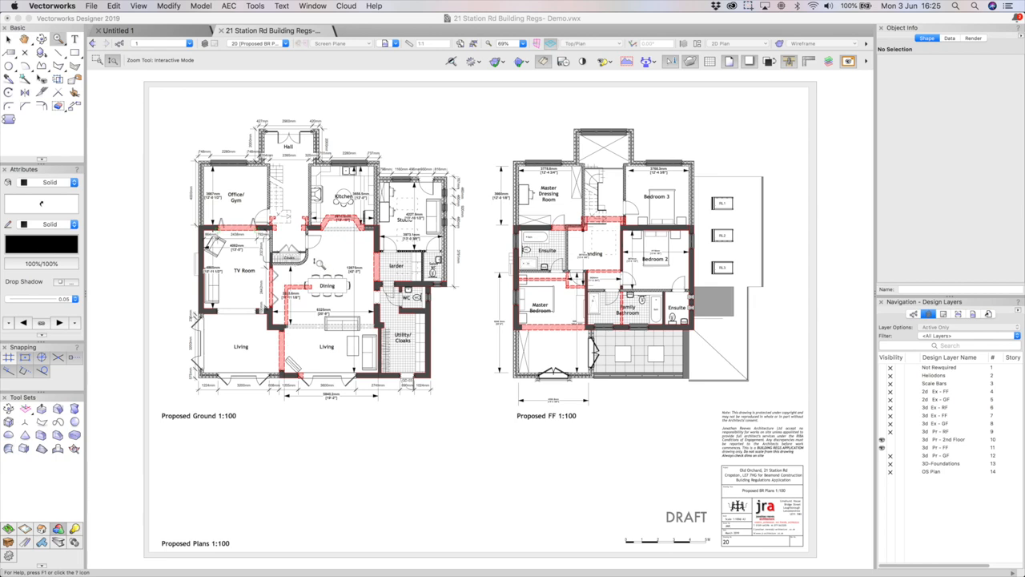
{"action": "mouse_move", "coordinate": [397, 310]}
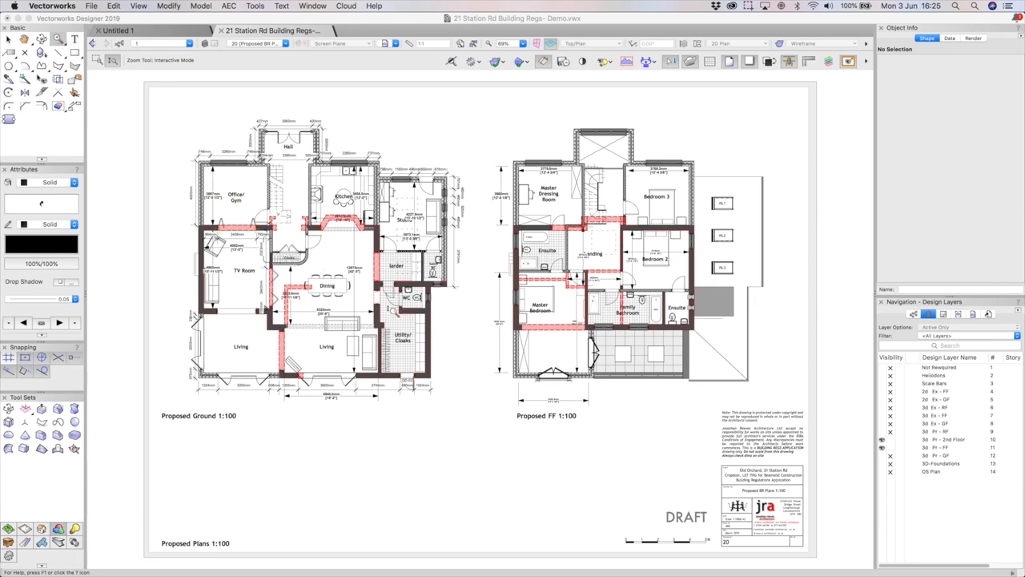
Edit the ground floor plan viewport's crop and resize its crop rectangle
{"action": "left_click", "coordinate": [9, 39]}
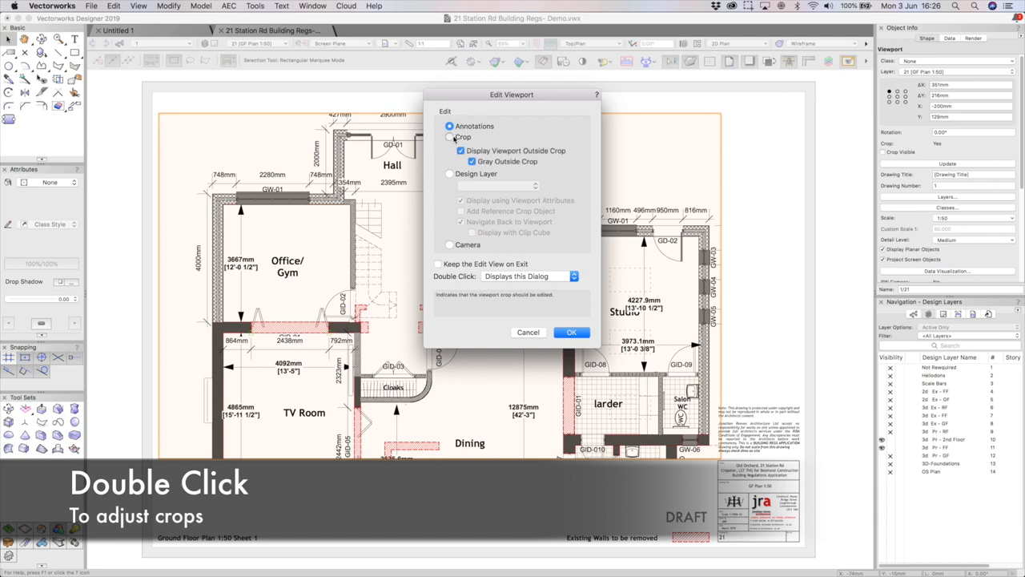
{"action": "left_click", "coordinate": [570, 331]}
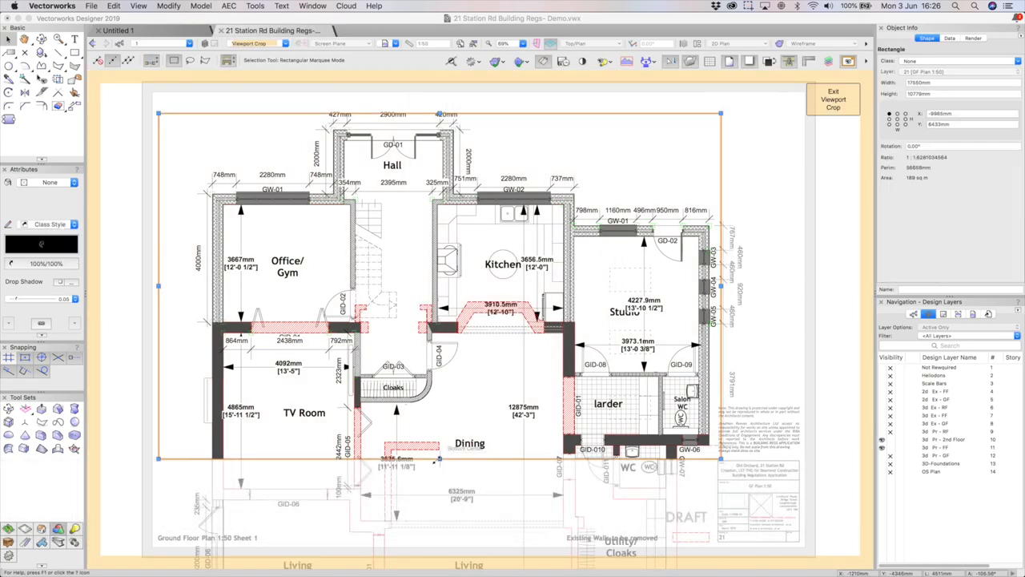
{"action": "left_click_drag", "start_coordinate": [438, 461], "coordinate": [439, 419]}
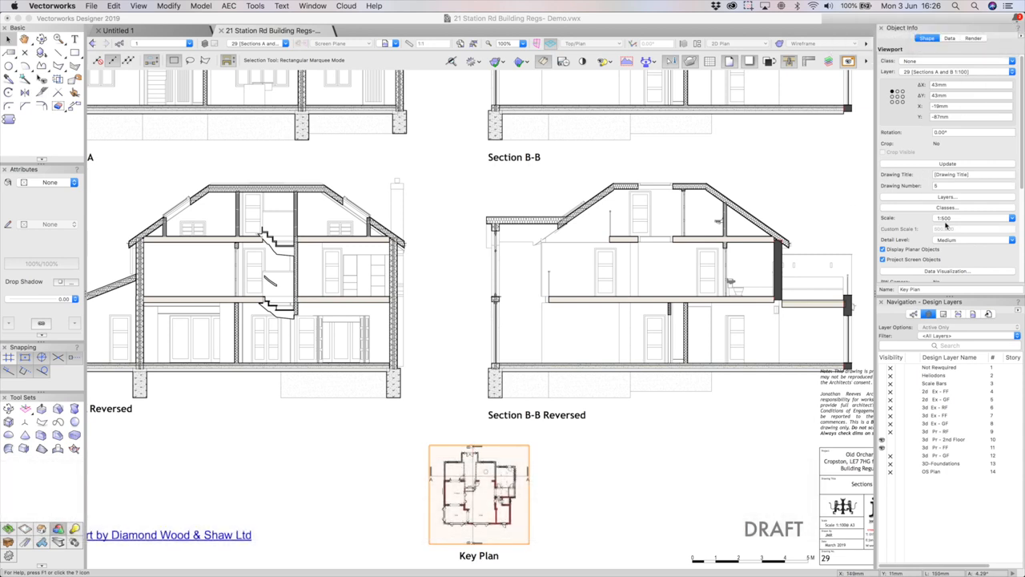
{"action": "mouse_move", "coordinate": [948, 224]}
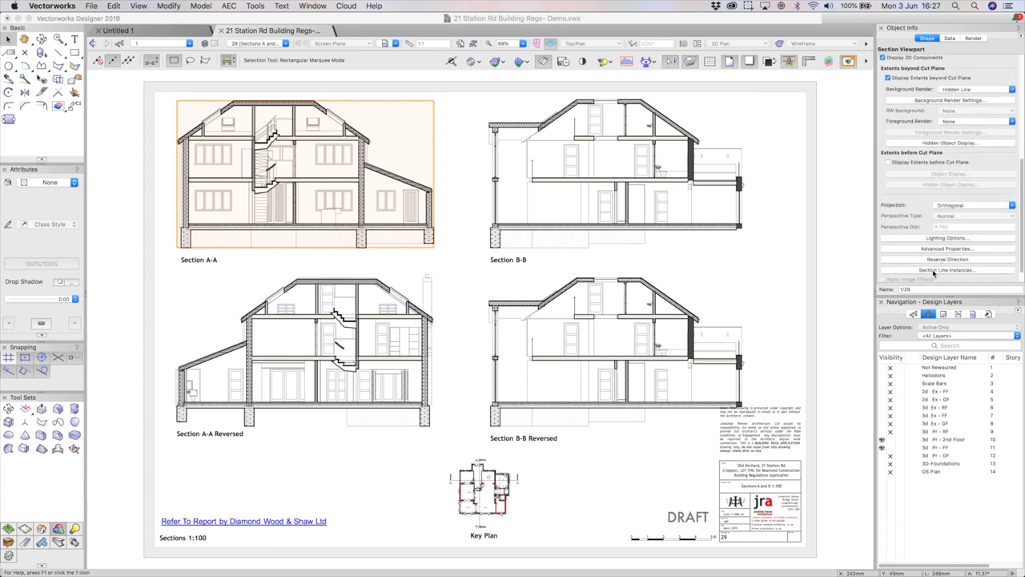
In Section Line Instances, tick the Key Plan viewport so Section A-A's cut line shows there
{"action": "left_click", "coordinate": [948, 269]}
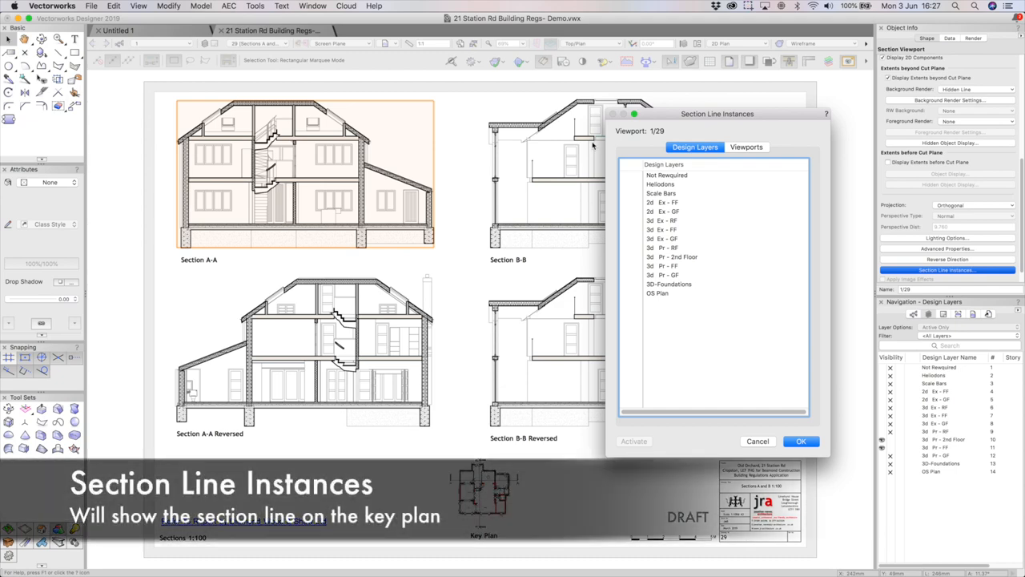
{"action": "mouse_move", "coordinate": [676, 178]}
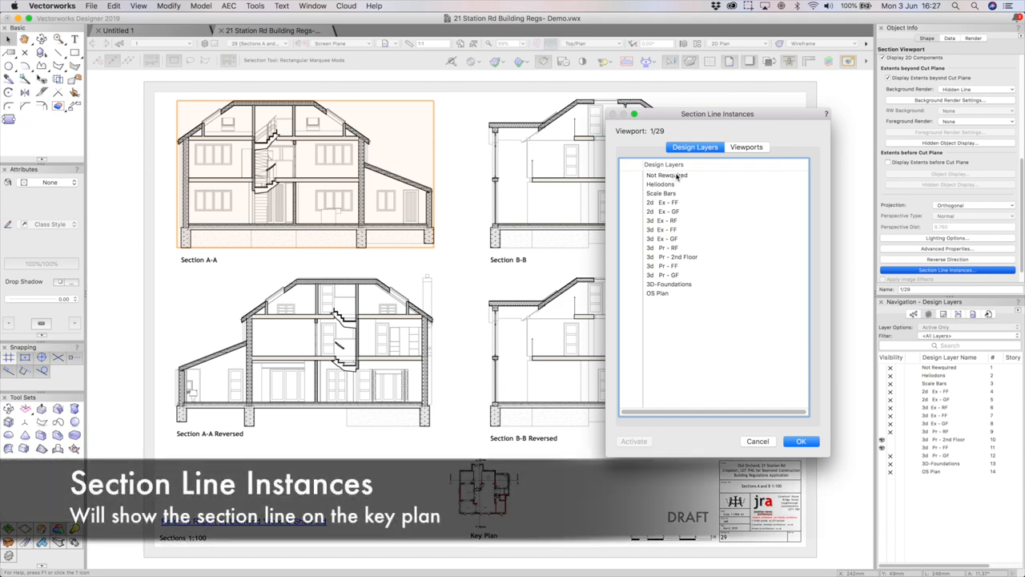
{"action": "left_click", "coordinate": [746, 147]}
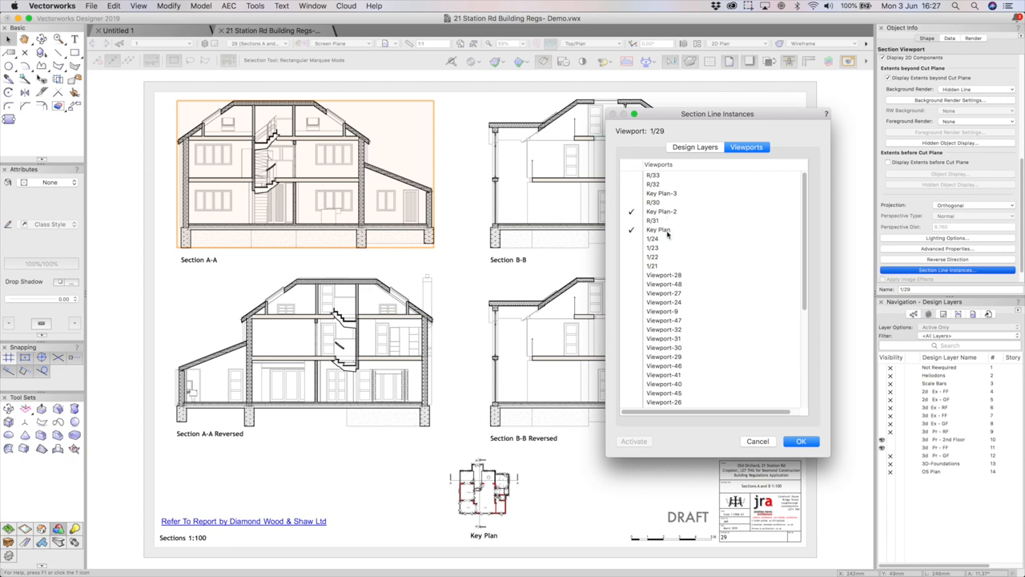
{"action": "left_click", "coordinate": [801, 442]}
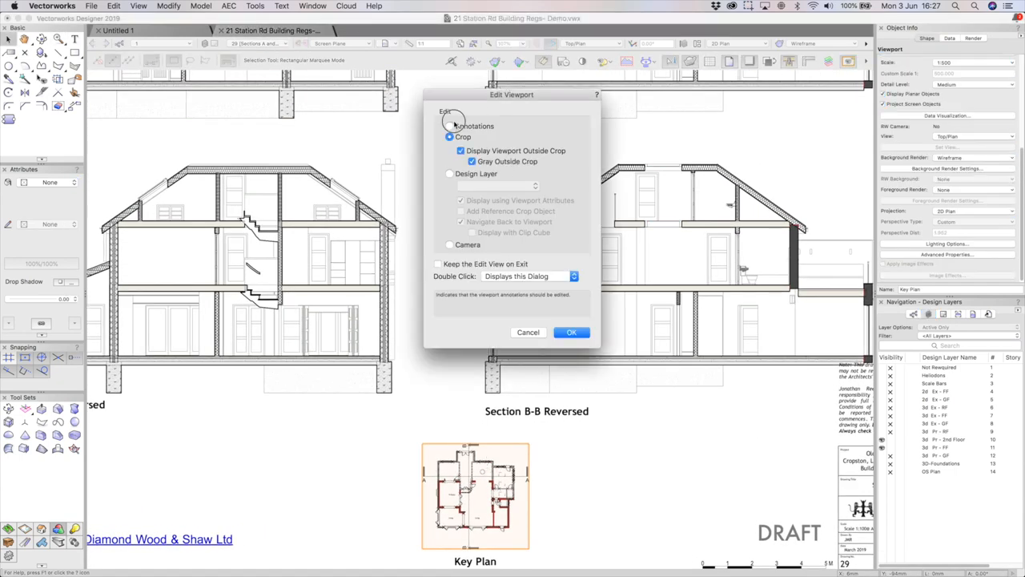
Edit the key plan viewport's annotations and adjust its section line
{"action": "left_click", "coordinate": [570, 331]}
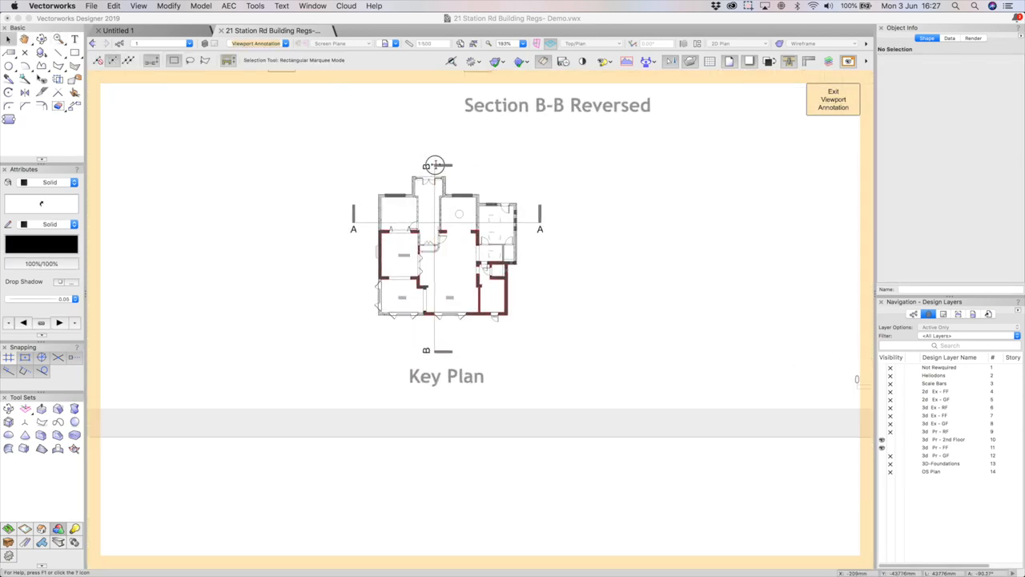
{"action": "left_click", "coordinate": [436, 165]}
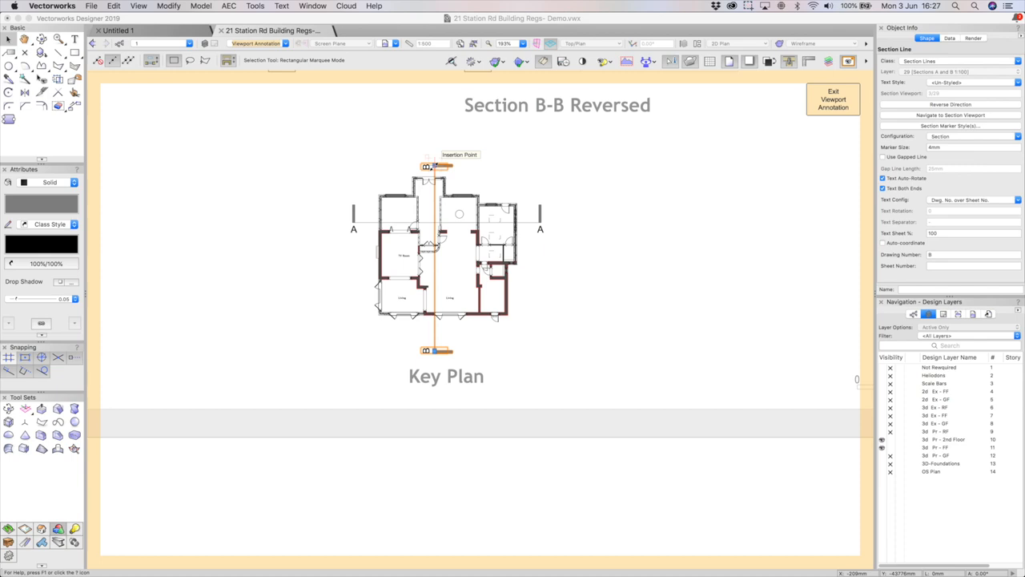
{"action": "mouse_move", "coordinate": [442, 224]}
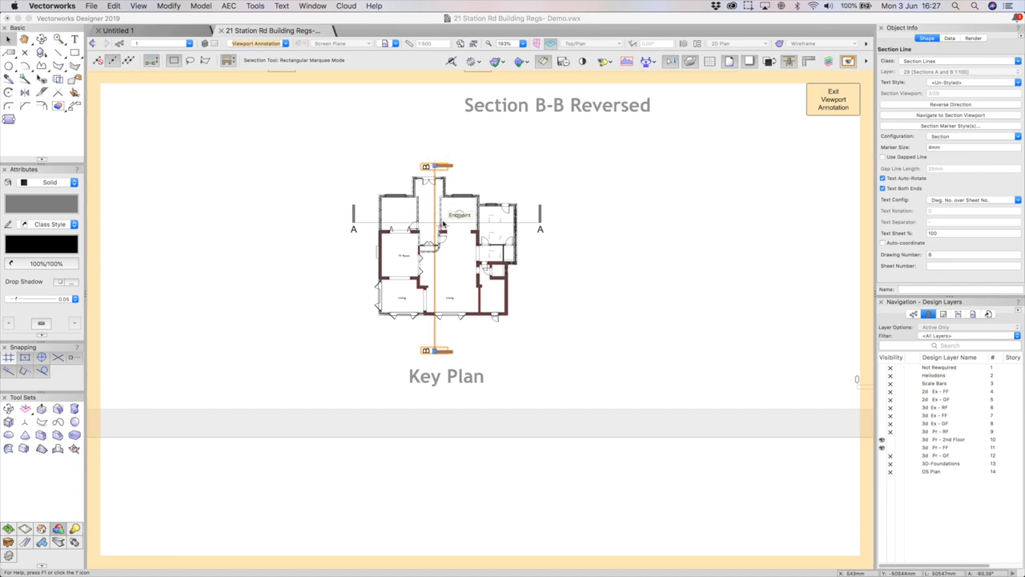
{"action": "mouse_move", "coordinate": [464, 307]}
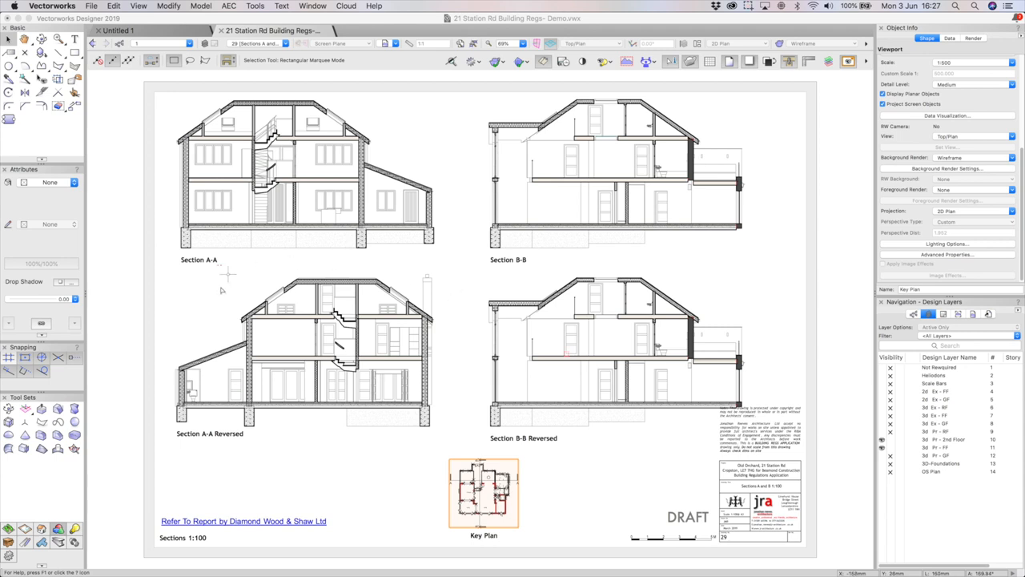
{"action": "mouse_move", "coordinate": [201, 305]}
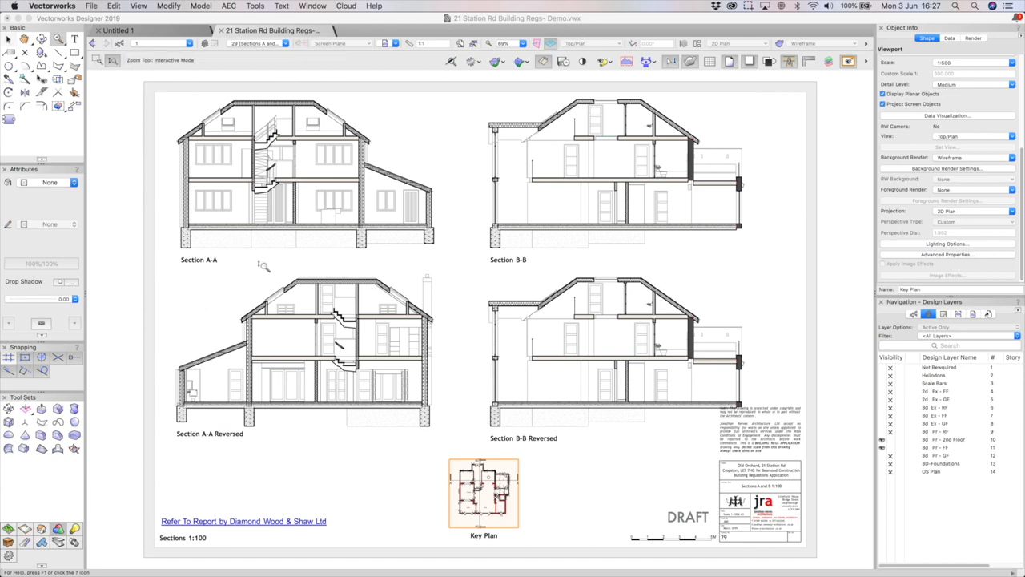
{"action": "scroll", "scroll_direction": "down", "scroll_amount": 3}
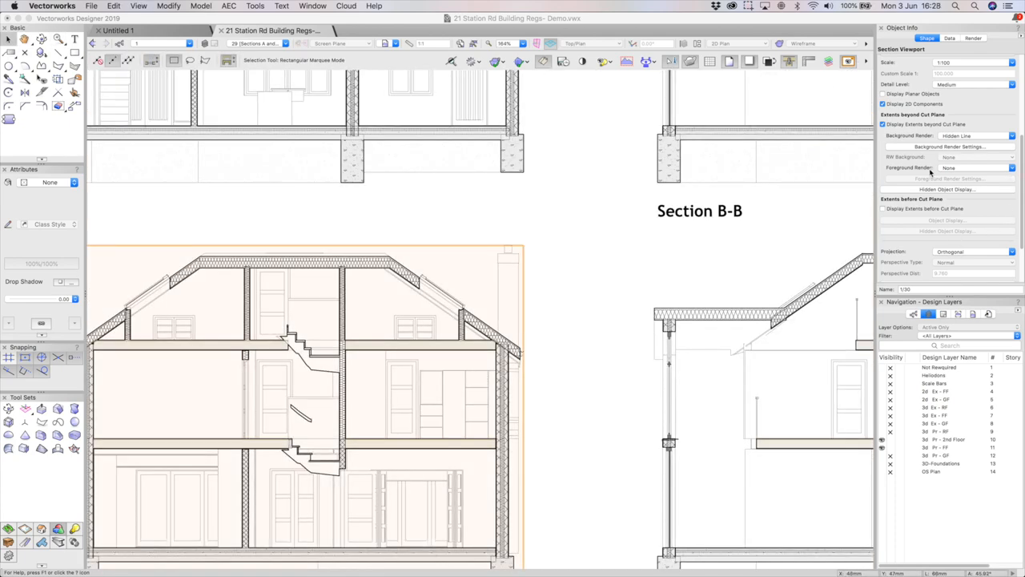
In Section A-A's Advanced Properties Attributes, set beyond-cut line style to the Section Behind class
{"action": "left_click", "coordinate": [946, 232]}
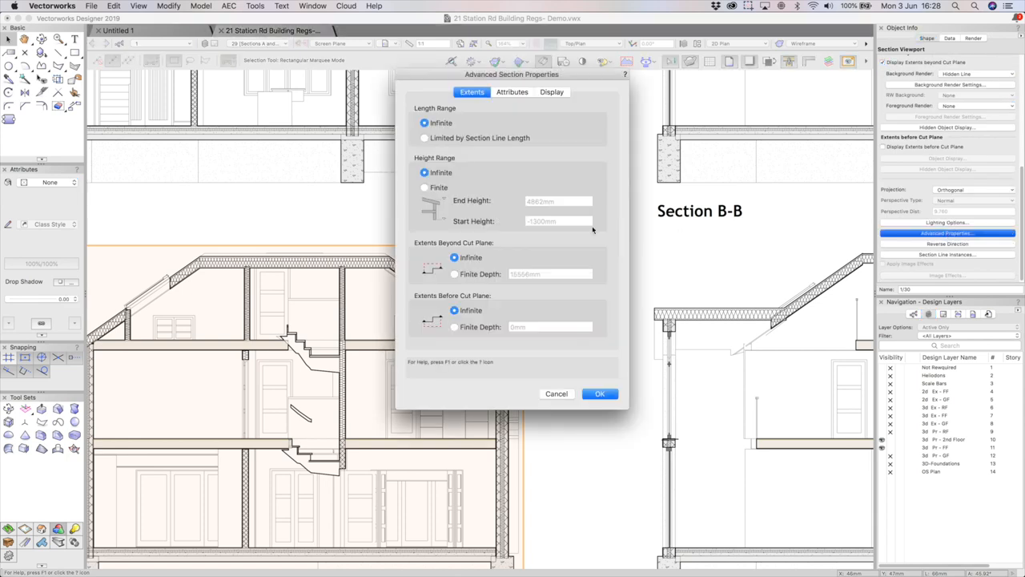
{"action": "left_click_drag", "start_coordinate": [512, 74], "coordinate": [672, 112]}
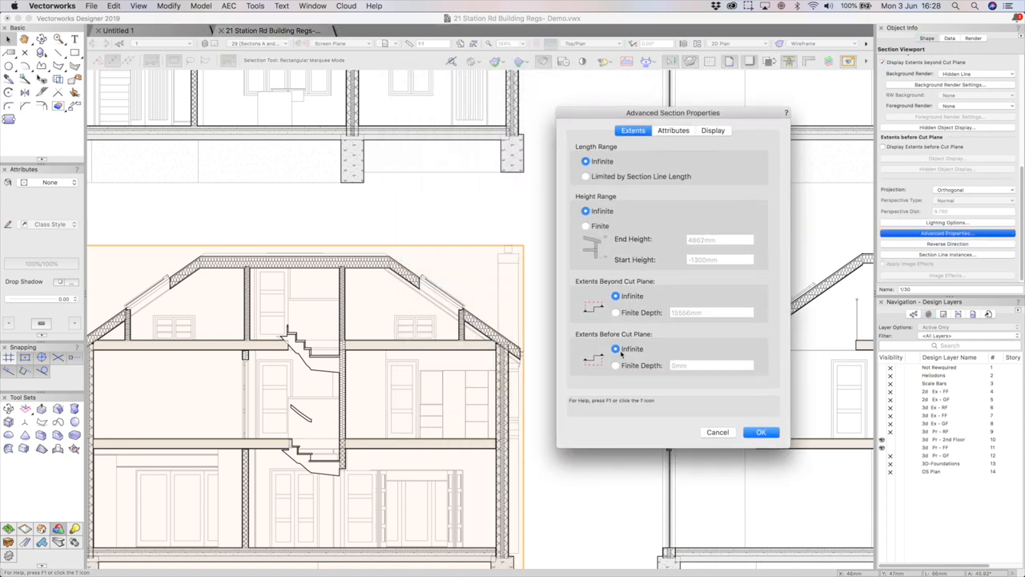
{"action": "left_click", "coordinate": [673, 129]}
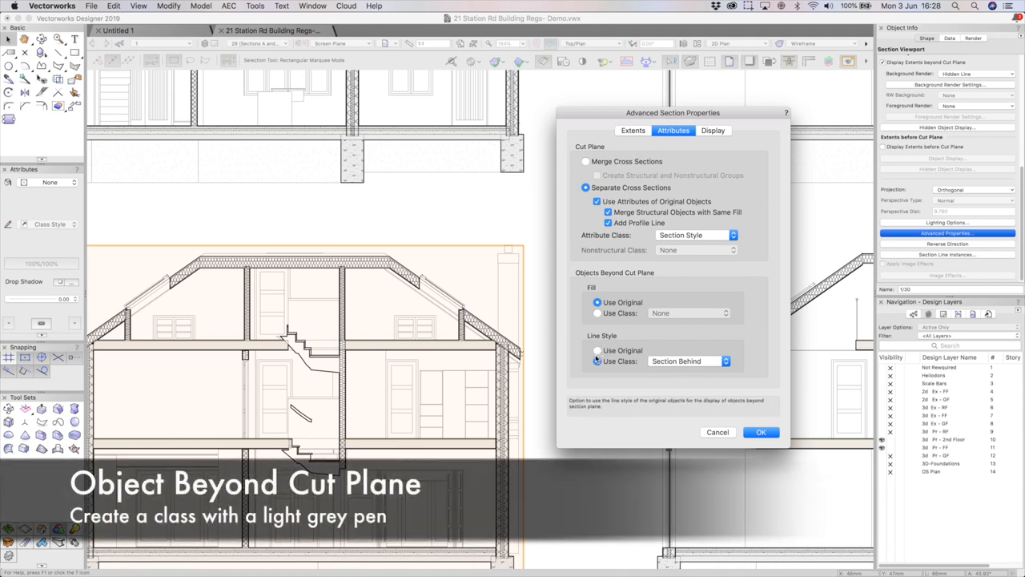
{"action": "left_click", "coordinate": [689, 360]}
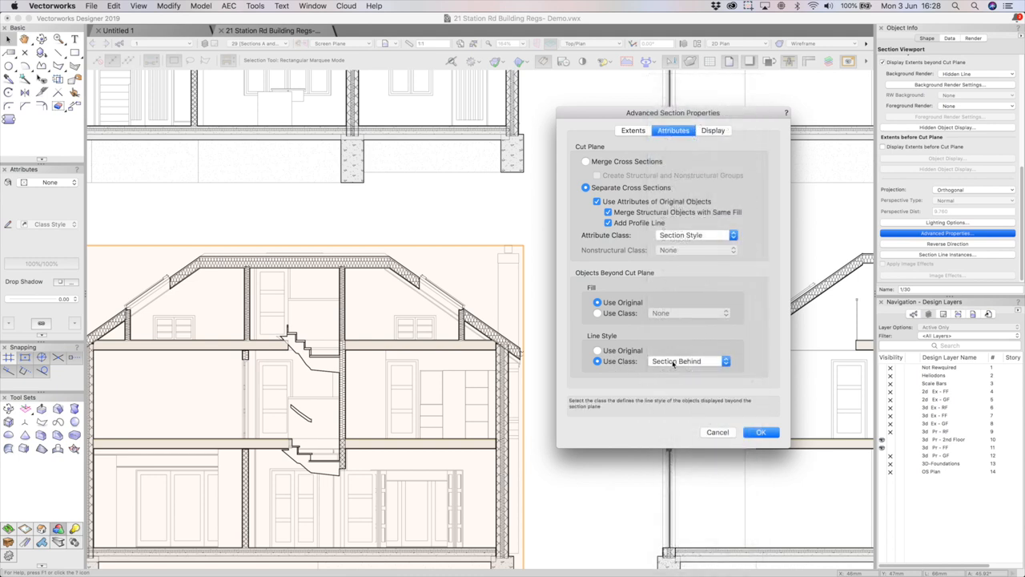
{"action": "mouse_move", "coordinate": [679, 366]}
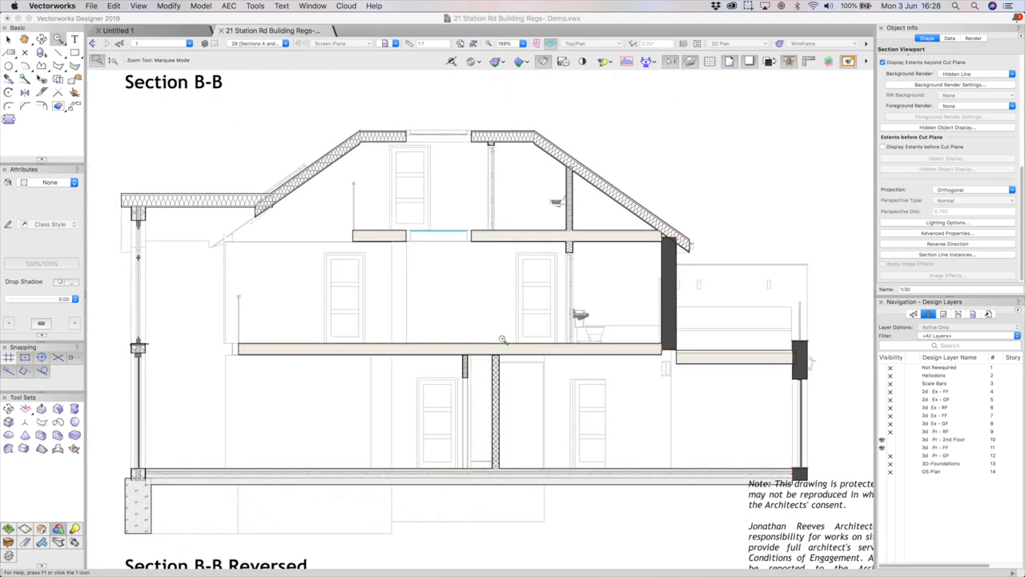
{"action": "mouse_move", "coordinate": [430, 216]}
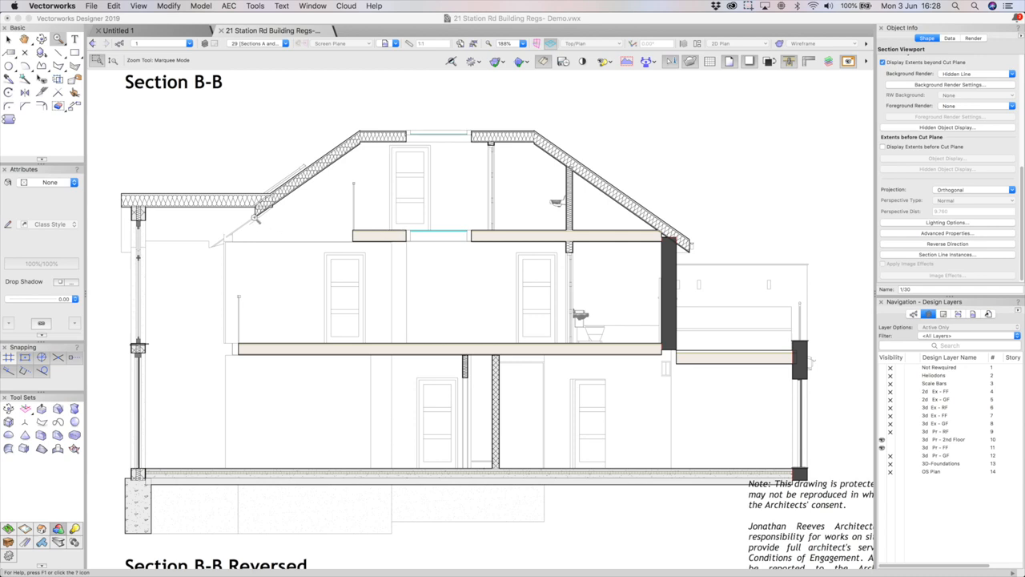
{"action": "mouse_move", "coordinate": [258, 218]}
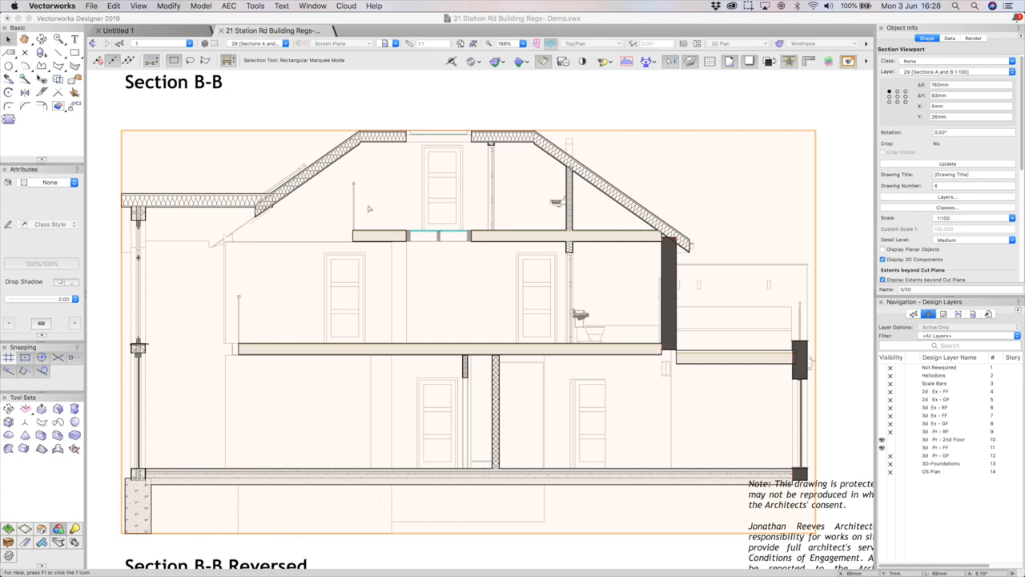
{"action": "mouse_move", "coordinate": [227, 321]}
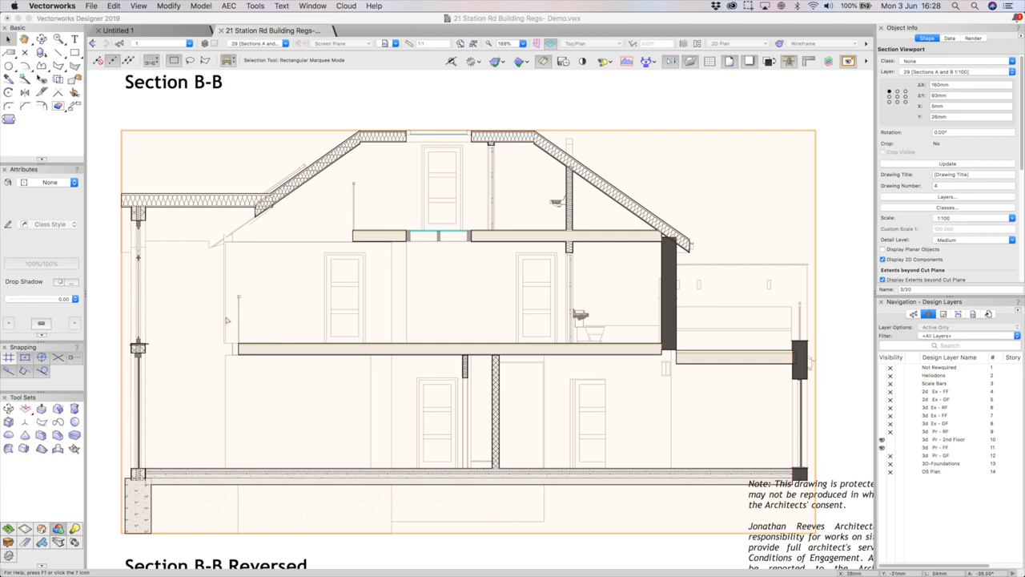
{"action": "mouse_move", "coordinate": [189, 446]}
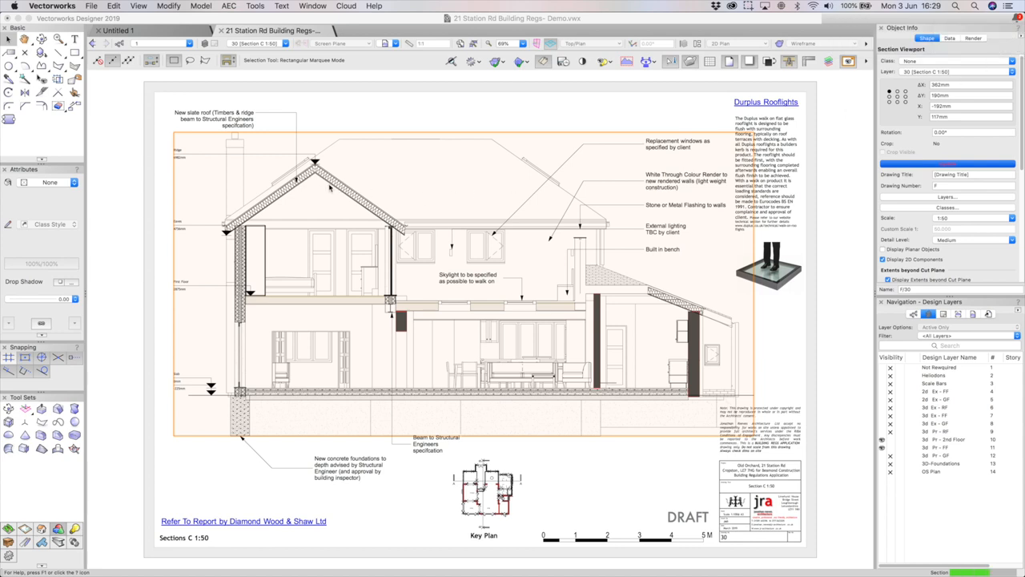
{"action": "mouse_move", "coordinate": [269, 240]}
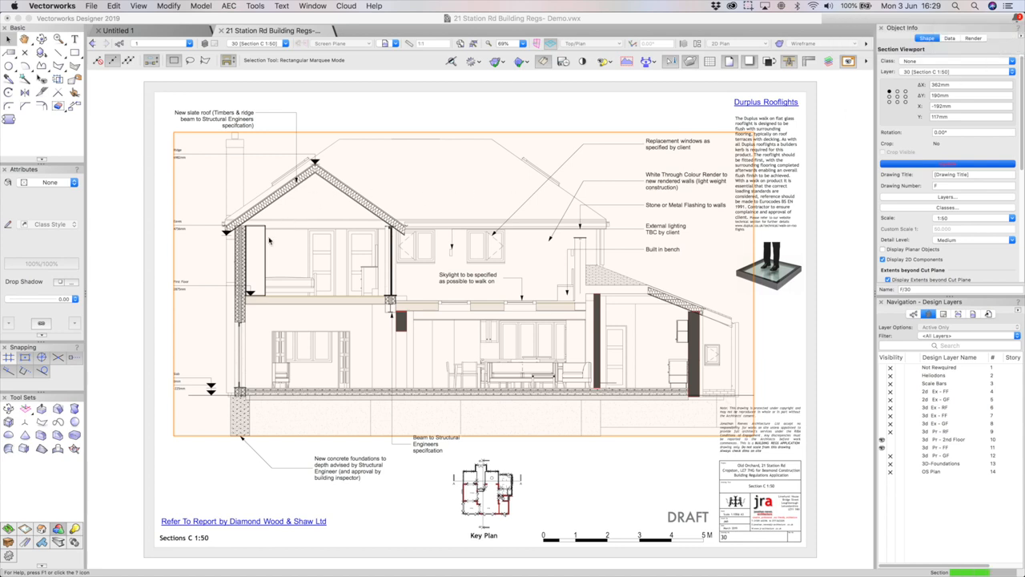
{"action": "mouse_move", "coordinate": [302, 188]}
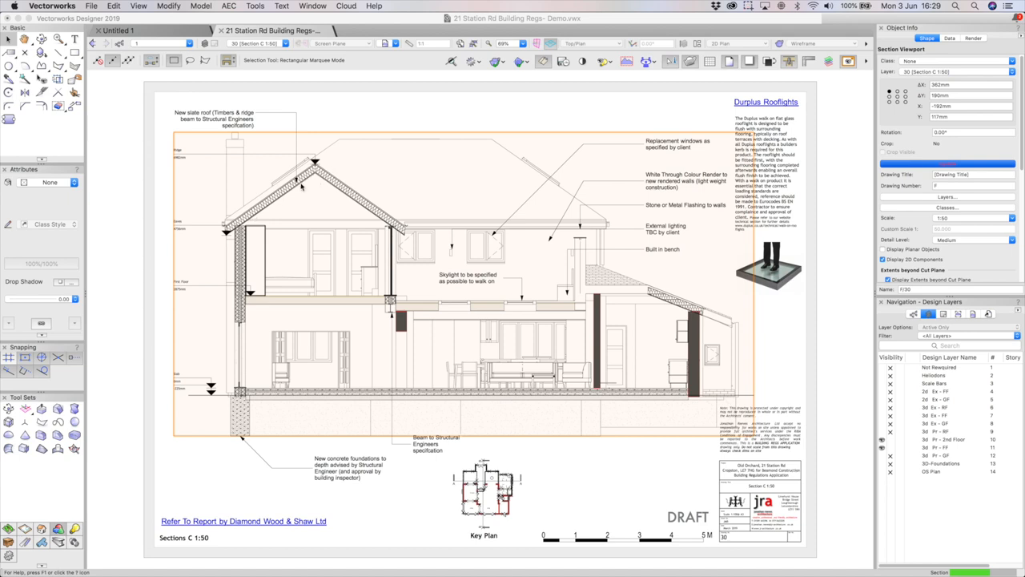
{"action": "mouse_move", "coordinate": [990, 563]}
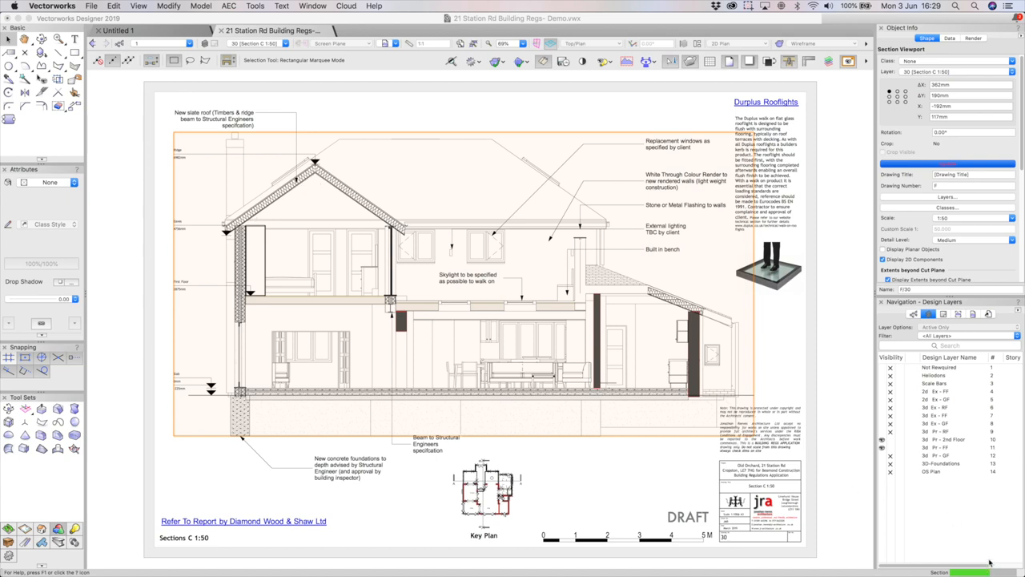
{"action": "mouse_move", "coordinate": [983, 557]}
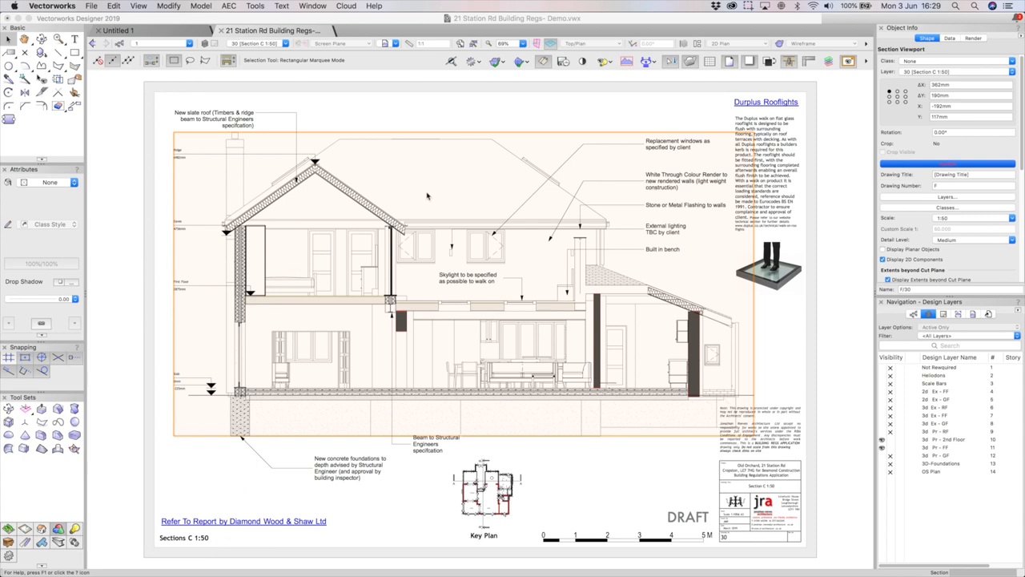
{"action": "mouse_move", "coordinate": [297, 198]}
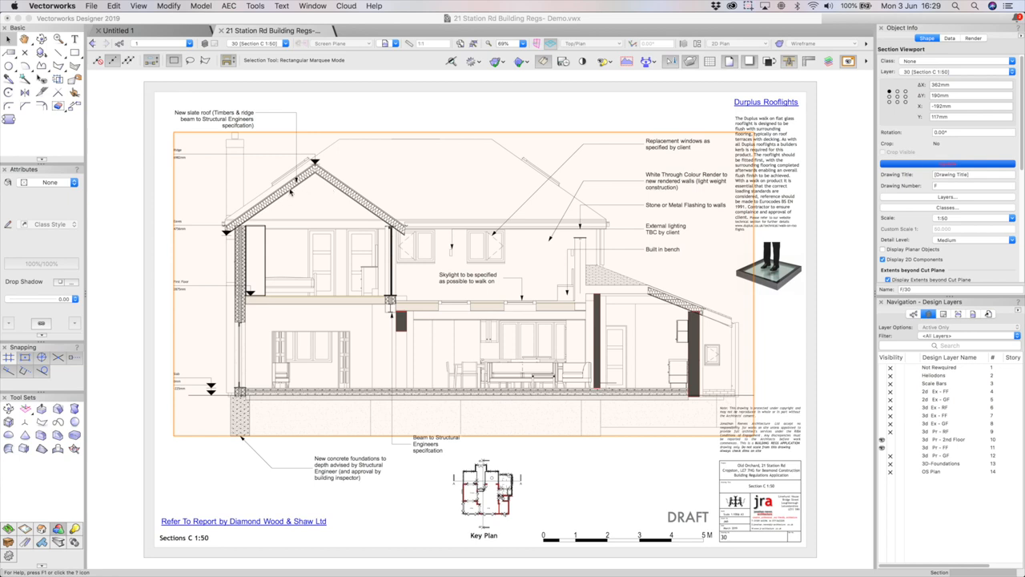
{"action": "mouse_move", "coordinate": [340, 189]}
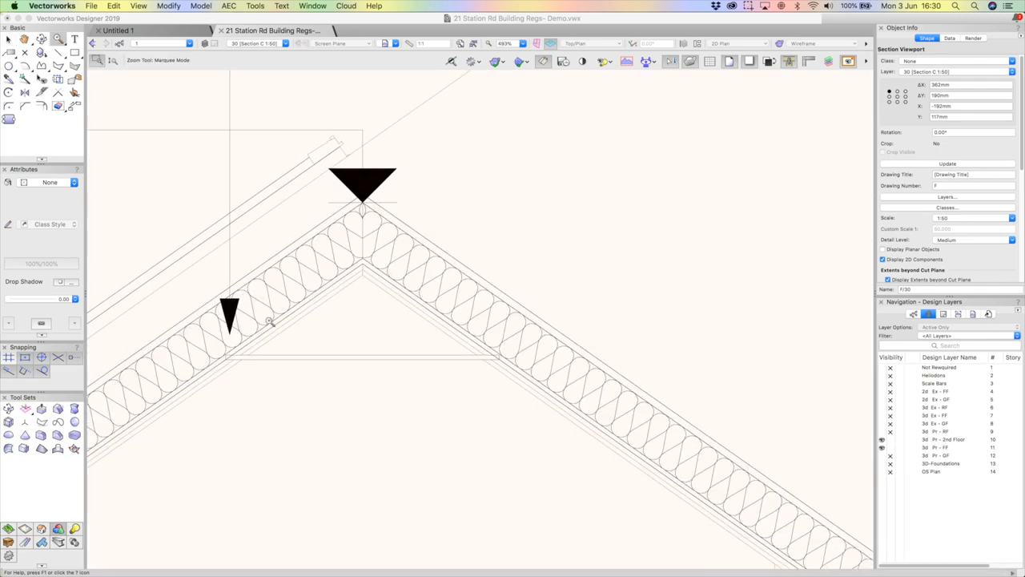
Zoom on the Section C roof detail before moving to the full-height section sheet
{"action": "scroll", "scroll_direction": "down", "scroll_amount": 3}
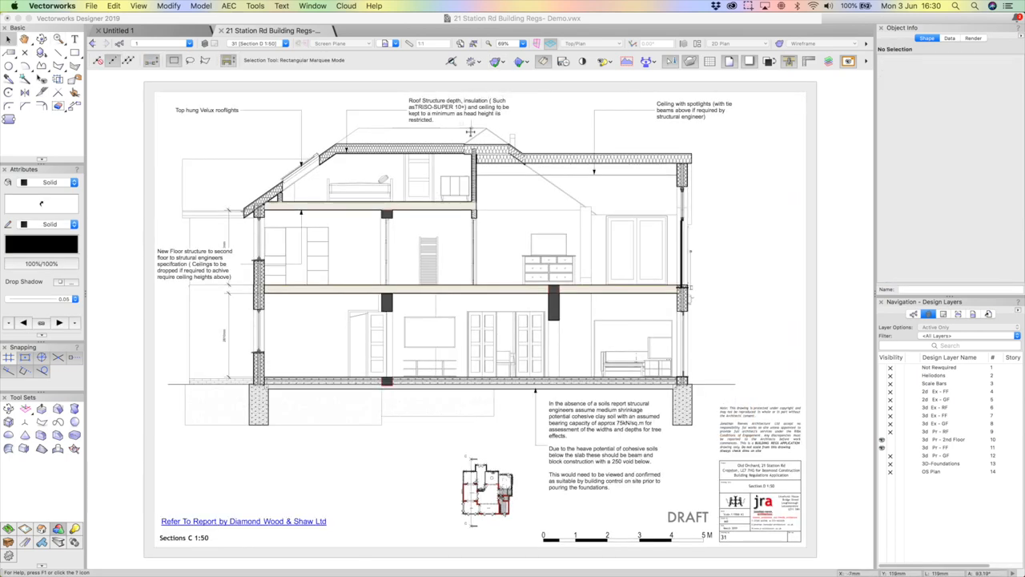
{"action": "left_click", "coordinate": [477, 160]}
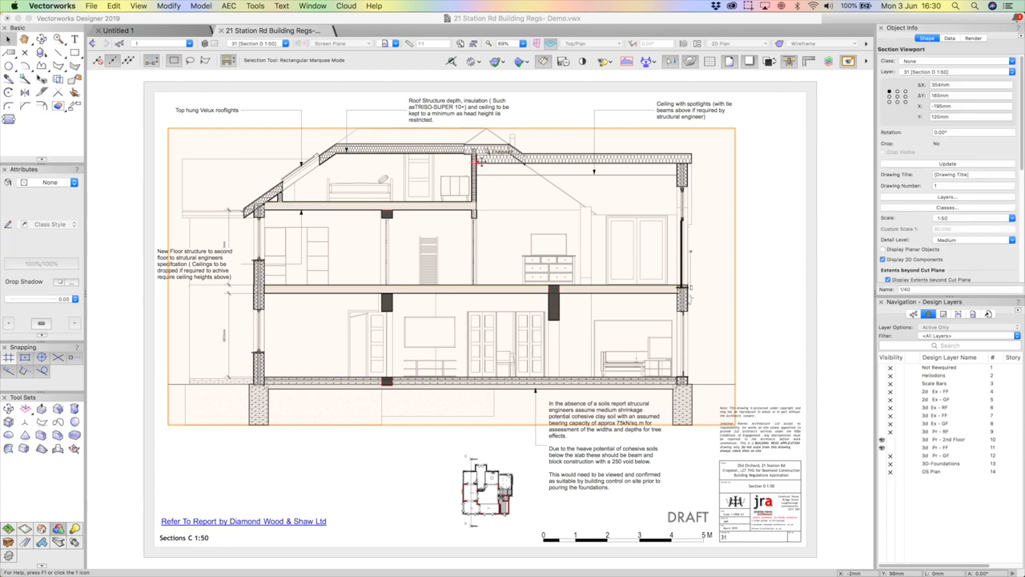
{"action": "mouse_move", "coordinate": [308, 187]}
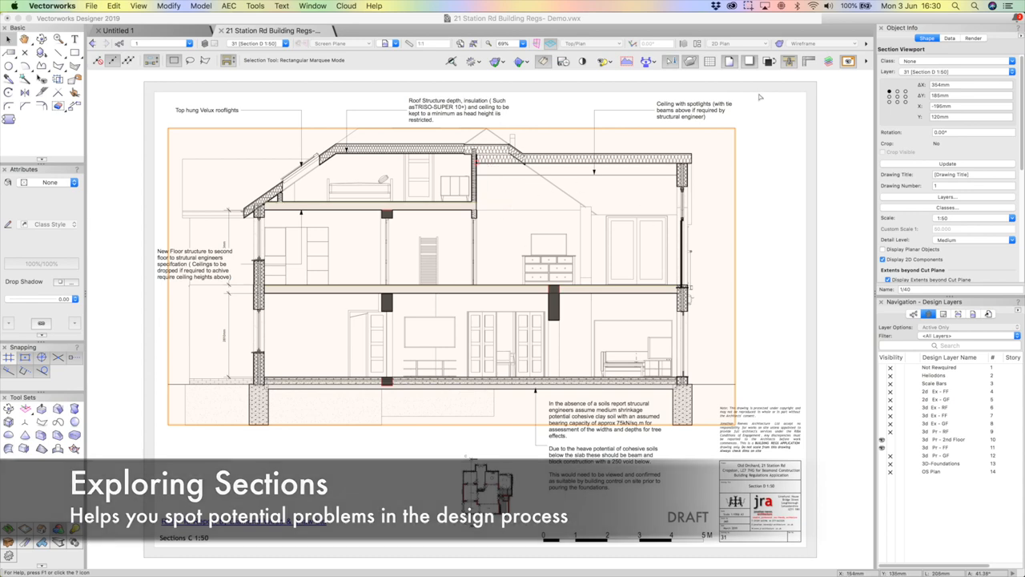
{"action": "left_click", "coordinate": [692, 109]}
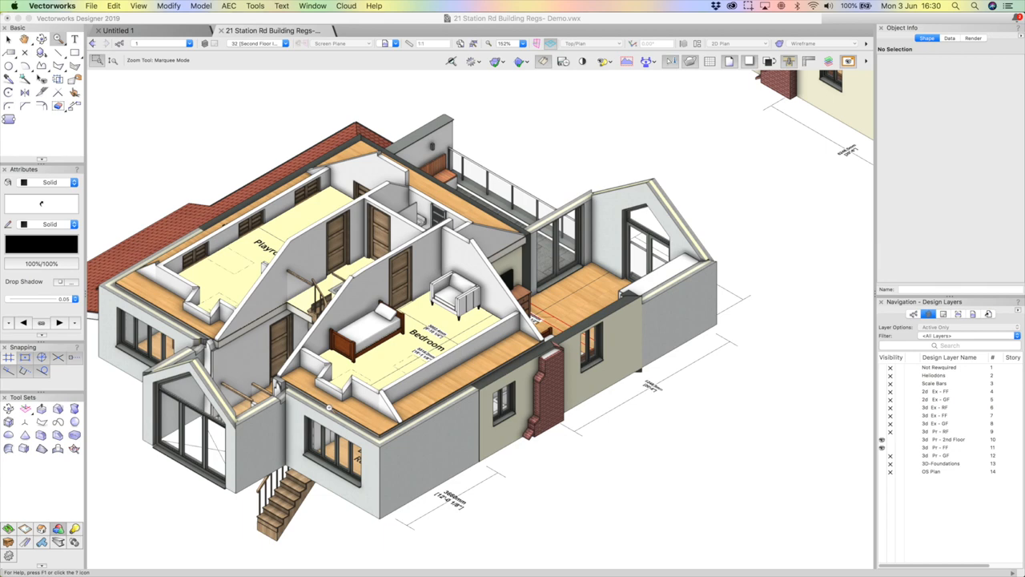
{"action": "mouse_move", "coordinate": [264, 397]}
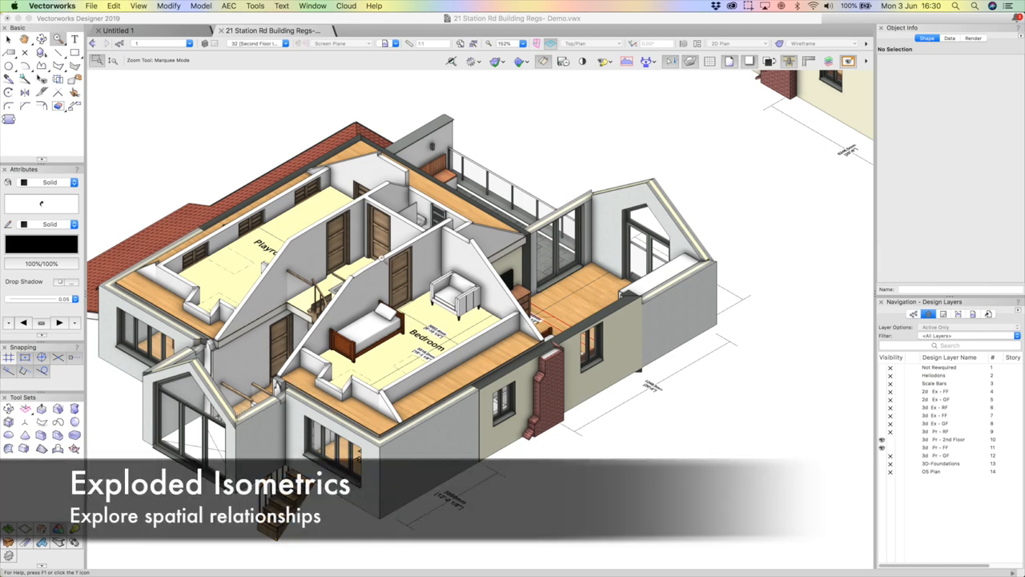
{"action": "mouse_move", "coordinate": [424, 308]}
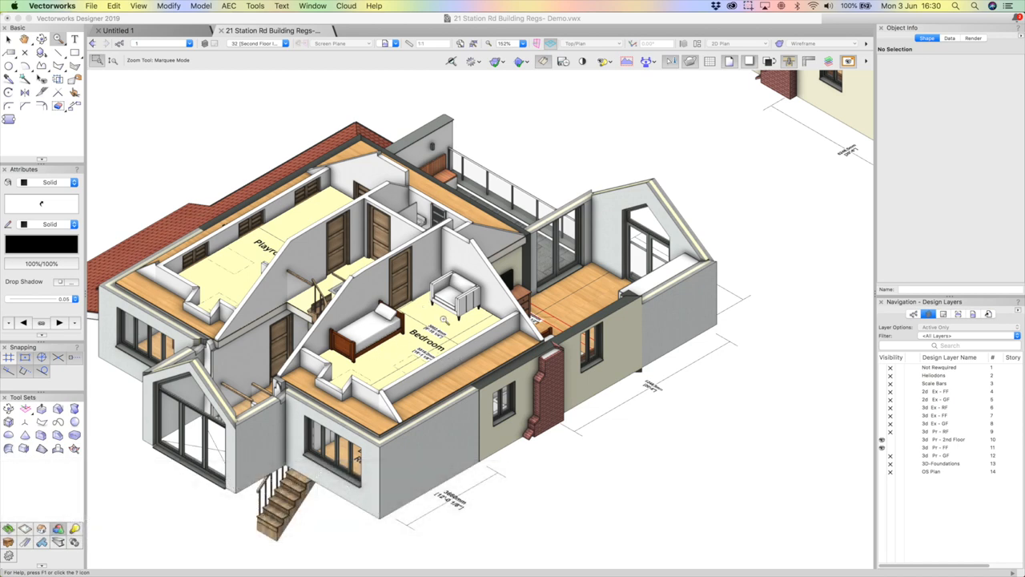
{"action": "mouse_move", "coordinate": [286, 221]}
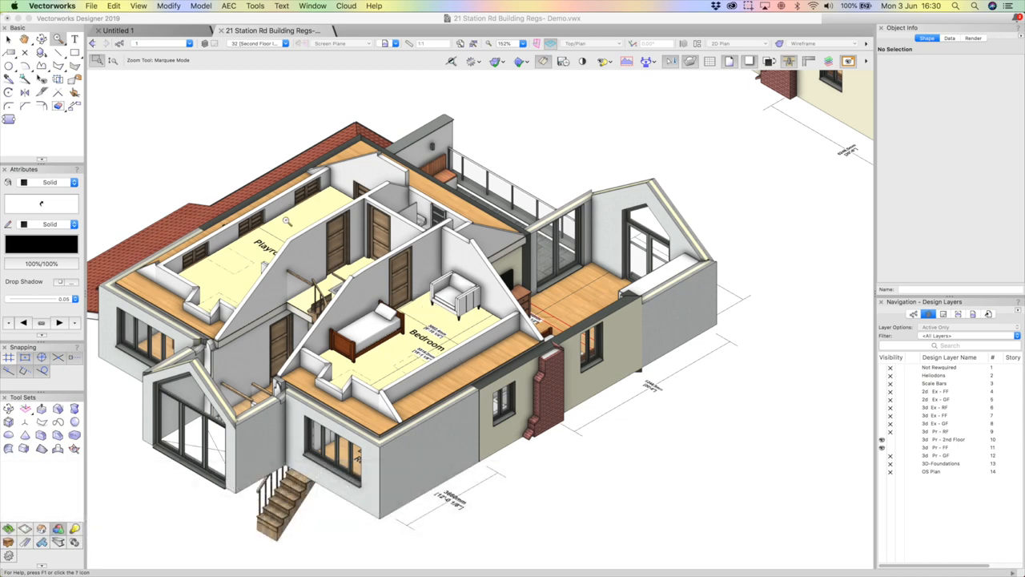
{"action": "mouse_move", "coordinate": [564, 345]}
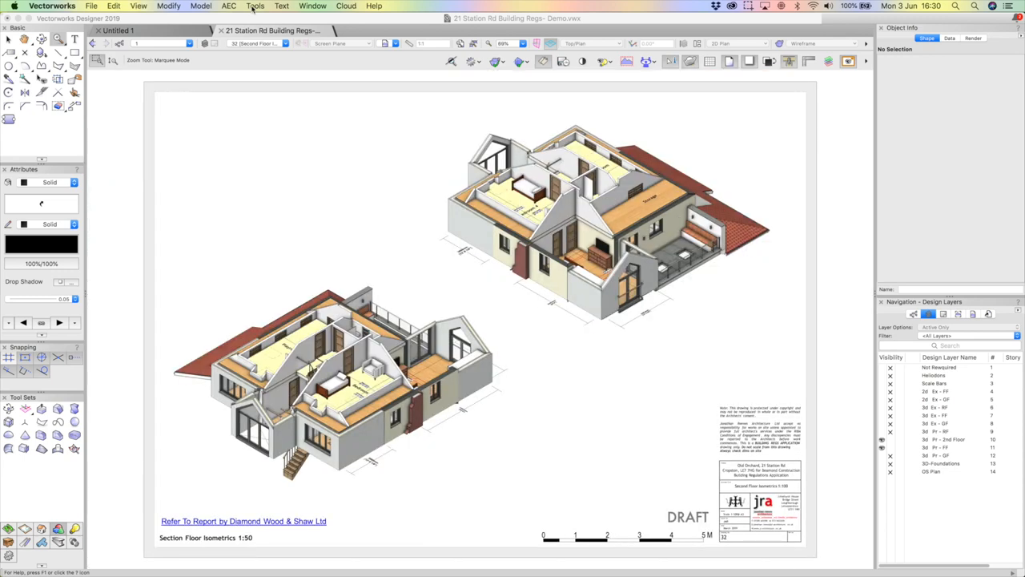
Drop down the Active Layer list from the floor isometrics sheet
{"action": "left_click", "coordinate": [256, 44]}
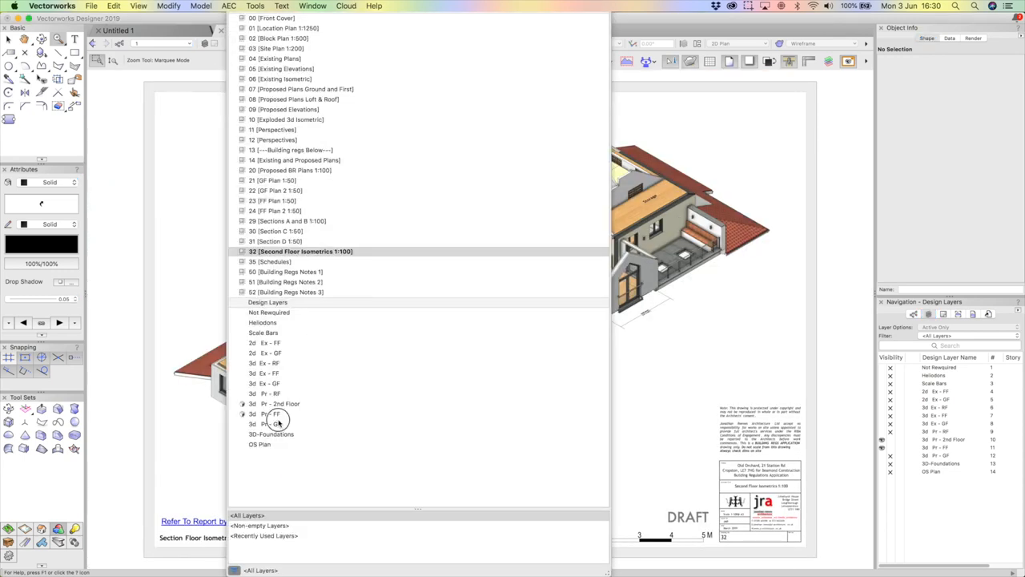
Switch to the design layer holding the complete 3D house model
{"action": "left_click", "coordinate": [301, 250]}
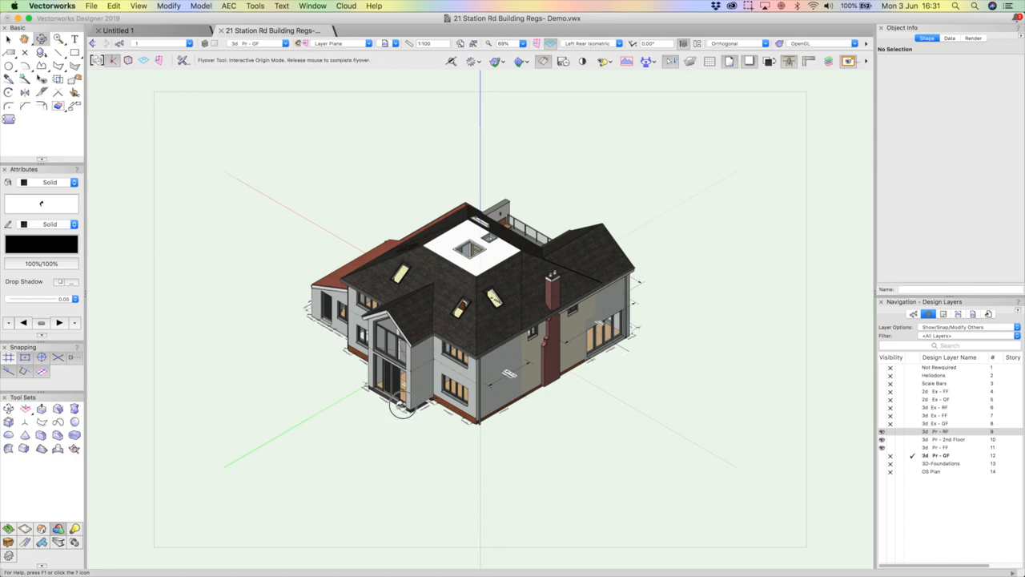
Orbit around the 3D house model, then enable the Clip Cube to cut it open
{"action": "left_click_drag", "start_coordinate": [400, 408], "coordinate": [753, 413]}
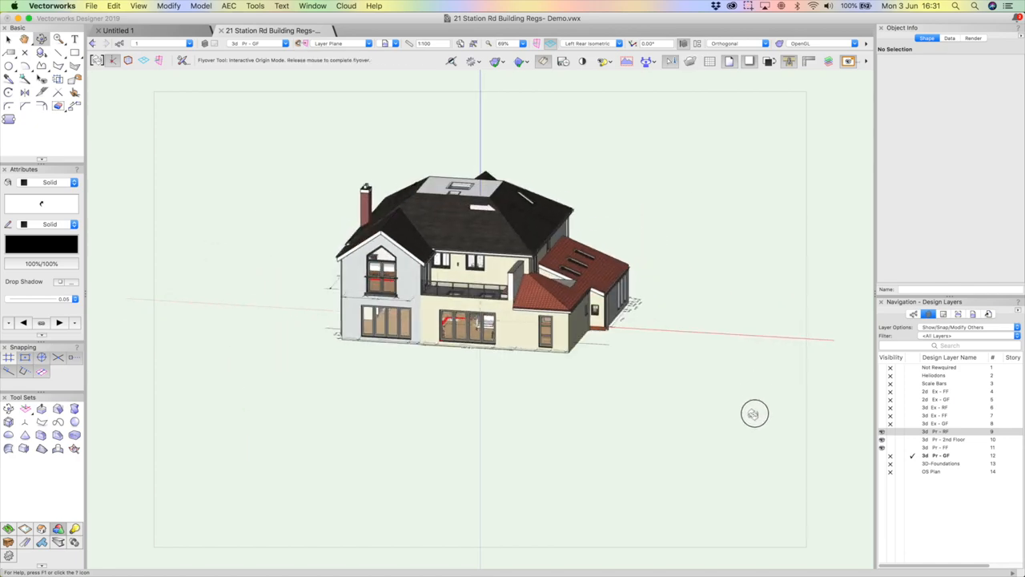
{"action": "left_click_drag", "start_coordinate": [754, 413], "coordinate": [800, 414]}
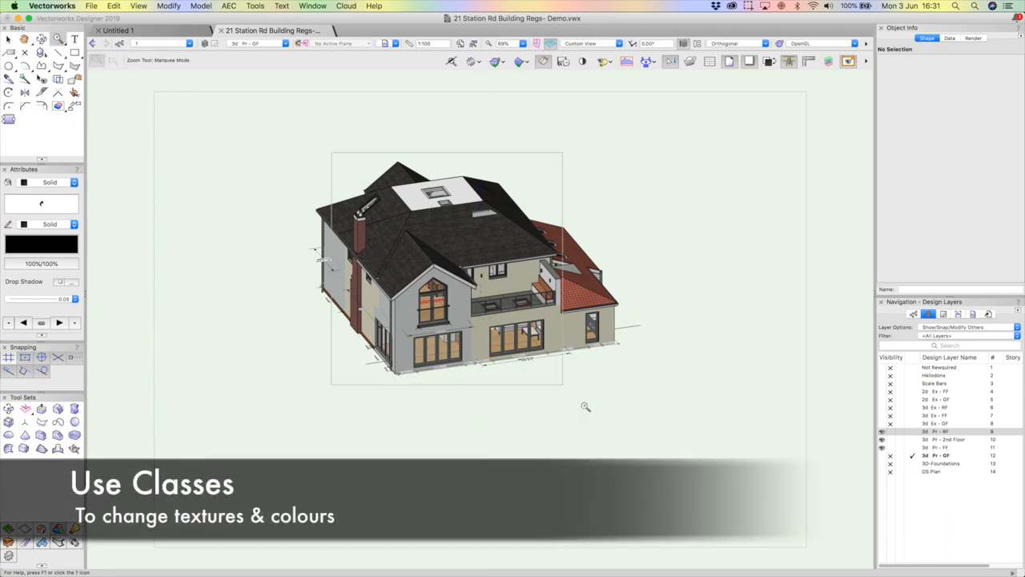
{"action": "left_click_drag", "start_coordinate": [585, 407], "coordinate": [404, 430]}
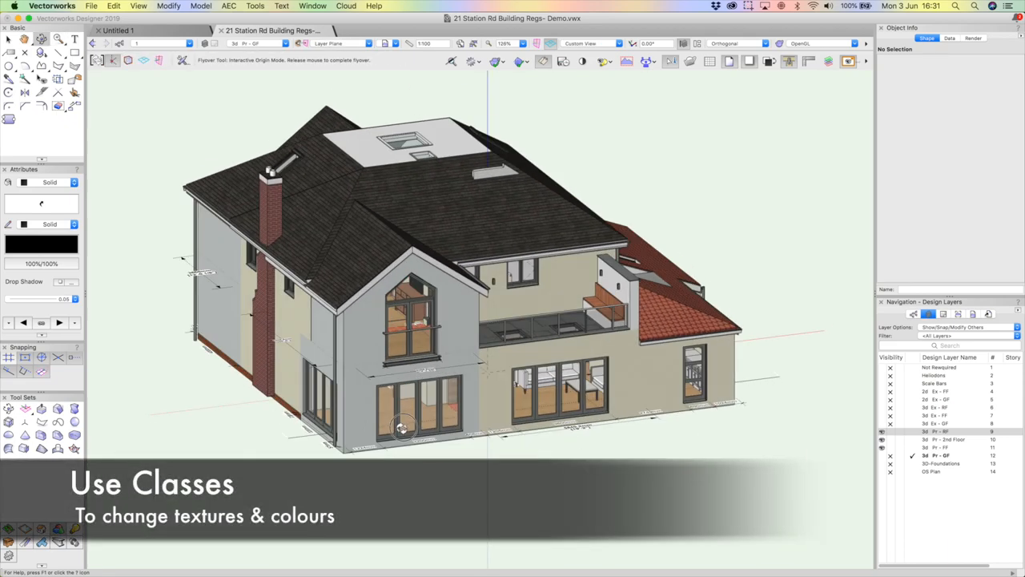
{"action": "left_click_drag", "start_coordinate": [400, 429], "coordinate": [569, 264]}
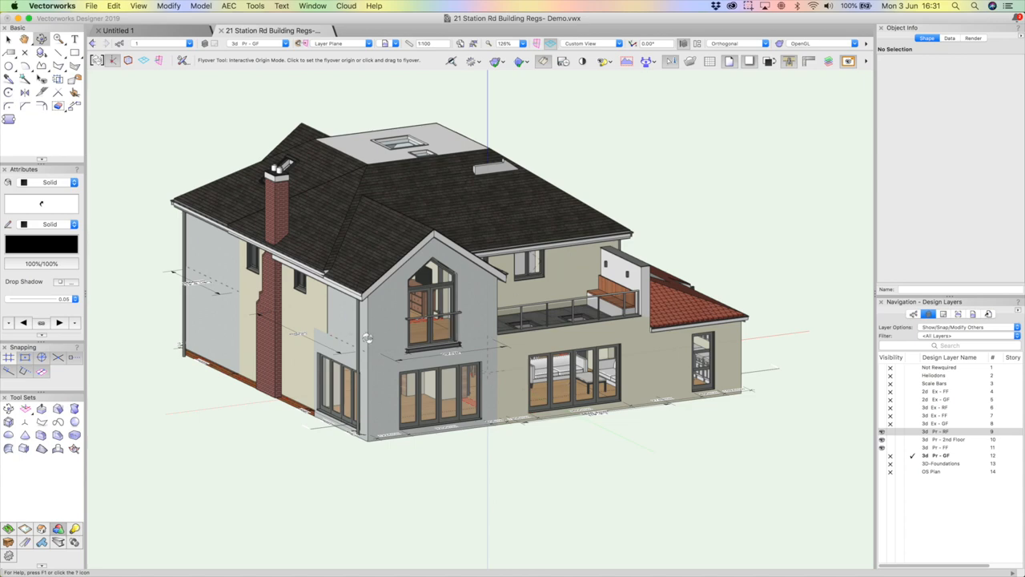
{"action": "left_click_drag", "start_coordinate": [365, 336], "coordinate": [401, 275]}
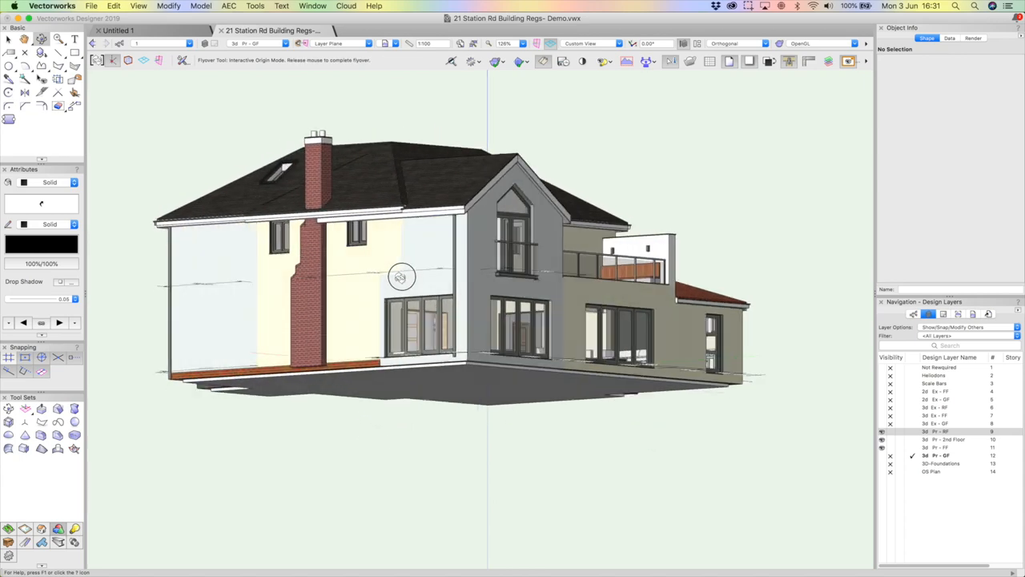
{"action": "left_click_drag", "start_coordinate": [400, 276], "coordinate": [530, 304]}
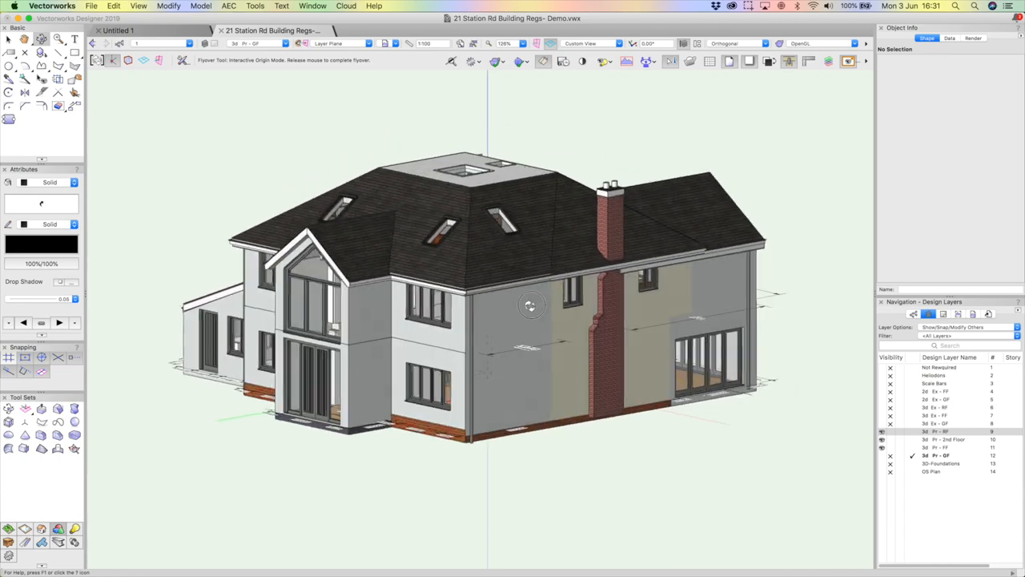
{"action": "left_click_drag", "start_coordinate": [532, 306], "coordinate": [705, 320]}
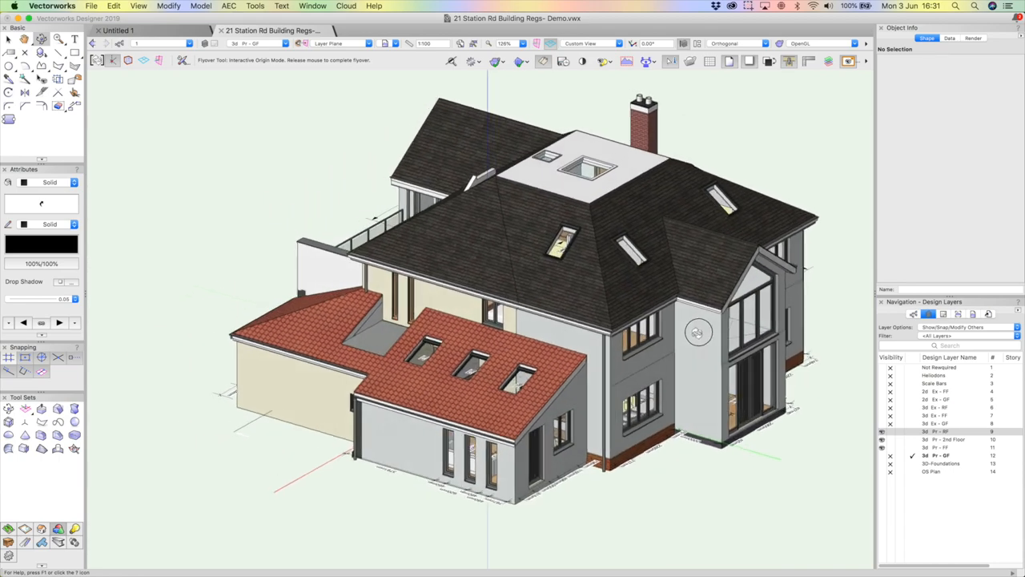
{"action": "left_click_drag", "start_coordinate": [696, 332], "coordinate": [393, 323]}
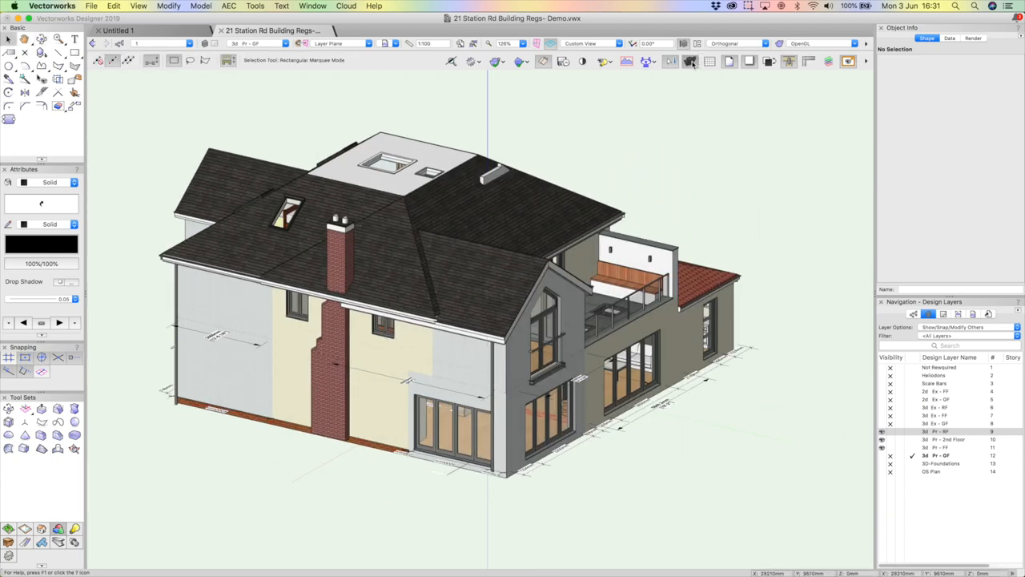
{"action": "left_click", "coordinate": [690, 61]}
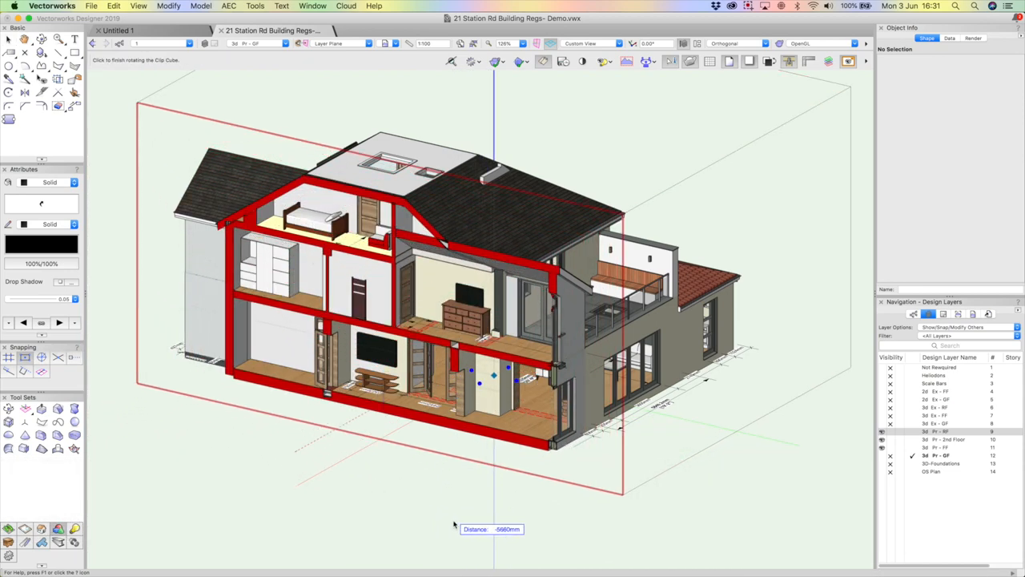
Push the clip cube face through the staircases and orbit to inspect the lengthwise section
{"action": "left_click_drag", "start_coordinate": [455, 525], "coordinate": [448, 532]}
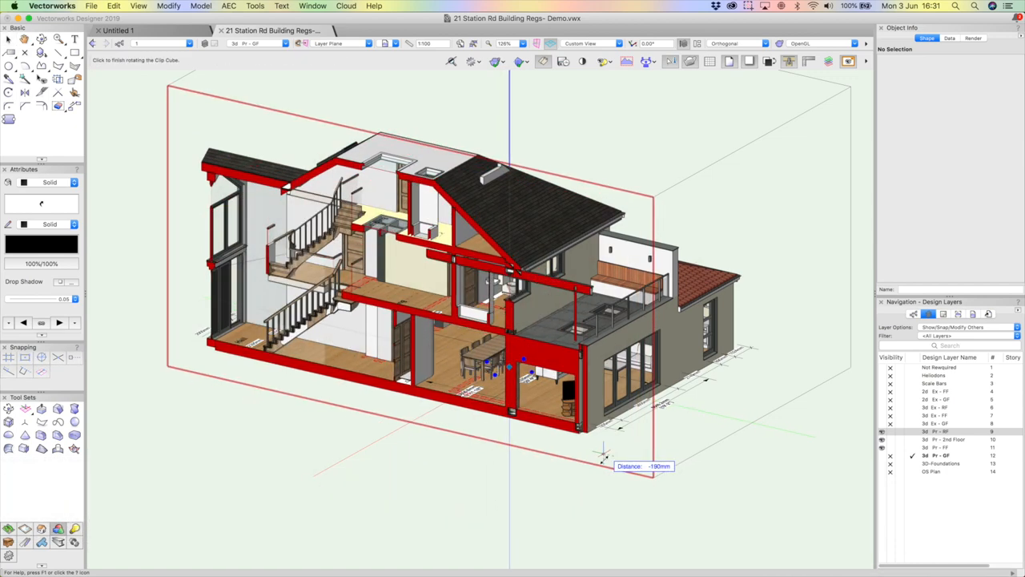
{"action": "left_click_drag", "start_coordinate": [606, 451], "coordinate": [328, 397]}
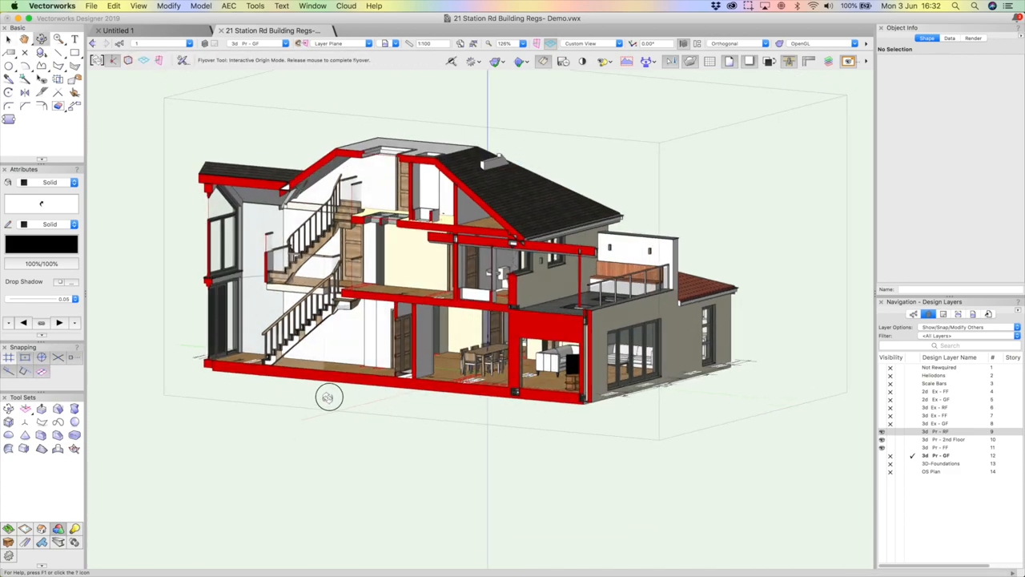
{"action": "left_click_drag", "start_coordinate": [328, 397], "coordinate": [474, 378]}
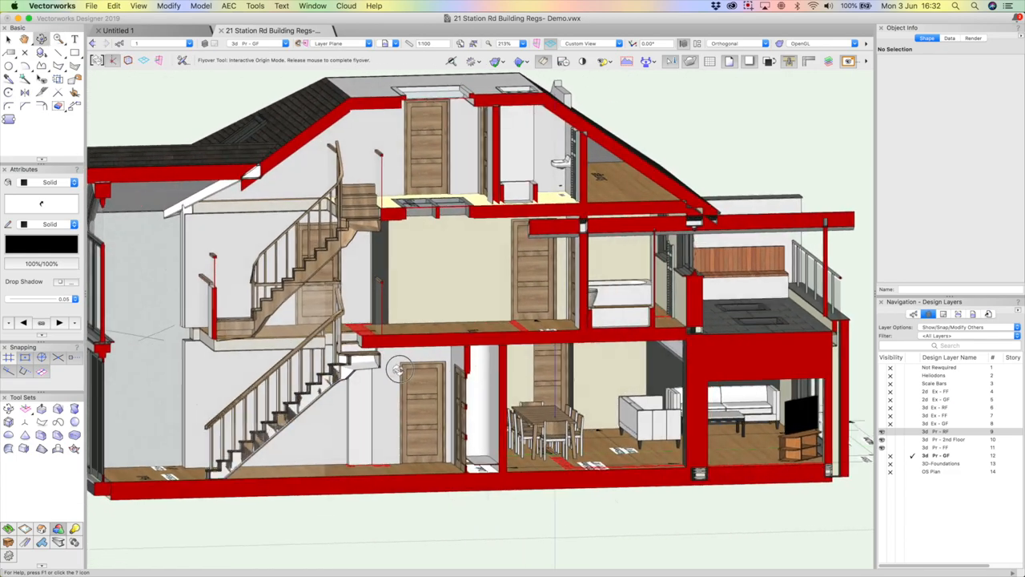
{"action": "left_click_drag", "start_coordinate": [401, 368], "coordinate": [336, 307]}
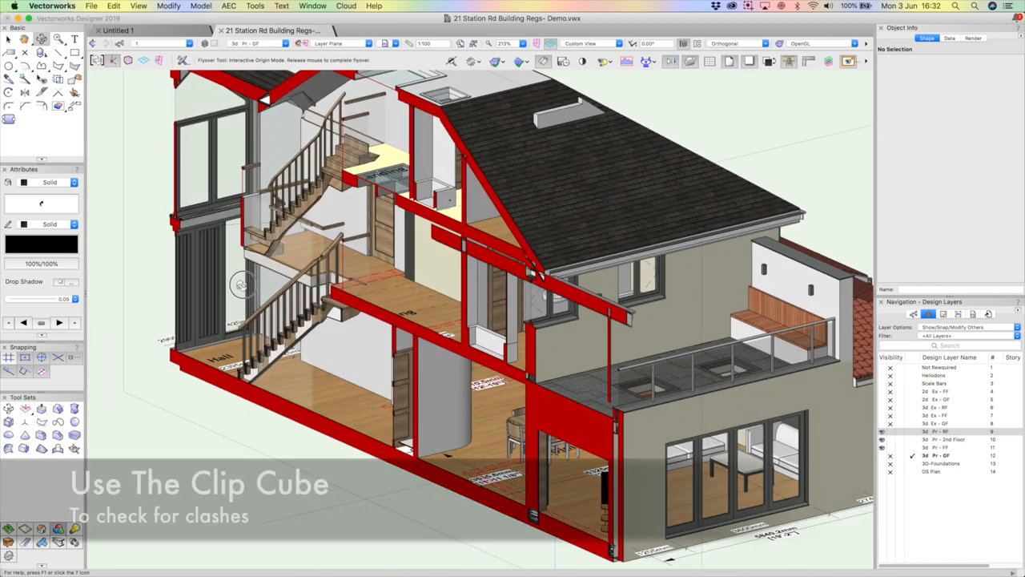
{"action": "left_click_drag", "start_coordinate": [243, 285], "coordinate": [384, 248]}
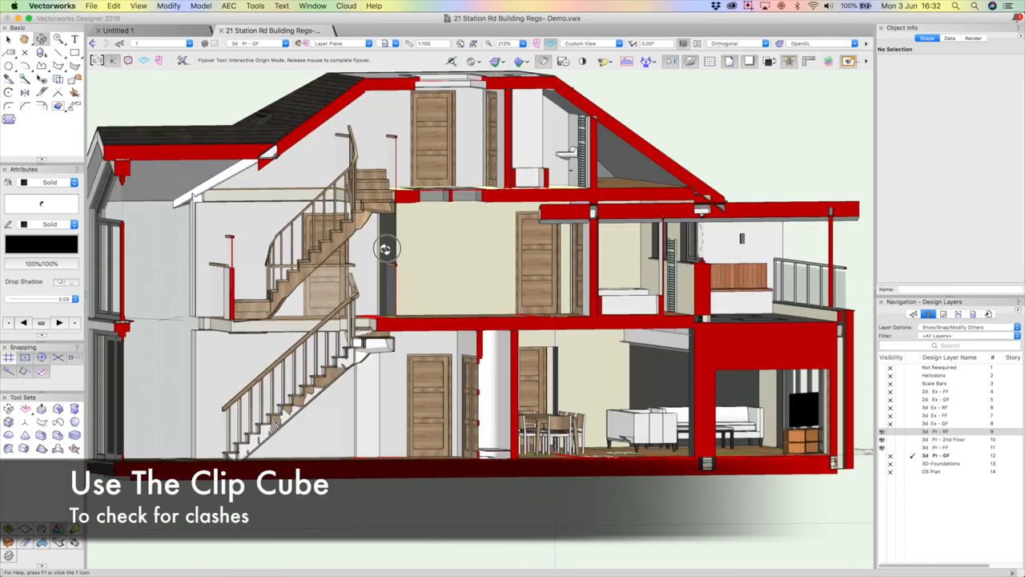
{"action": "left_click_drag", "start_coordinate": [387, 248], "coordinate": [419, 302]}
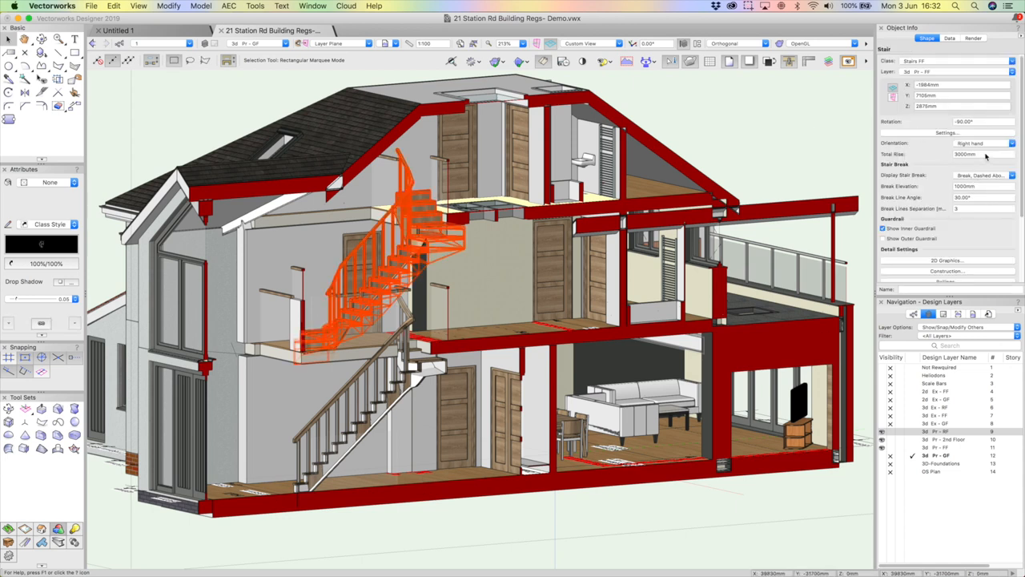
Set the selected stair's Total Rise to 2700 and orbit to check it meets the upper floor
{"action": "left_click", "coordinate": [980, 154]}
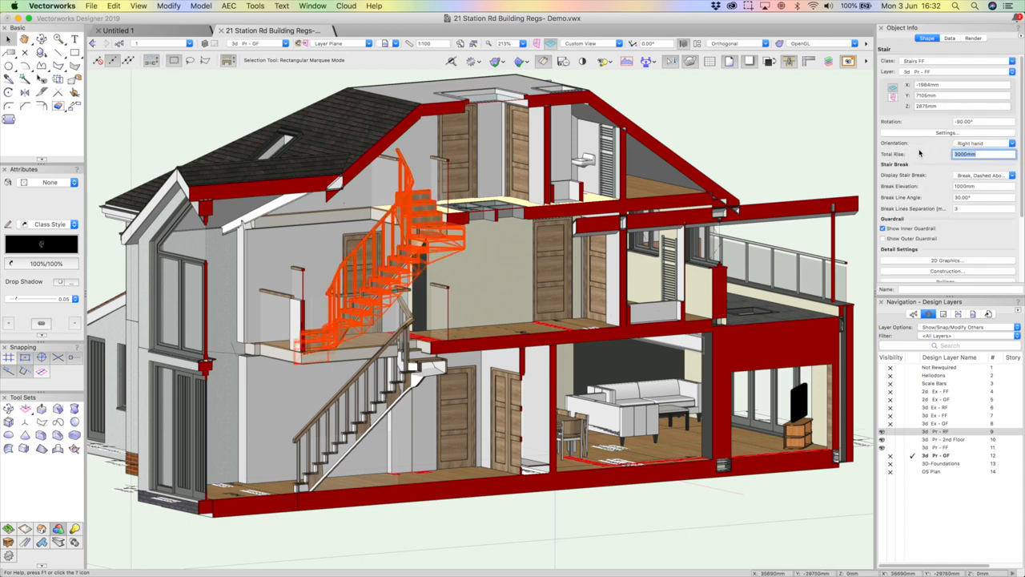
{"action": "type", "text": "2700"}
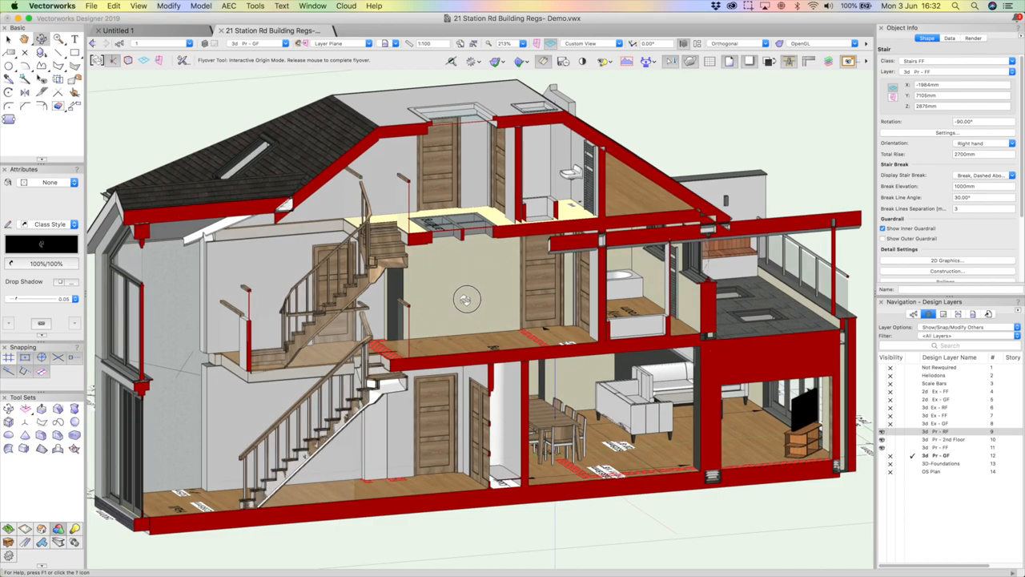
{"action": "left_click_drag", "start_coordinate": [466, 300], "coordinate": [371, 282]}
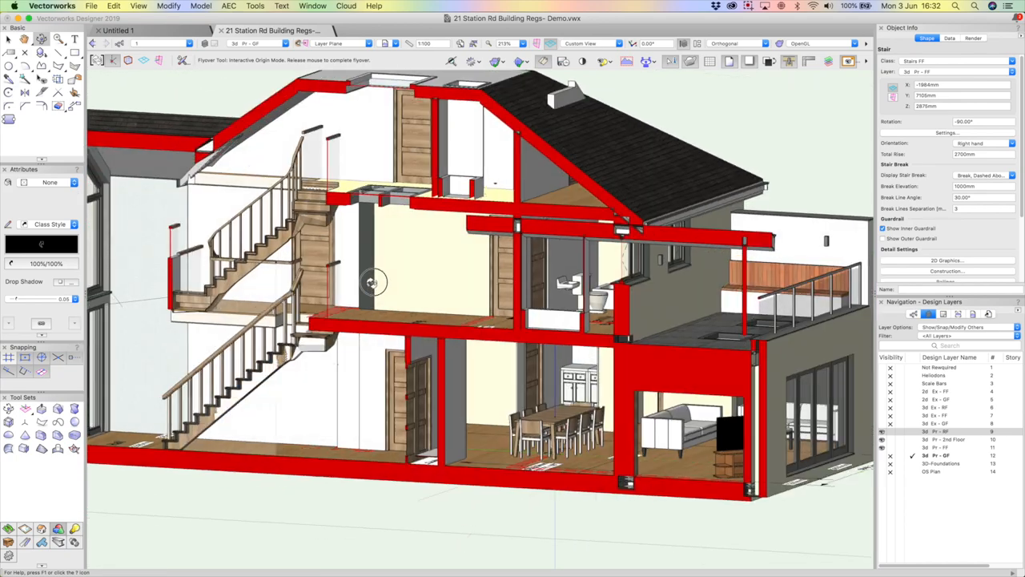
{"action": "left_click_drag", "start_coordinate": [372, 281], "coordinate": [324, 304]}
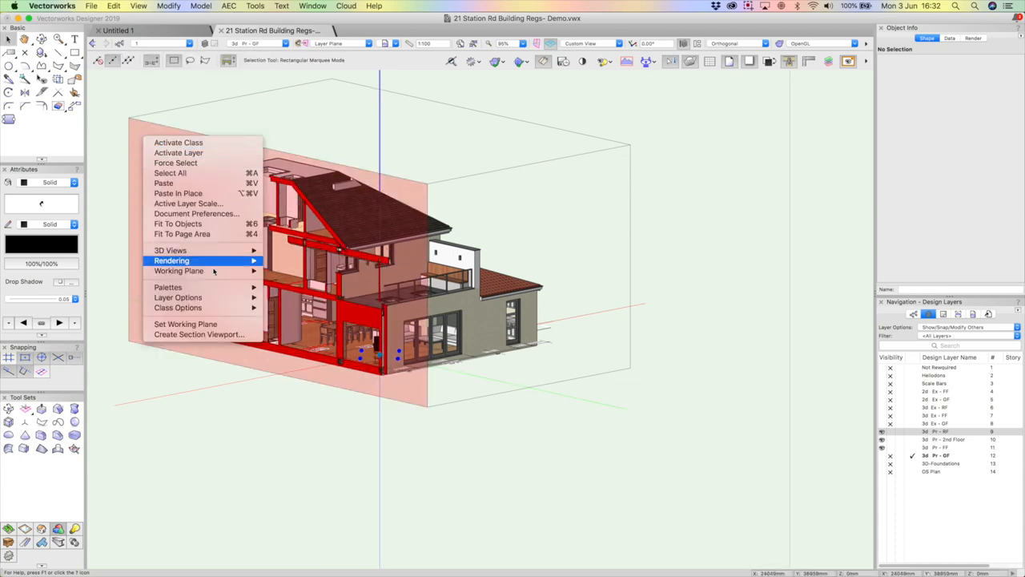
{"action": "mouse_move", "coordinate": [200, 335]}
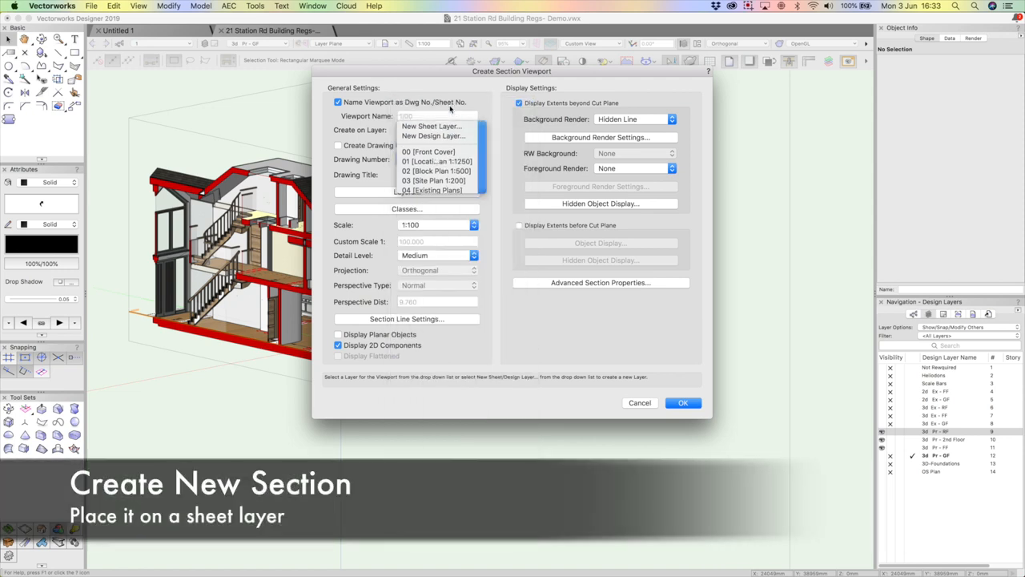
Place the section viewport on a new sheet layer 32A titled 'SECTION E', past the duplicate-number warning
{"action": "left_click", "coordinate": [431, 125]}
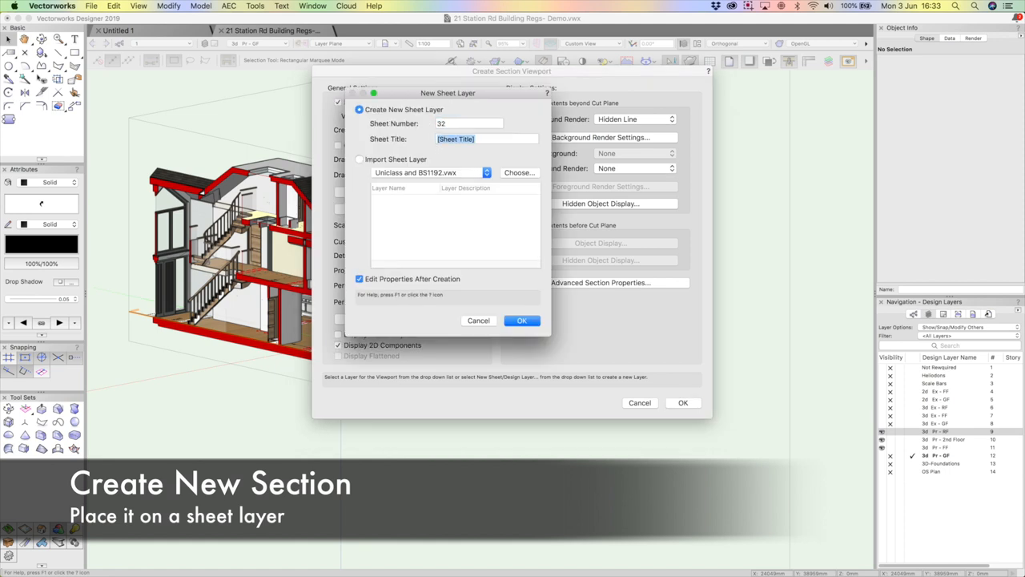
{"action": "type", "text": "SECTION E"}
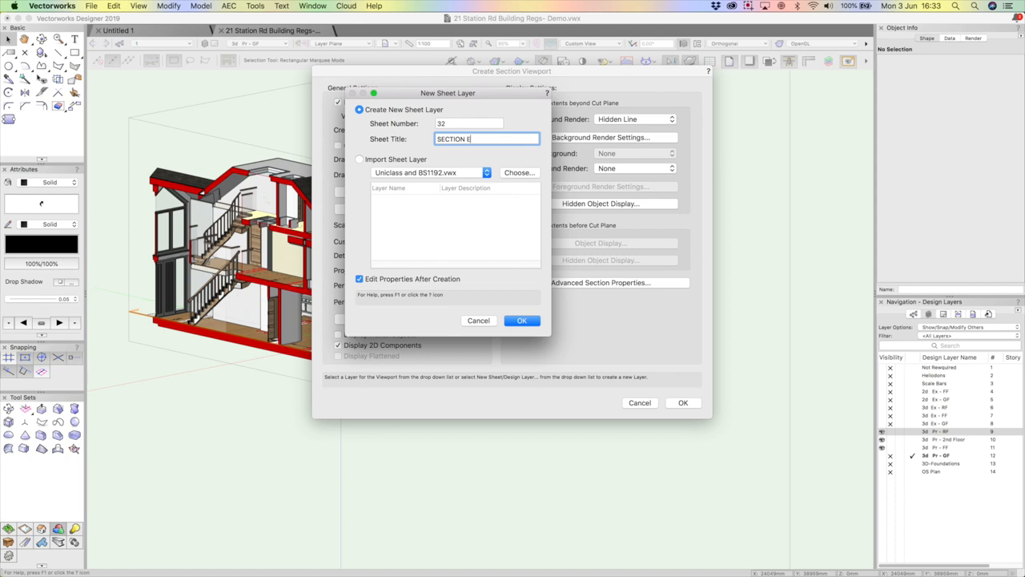
{"action": "left_click", "coordinate": [522, 320]}
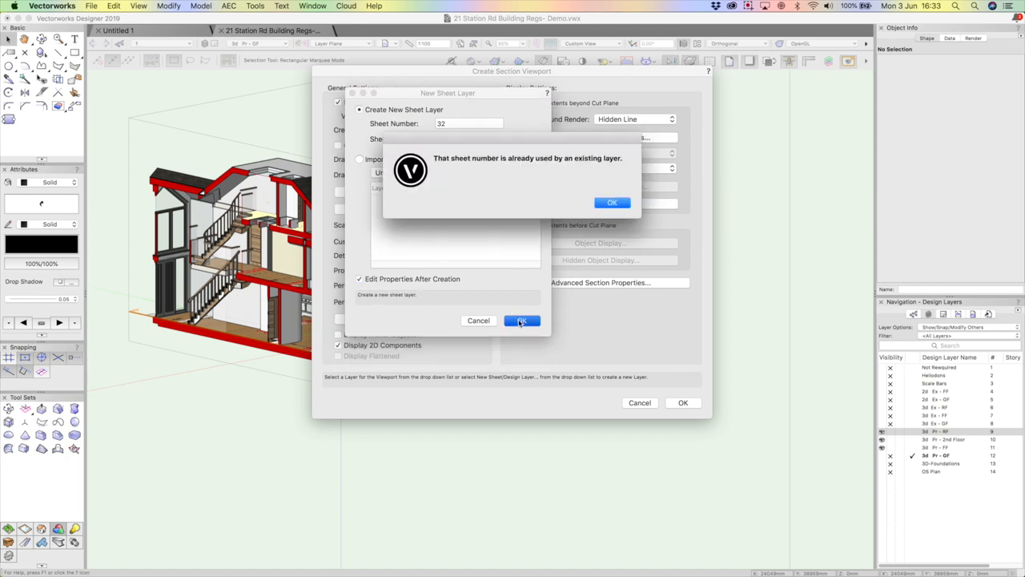
{"action": "left_click", "coordinate": [612, 202]}
{"action": "type", "text": "A"}
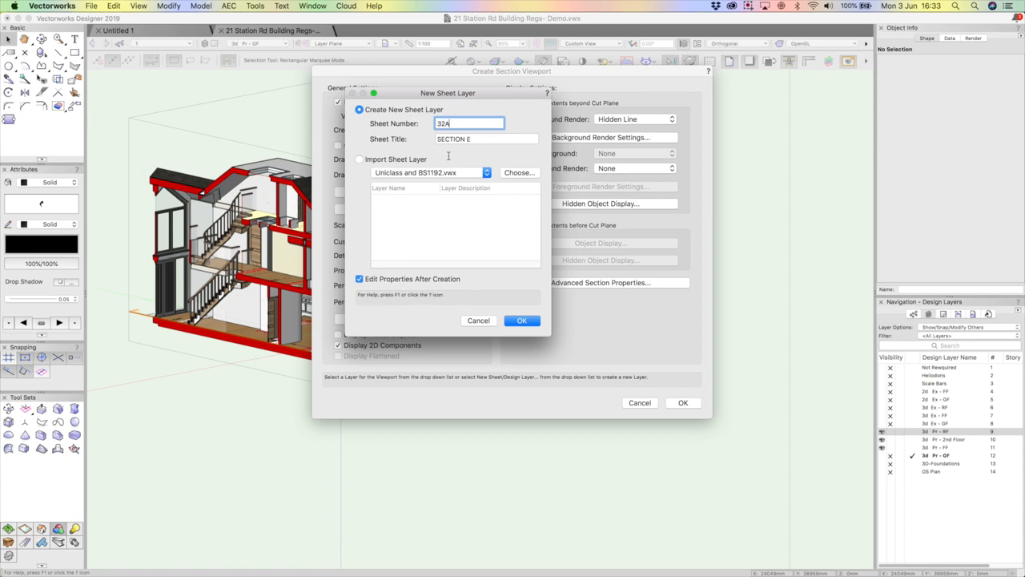
{"action": "left_click", "coordinate": [522, 320]}
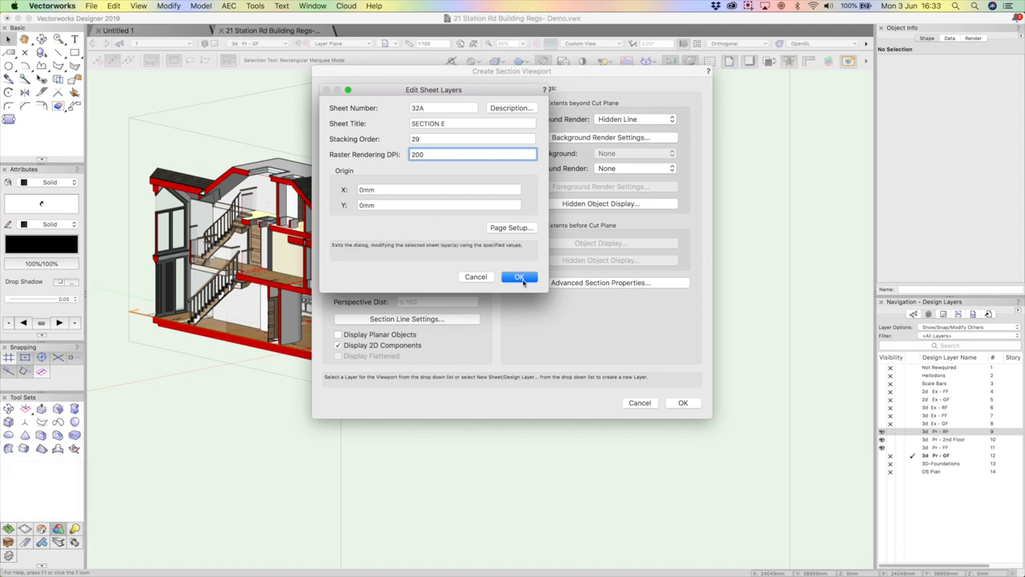
{"action": "left_click", "coordinate": [519, 276]}
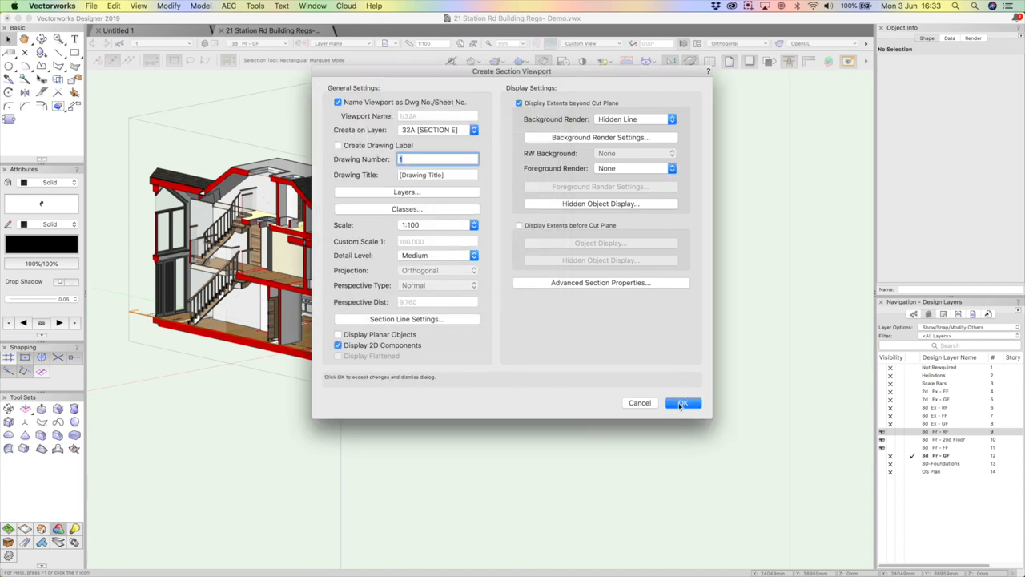
In Advanced Section Properties, turn on Separate Cross Sections for the viewport
{"action": "left_click", "coordinate": [599, 282]}
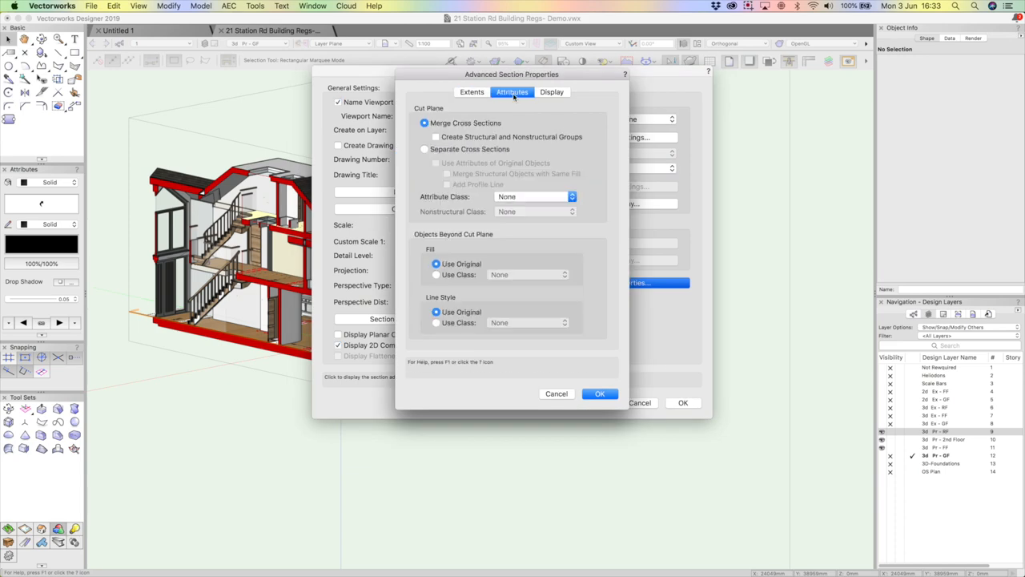
{"action": "left_click", "coordinate": [425, 149]}
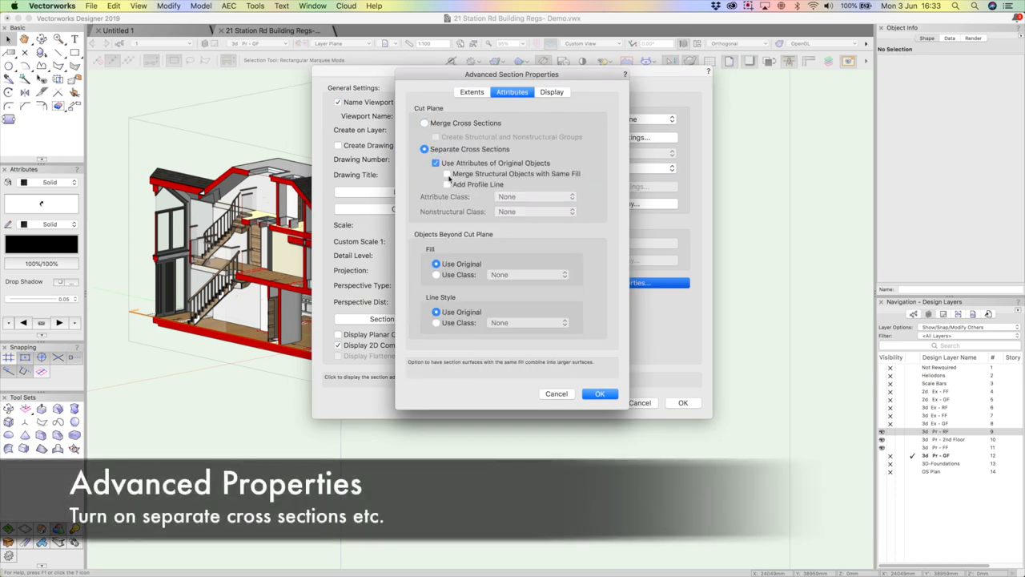
{"action": "left_click", "coordinate": [599, 394]}
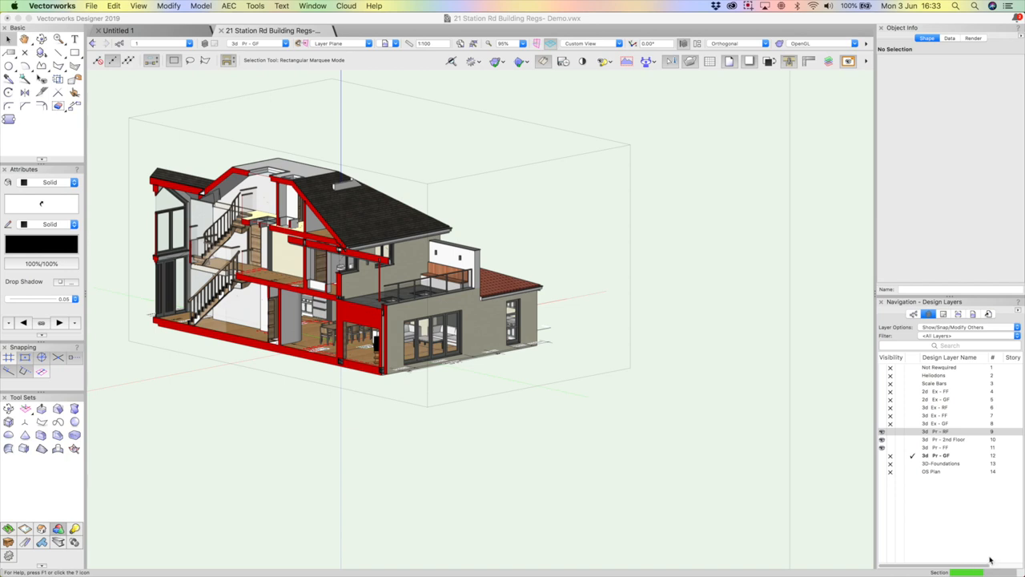
{"action": "mouse_move", "coordinate": [990, 560]}
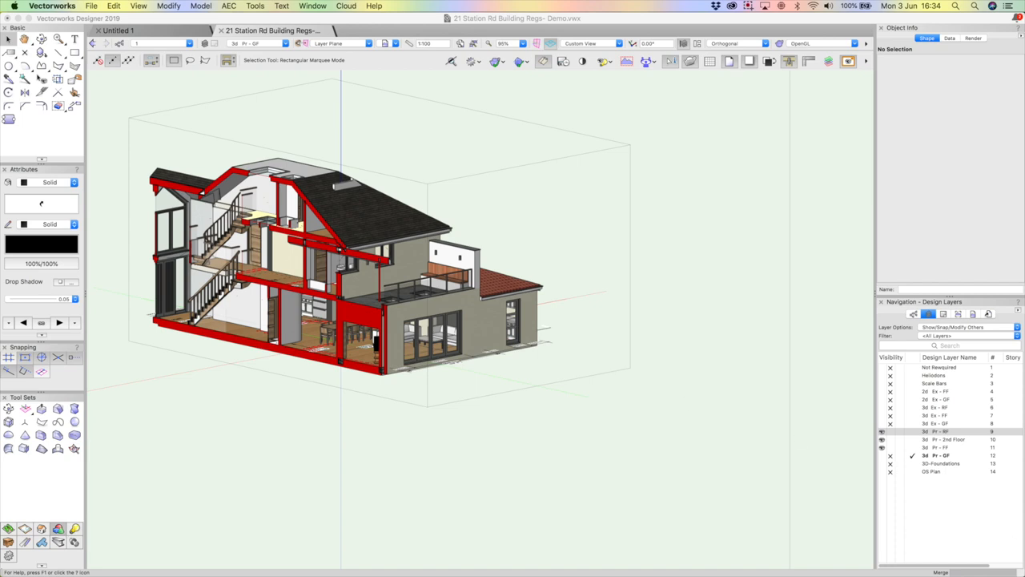
{"action": "mouse_move", "coordinate": [545, 343]}
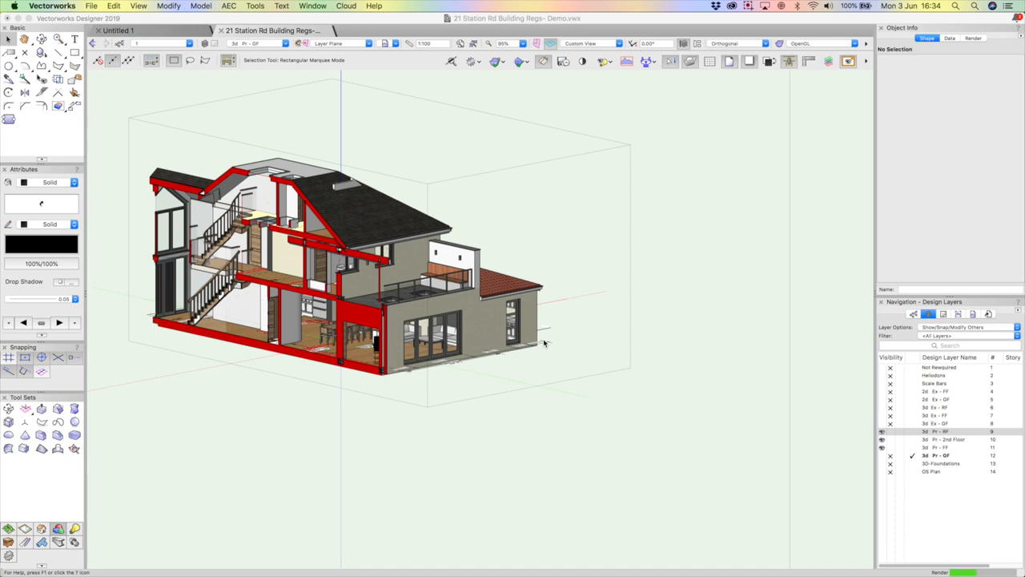
{"action": "mouse_move", "coordinate": [292, 170]}
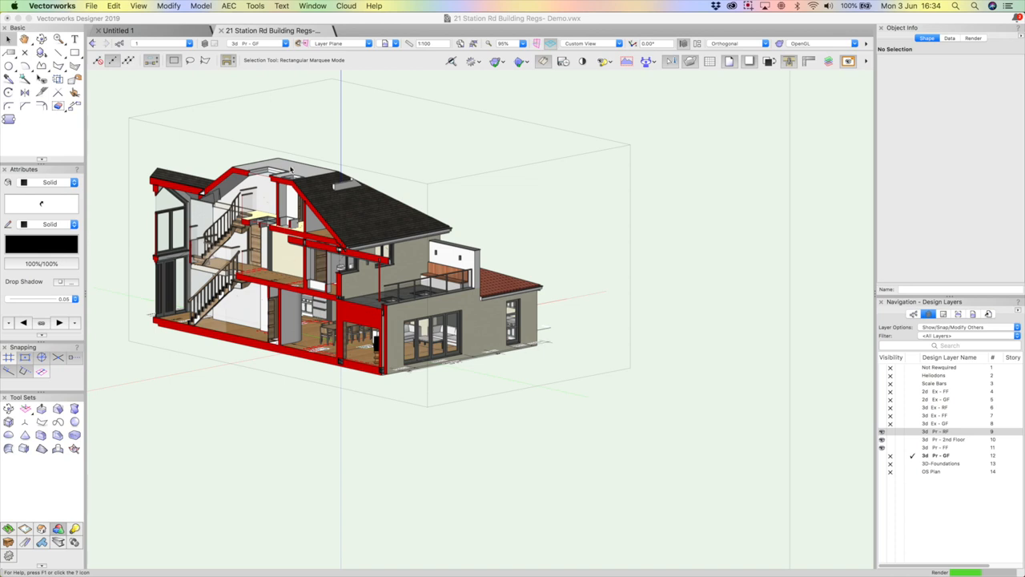
{"action": "mouse_move", "coordinate": [310, 192]}
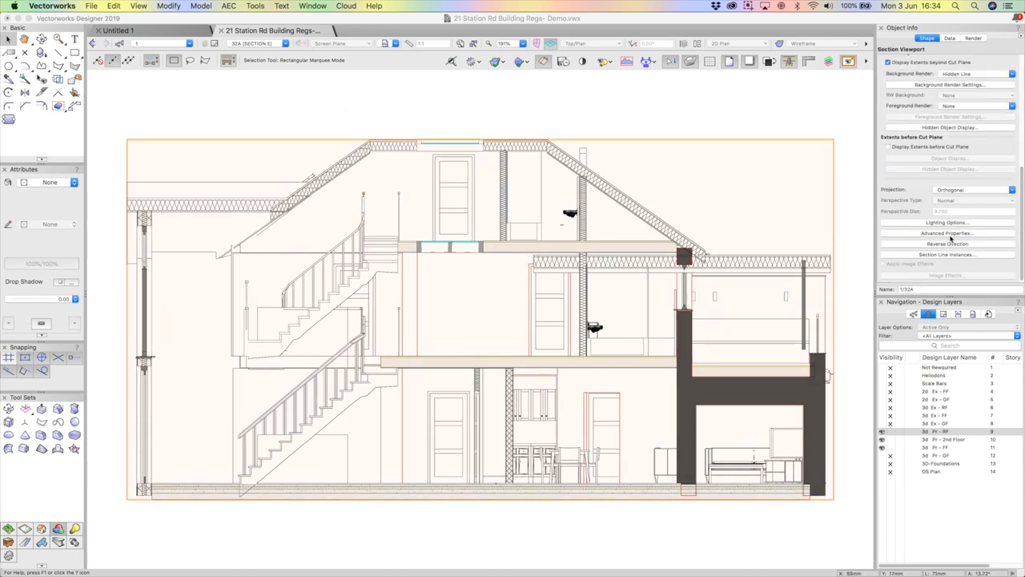
Review the Attributes settings in Advanced Section Properties and confirm them with OK
{"action": "left_click", "coordinate": [948, 234]}
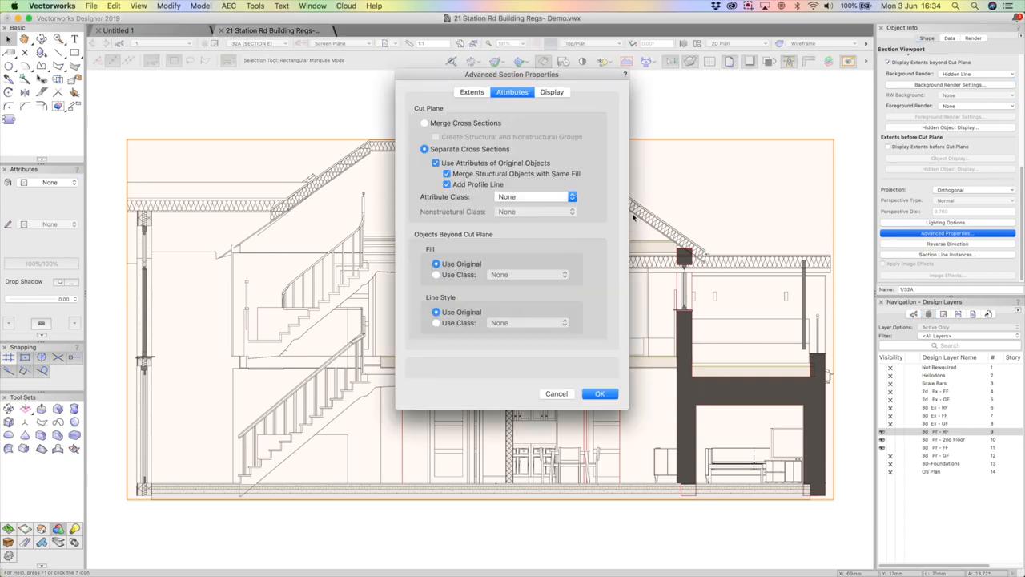
{"action": "mouse_move", "coordinate": [437, 325]}
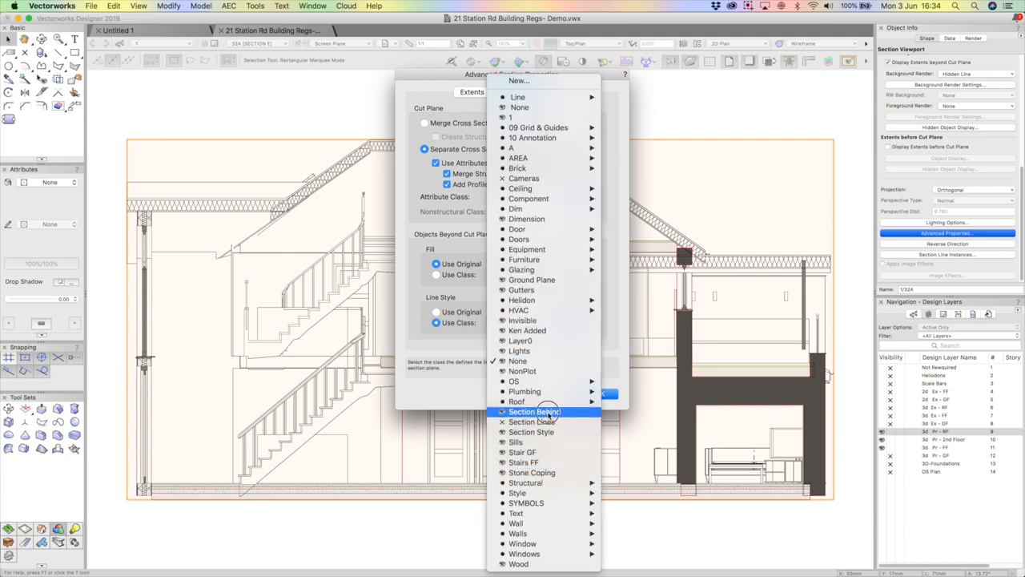
{"action": "left_click", "coordinate": [535, 410]}
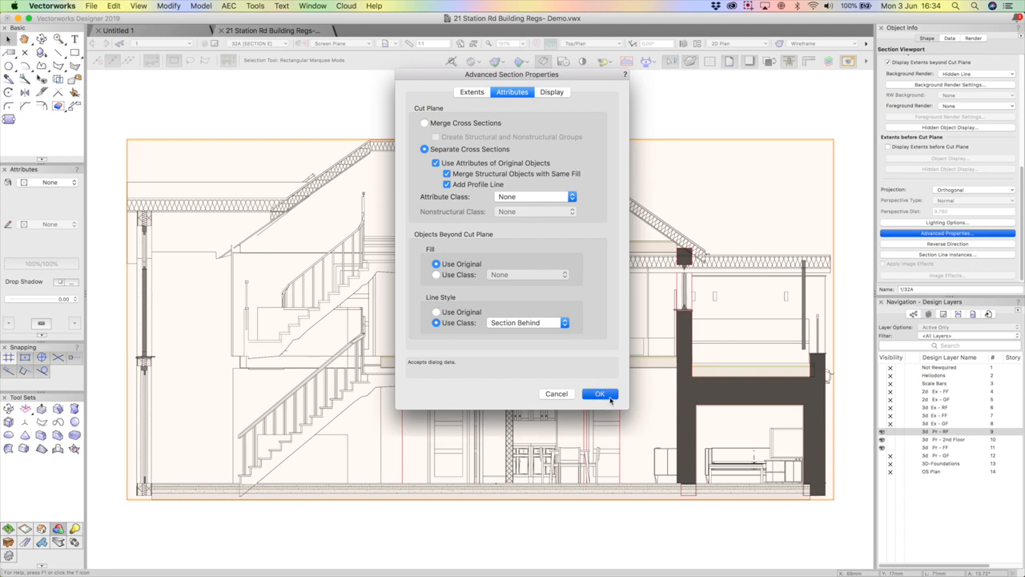
{"action": "left_click", "coordinate": [599, 394]}
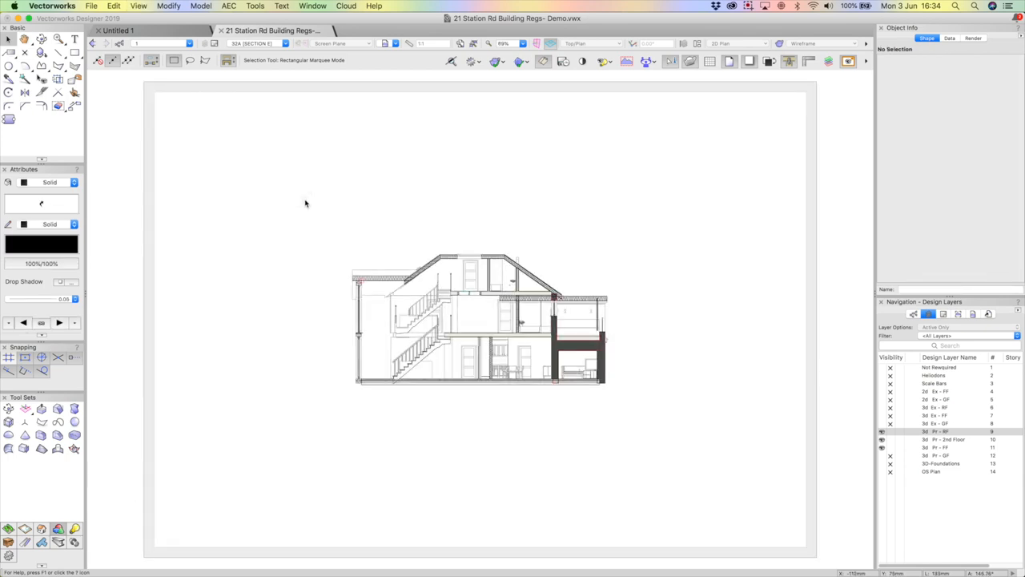
Switch to the 3D model design layer, push a clip cube face into the house, and set Normal Perspective
{"action": "left_click", "coordinate": [256, 43]}
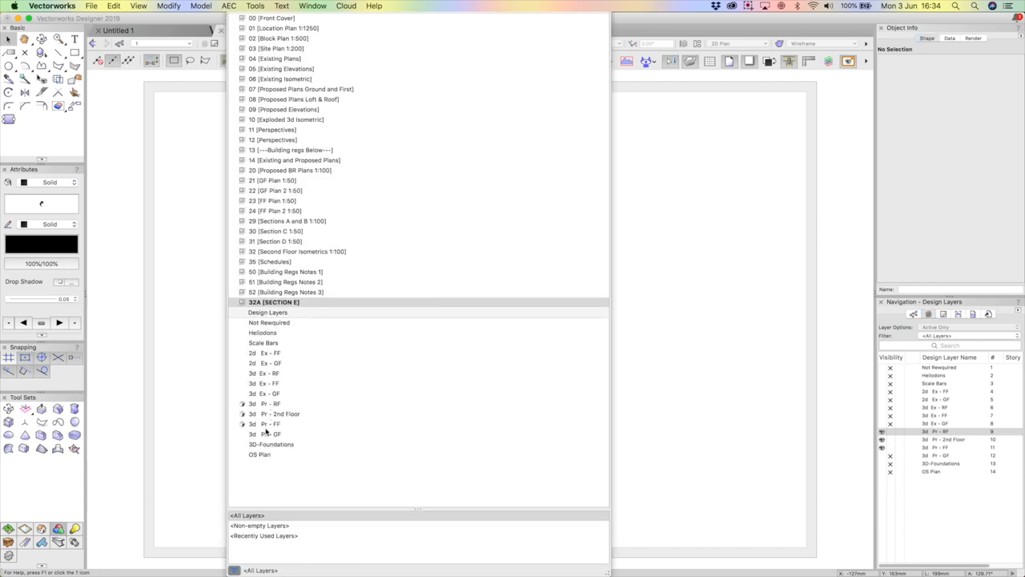
{"action": "left_click", "coordinate": [267, 432]}
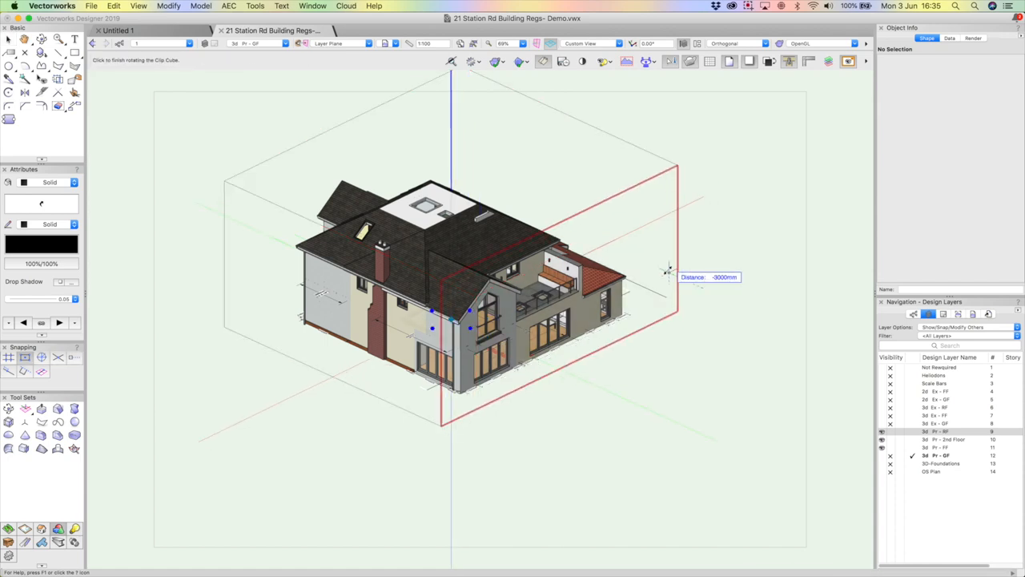
{"action": "left_click_drag", "start_coordinate": [668, 269], "coordinate": [612, 243]}
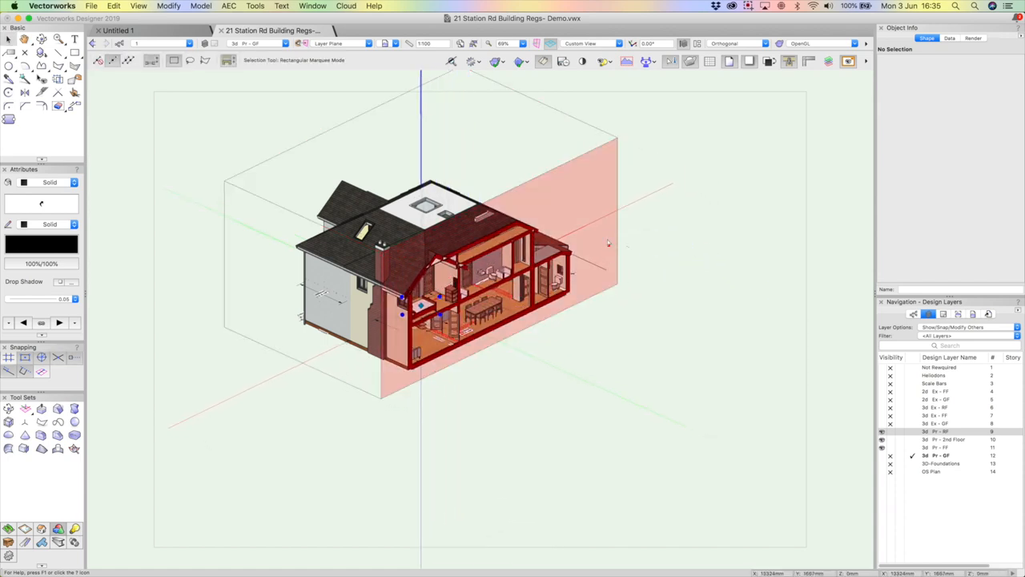
{"action": "left_click", "coordinate": [739, 43]}
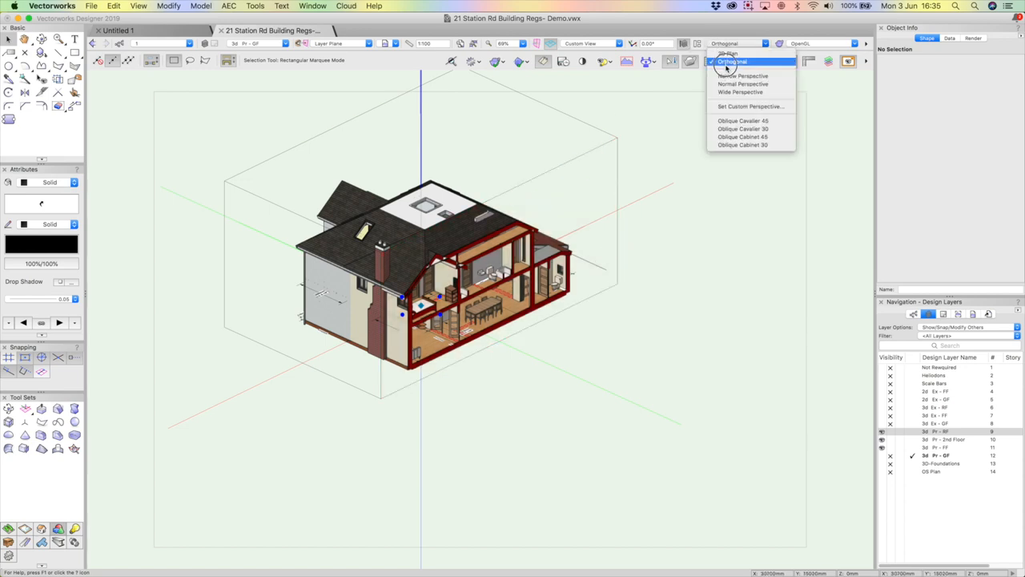
{"action": "left_click", "coordinate": [743, 83]}
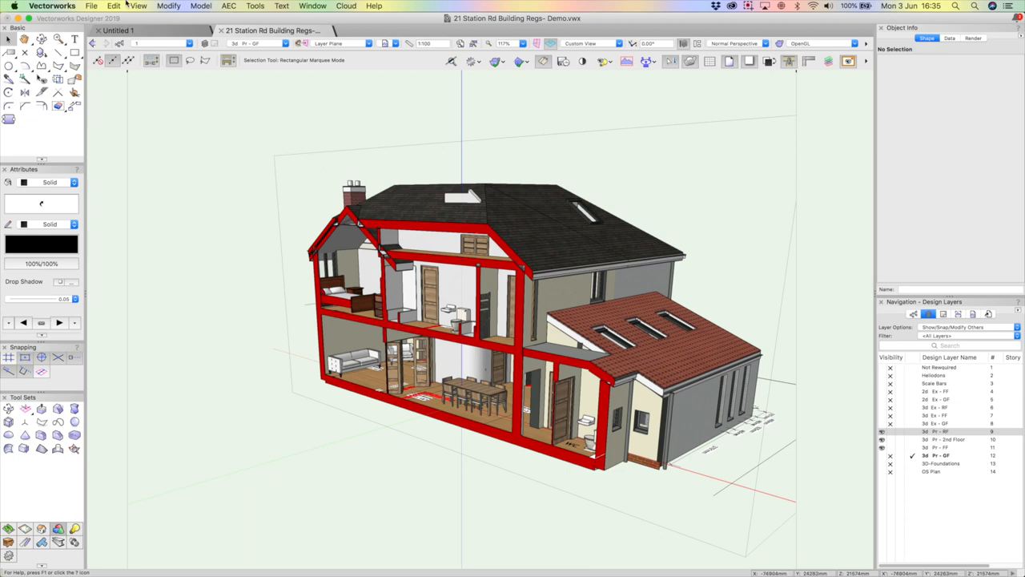
Create a viewport of the current view on a new sheet layer 33A titled 'SECTION PERSPECTIVE'
{"action": "left_click", "coordinate": [138, 6]}
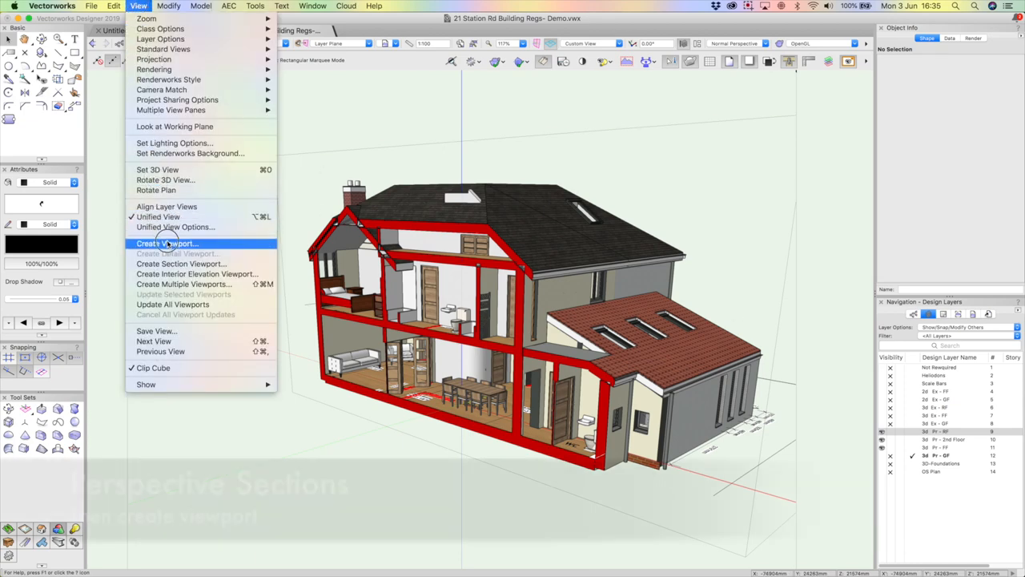
{"action": "left_click", "coordinate": [167, 244]}
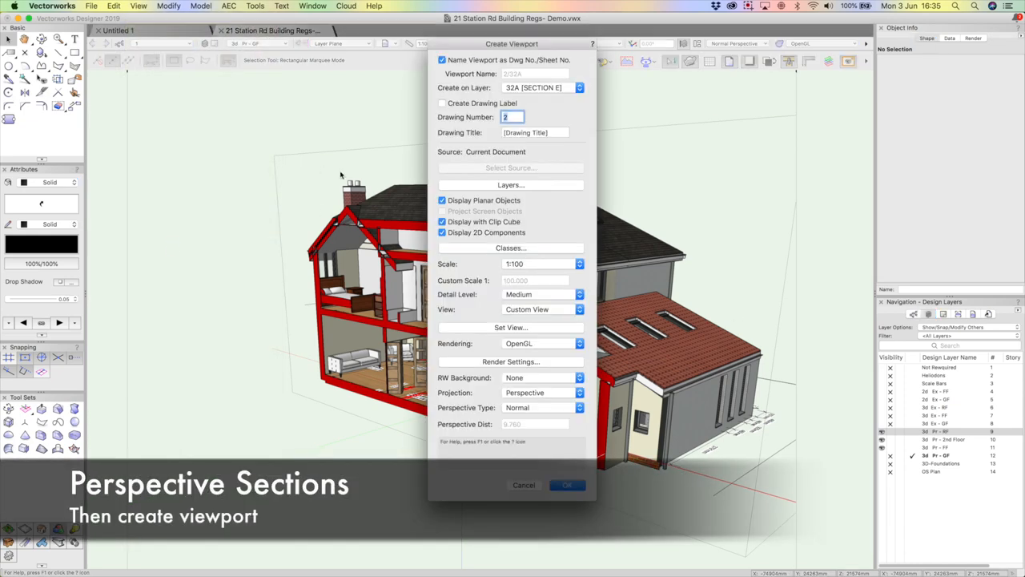
{"action": "left_click", "coordinate": [578, 86]}
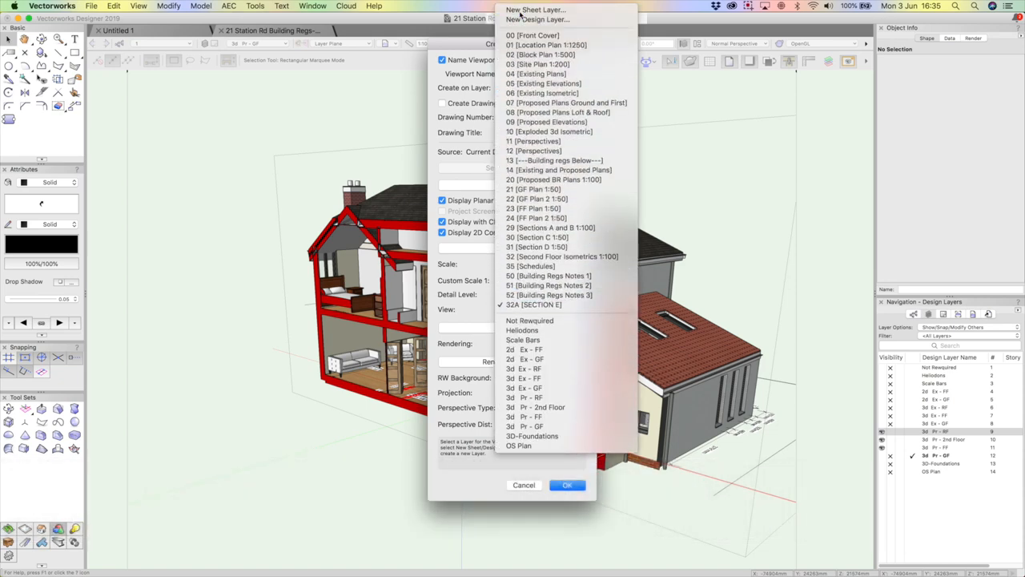
{"action": "left_click", "coordinate": [535, 10]}
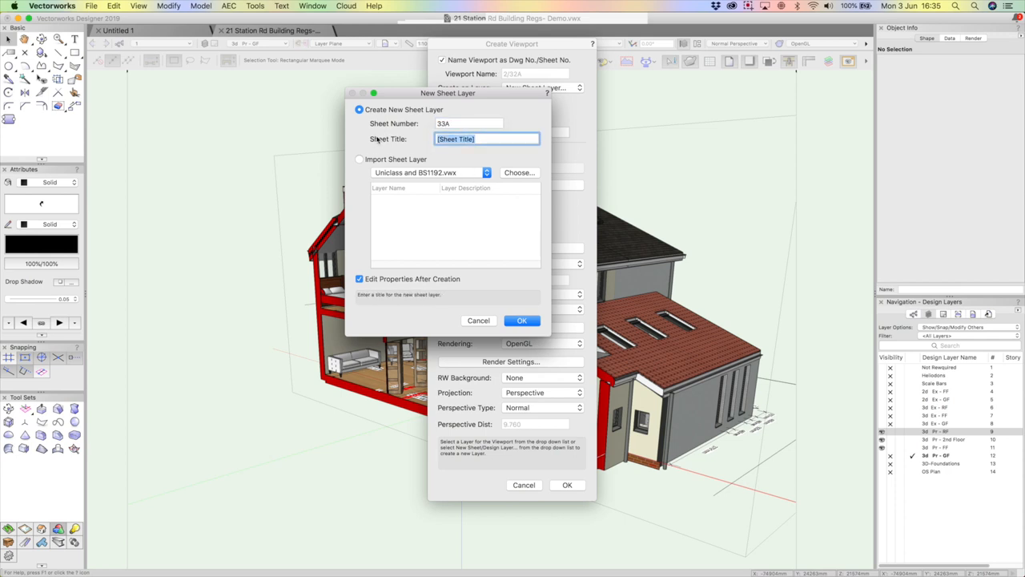
{"action": "type", "text": "SECTION"}
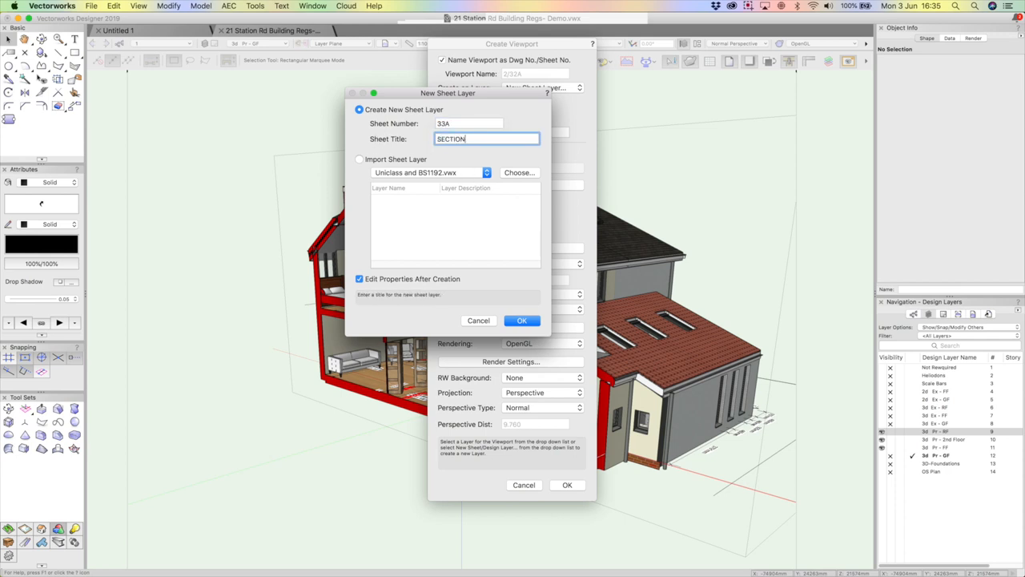
{"action": "type", "text": "PERP"}
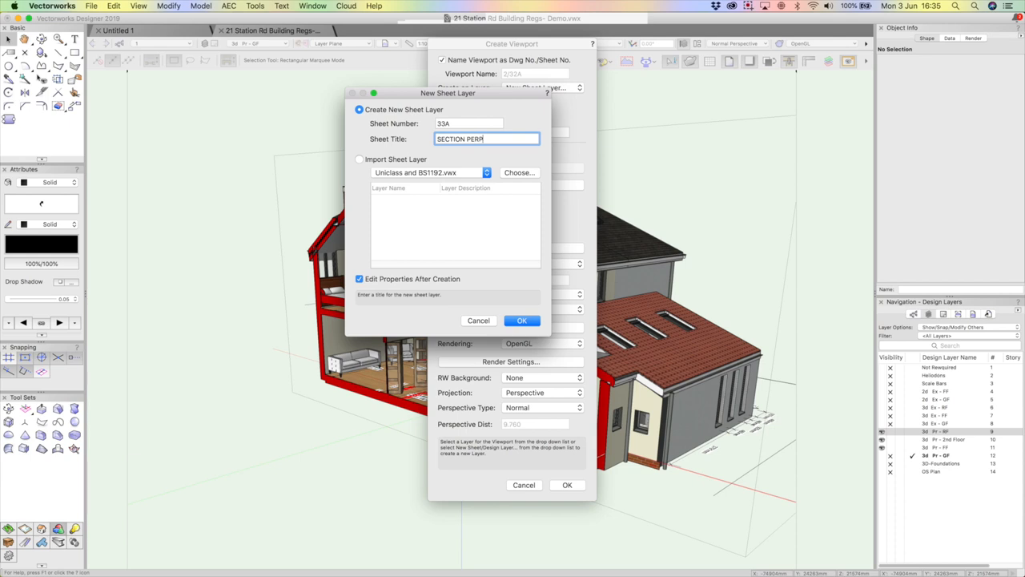
{"action": "key", "text": "Backspace"}
{"action": "type", "text": "SPECTIVE"}
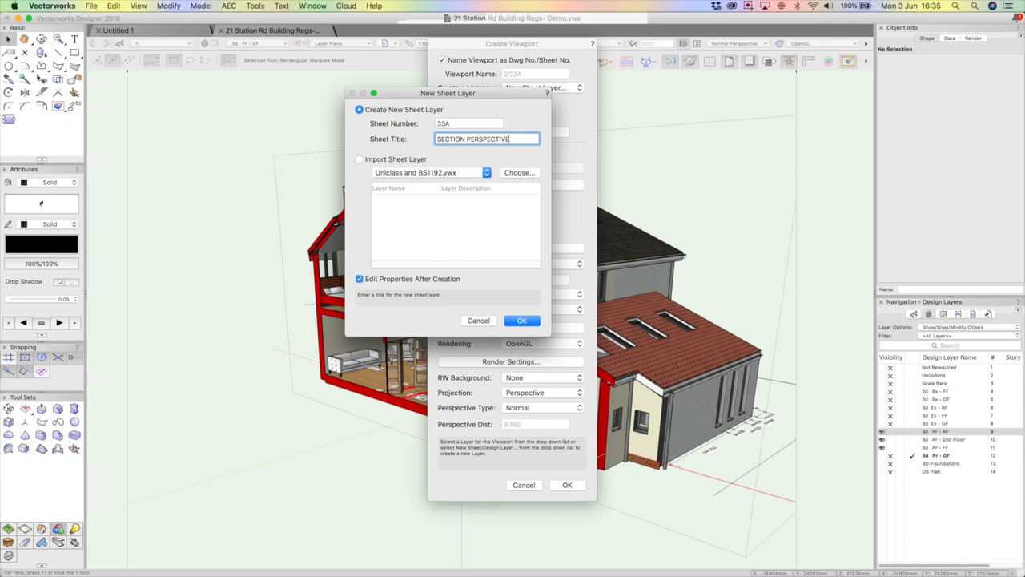
{"action": "left_click", "coordinate": [522, 320]}
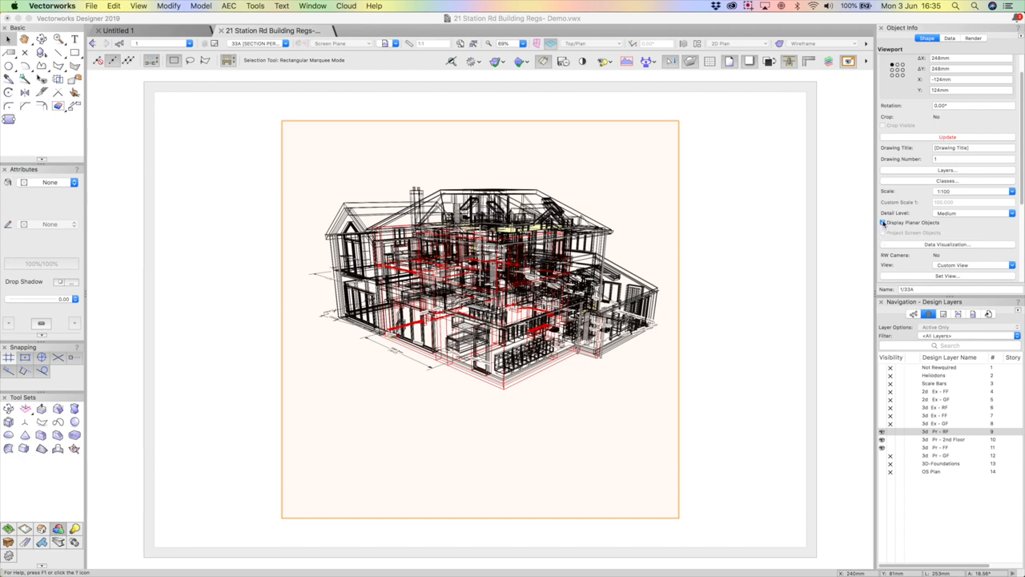
Uncheck Display Planar Objects for the viewport and update it to render the cut house
{"action": "left_click", "coordinate": [884, 223]}
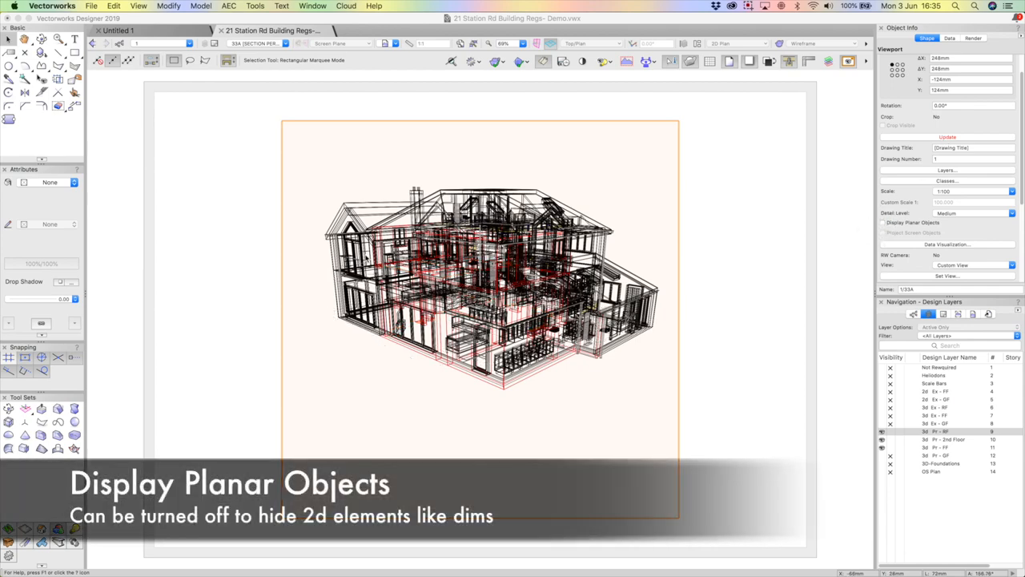
{"action": "mouse_move", "coordinate": [425, 256]}
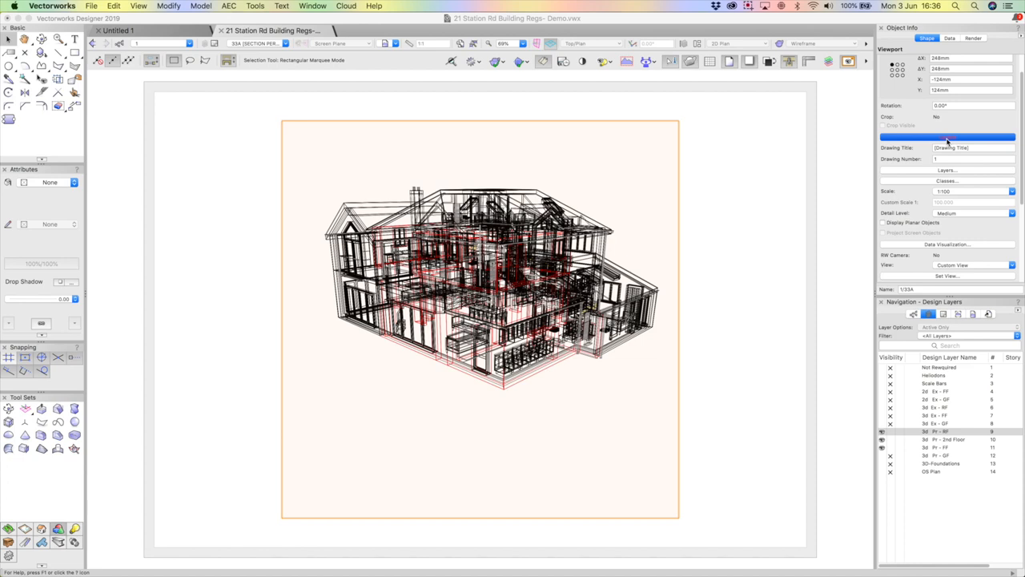
{"action": "left_click", "coordinate": [948, 136]}
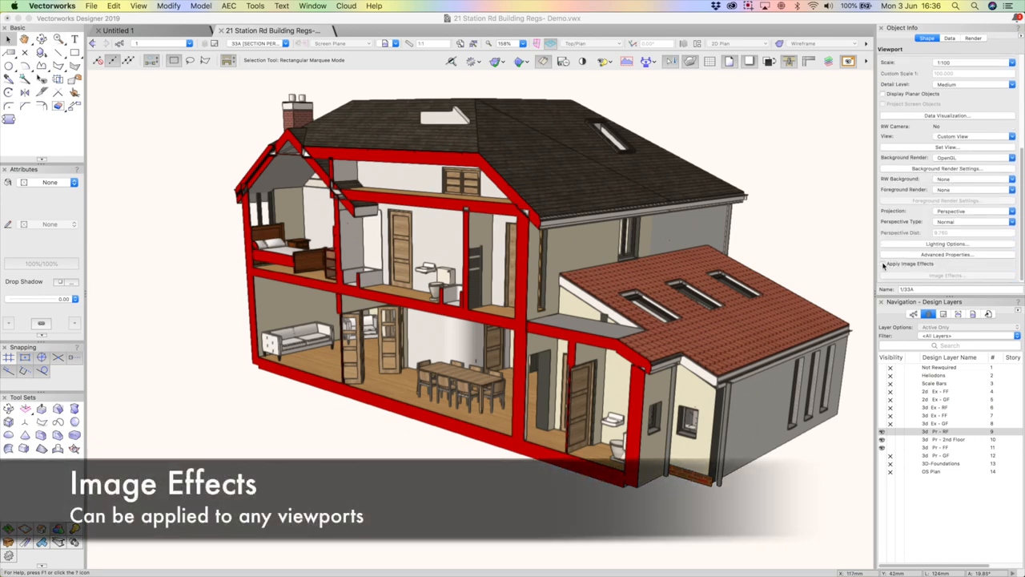
Apply an Image Effect to the viewport with Saturation lowered to near-grey
{"action": "left_click", "coordinate": [948, 275]}
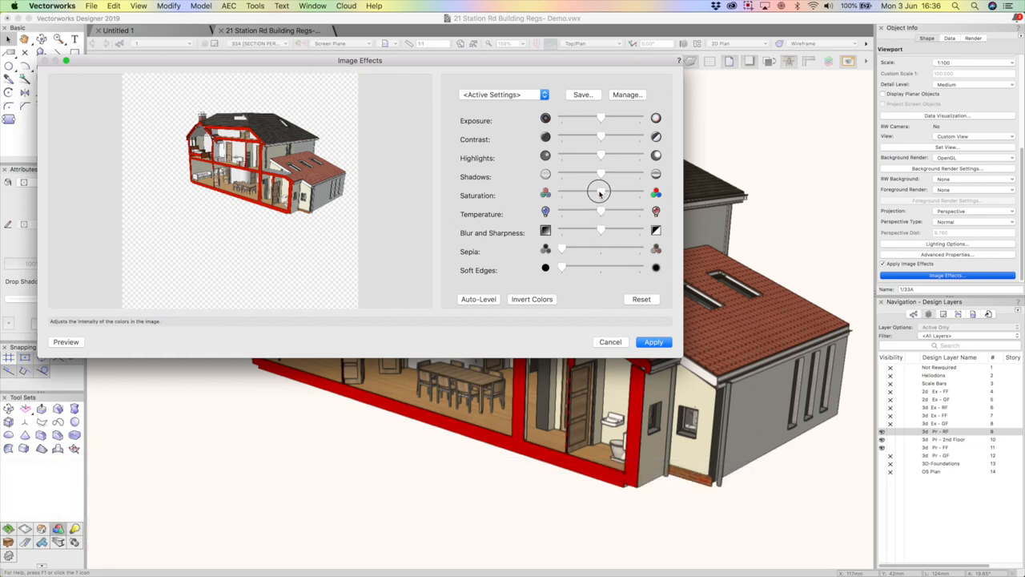
{"action": "left_click_drag", "start_coordinate": [600, 192], "coordinate": [560, 192]}
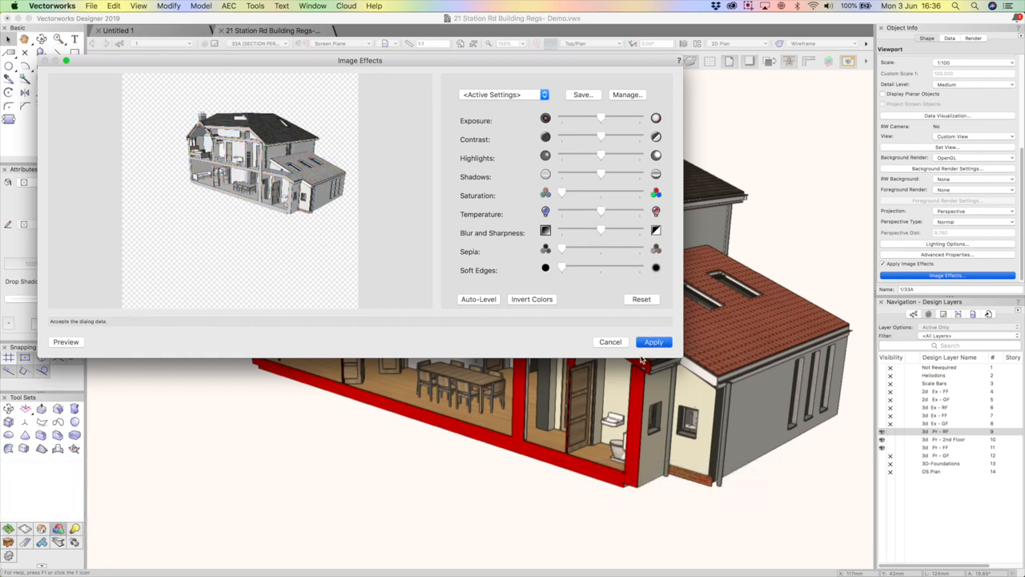
{"action": "left_click", "coordinate": [654, 343]}
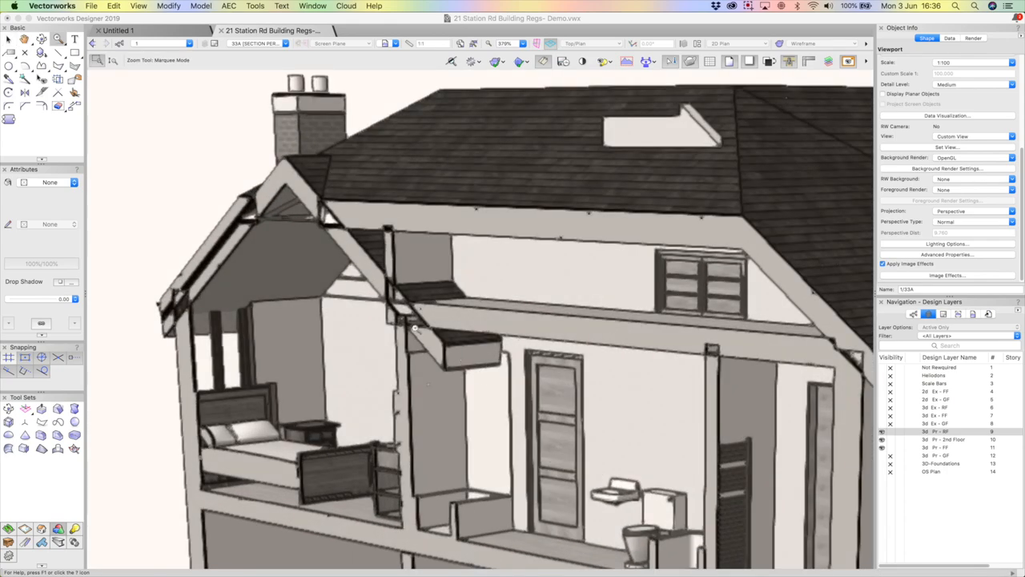
{"action": "mouse_move", "coordinate": [432, 338]}
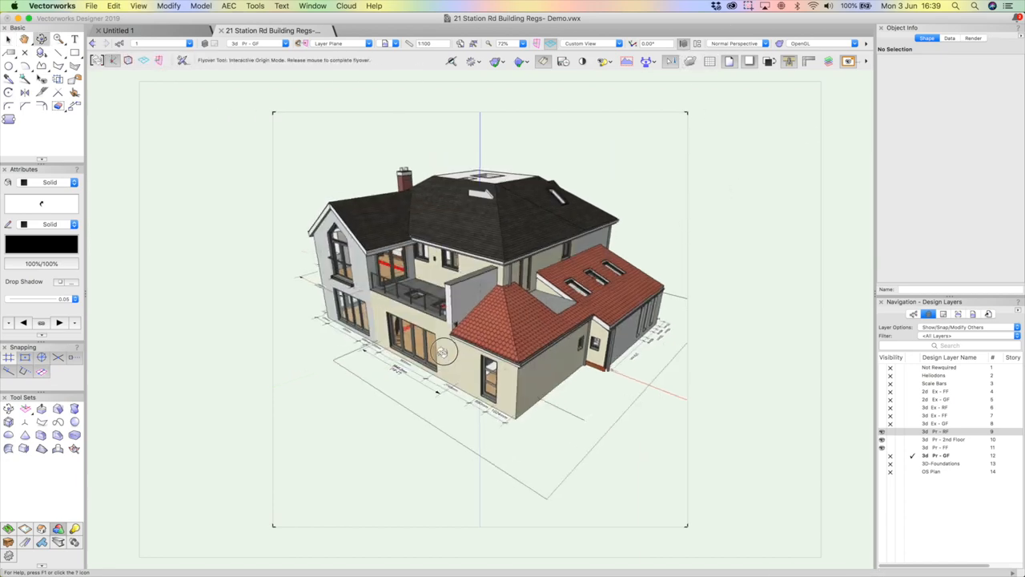
Orbit the uncut house model round past the extension, chimney side and front gable
{"action": "left_click_drag", "start_coordinate": [442, 353], "coordinate": [263, 326]}
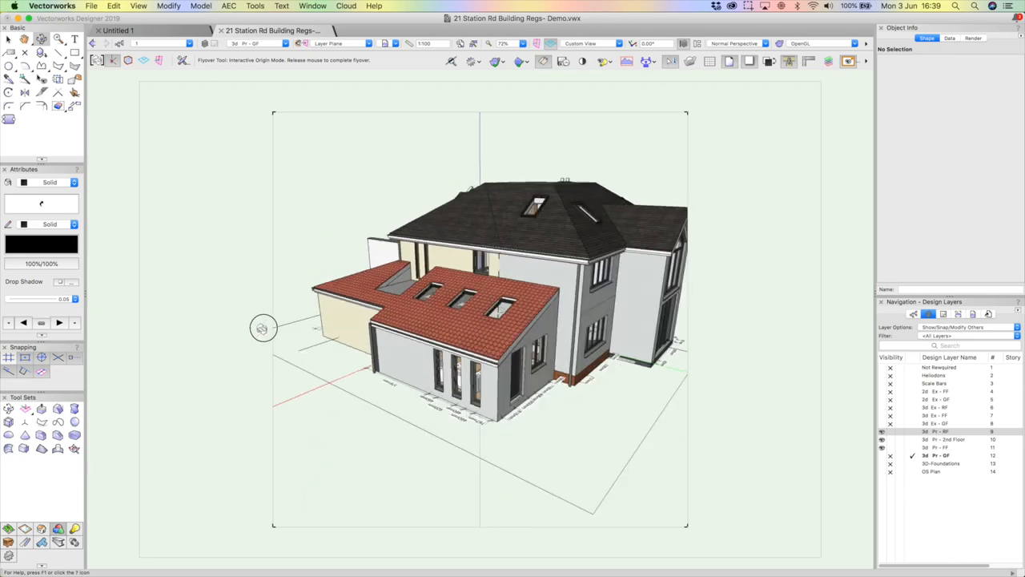
{"action": "left_click_drag", "start_coordinate": [263, 327], "coordinate": [638, 356]}
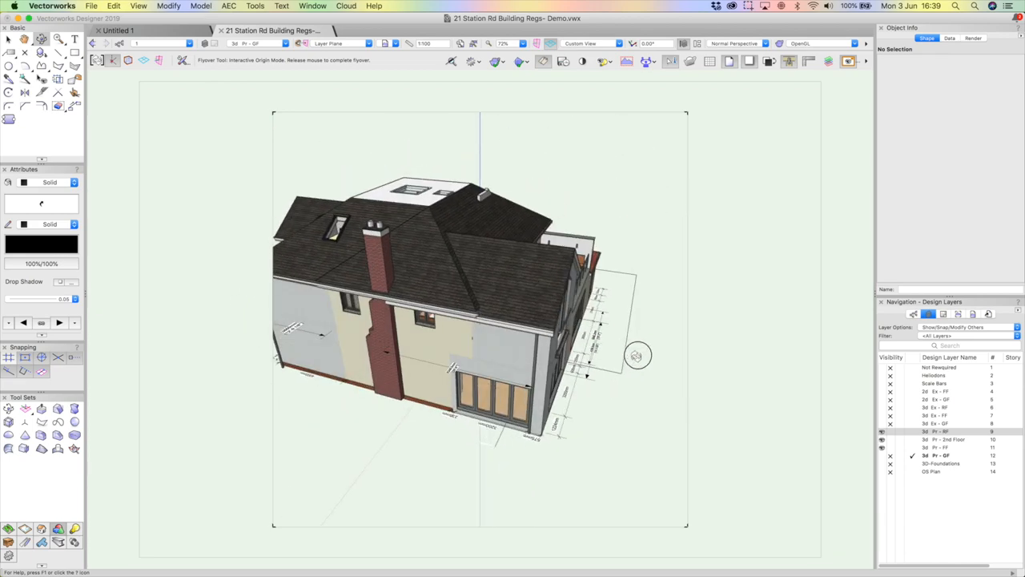
{"action": "left_click_drag", "start_coordinate": [637, 355], "coordinate": [647, 381]}
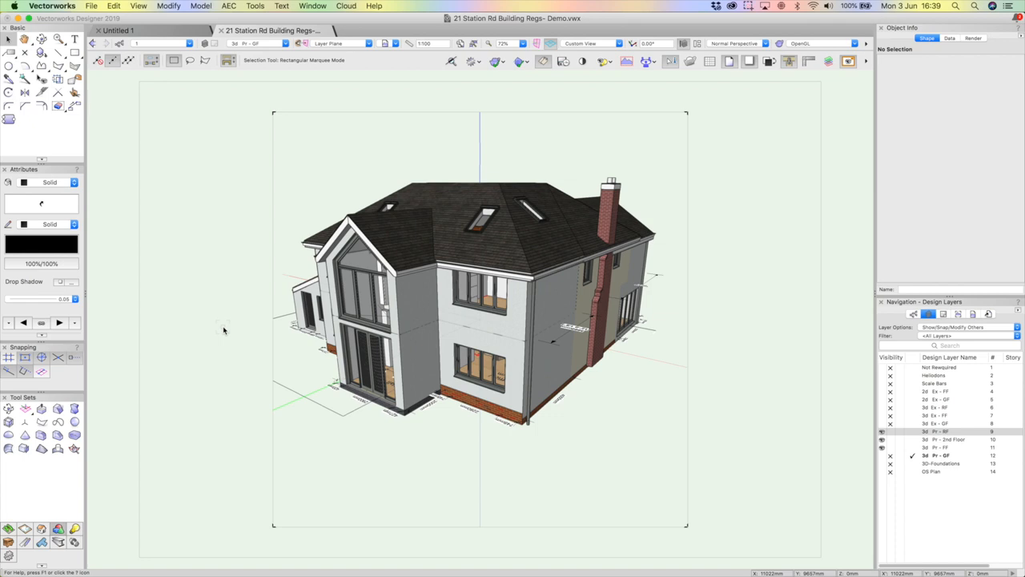
{"action": "mouse_move", "coordinate": [649, 182]}
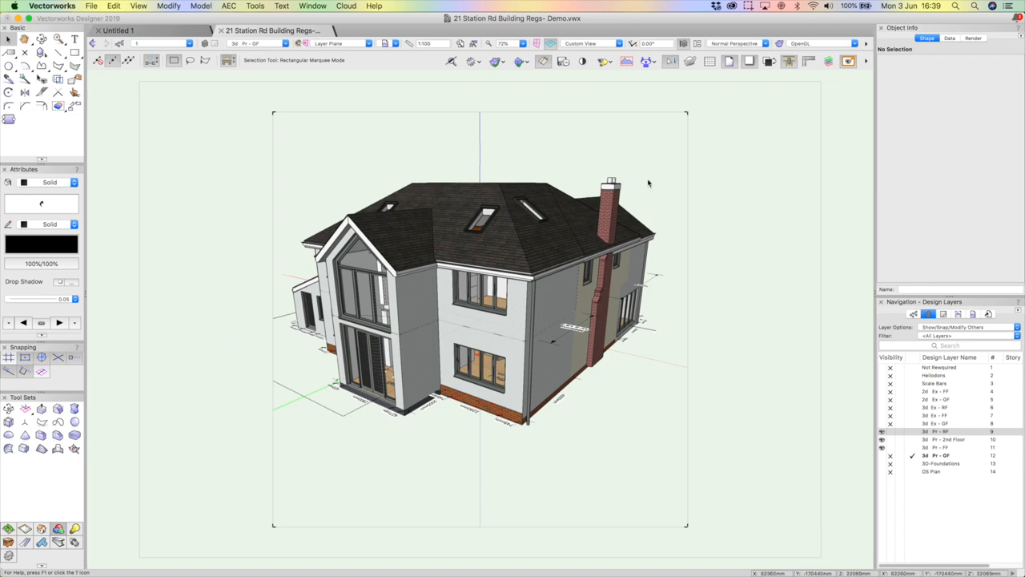